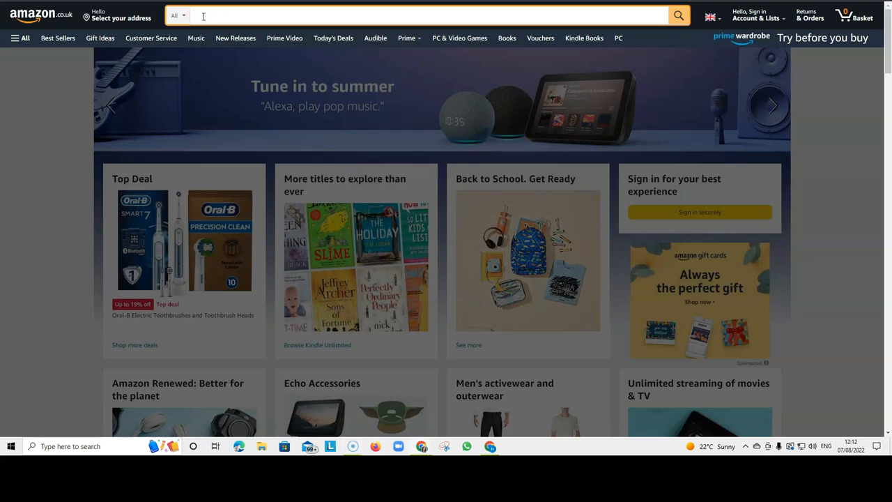
Run an Amazon search for 'teacher' notebooks and scan the results for best-seller ranks.
type("journ")
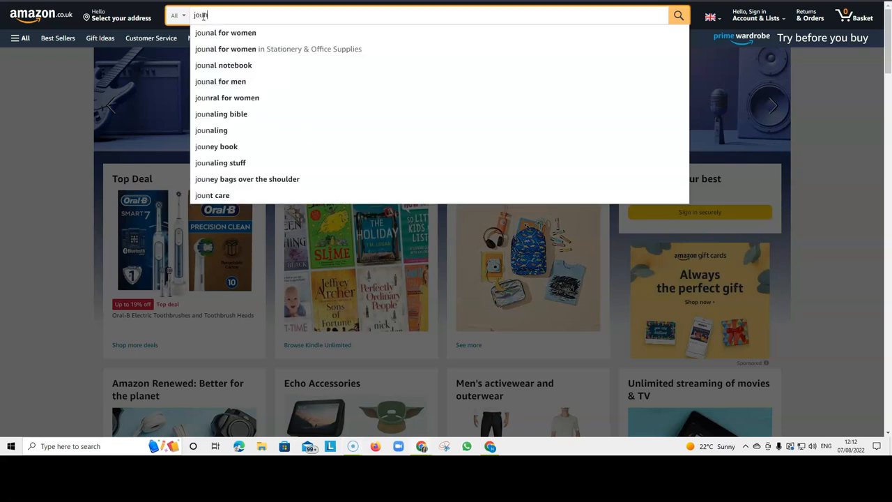
type("journal")
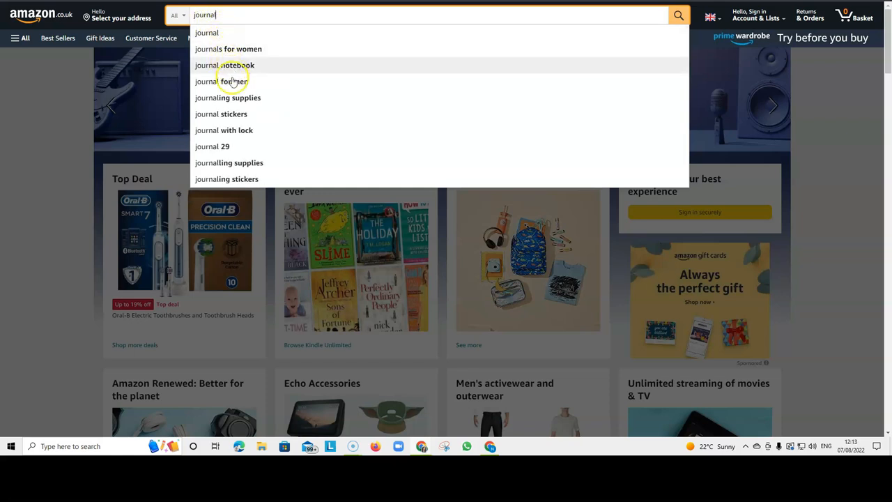
mouse_move(228, 115)
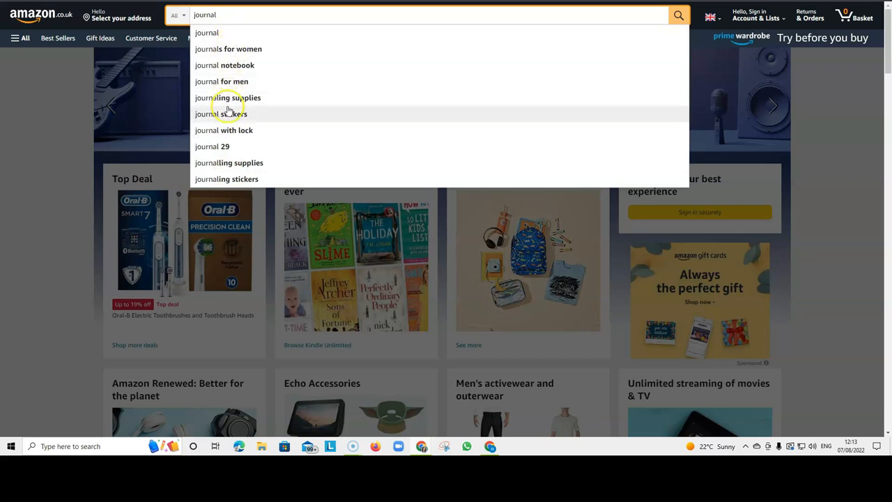
mouse_move(251, 14)
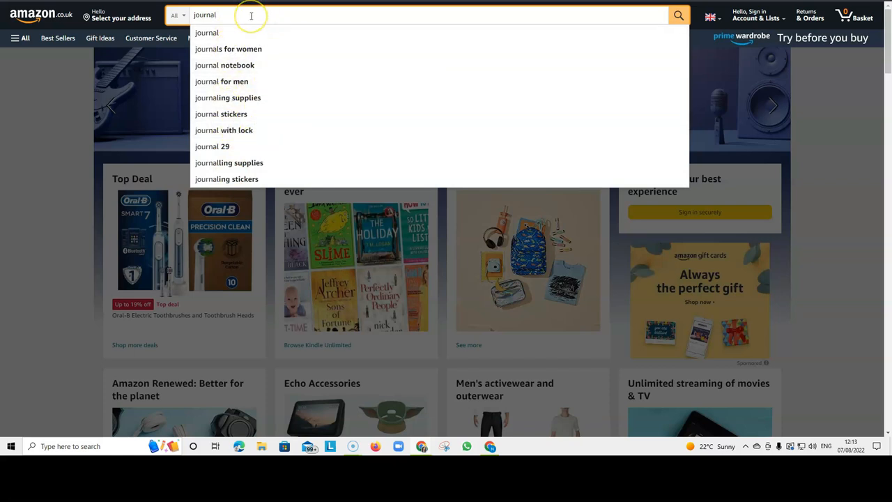
mouse_move(251, 14)
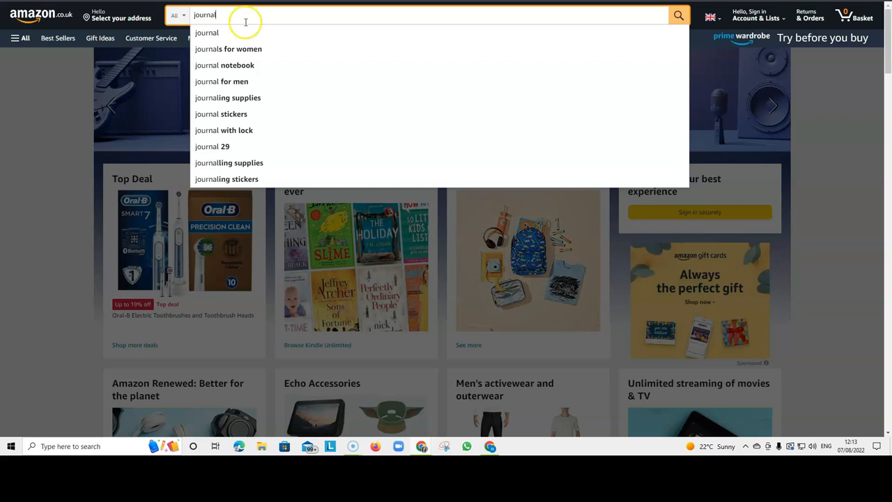
mouse_move(251, 49)
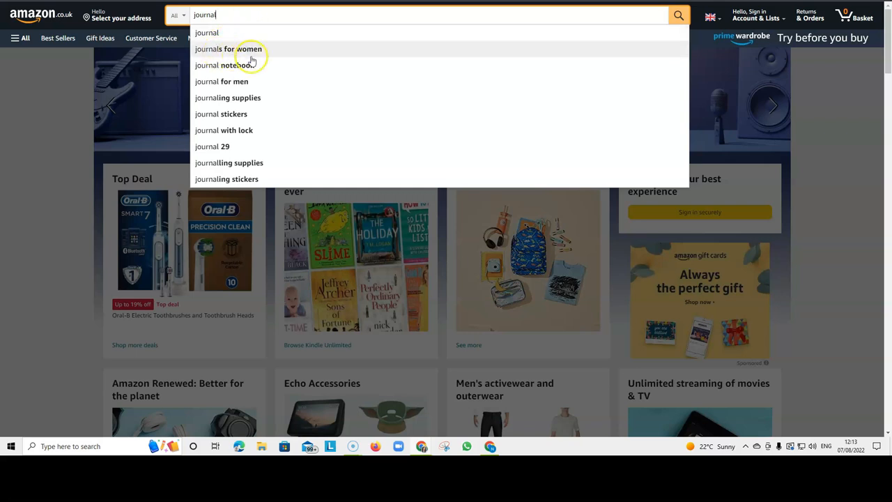
mouse_move(240, 80)
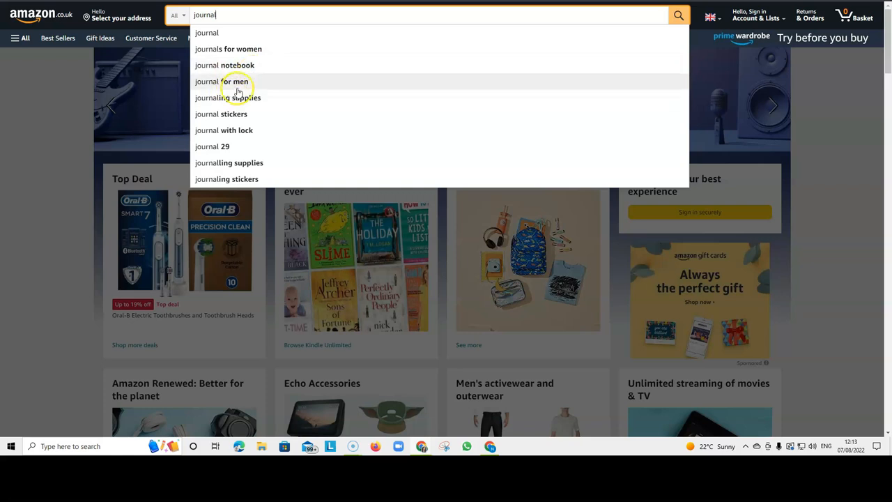
mouse_move(281, 14)
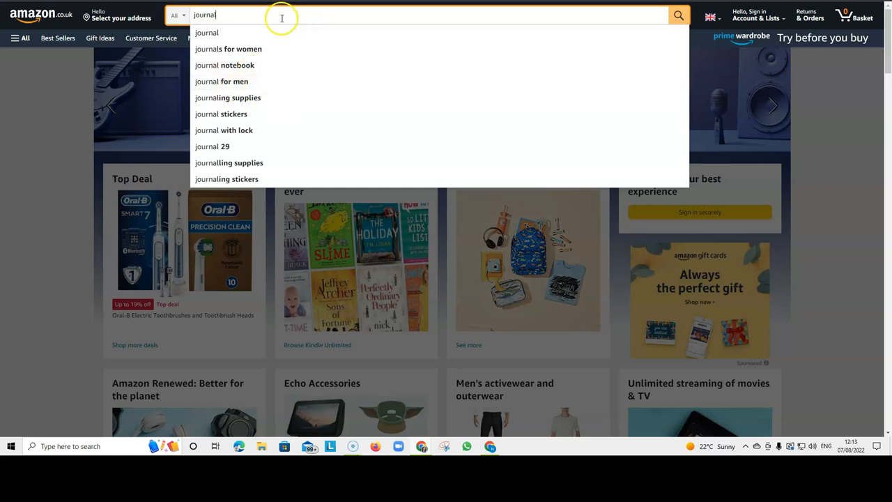
mouse_move(273, 14)
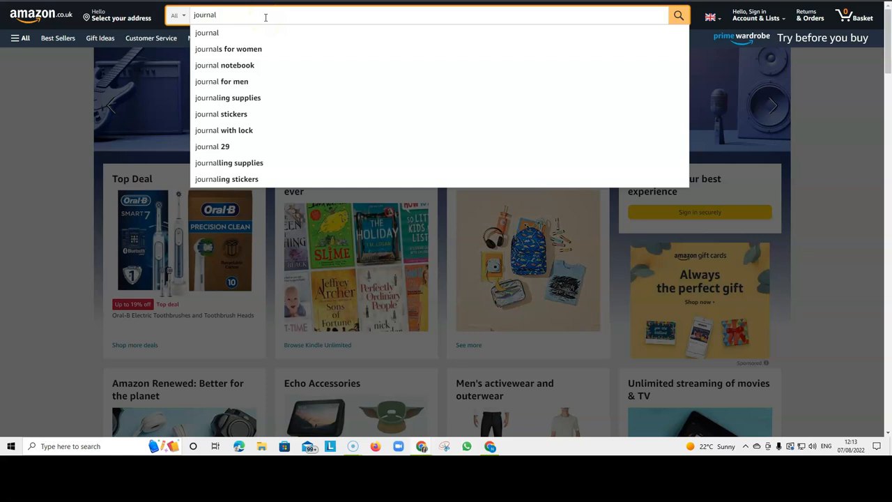
mouse_move(255, 15)
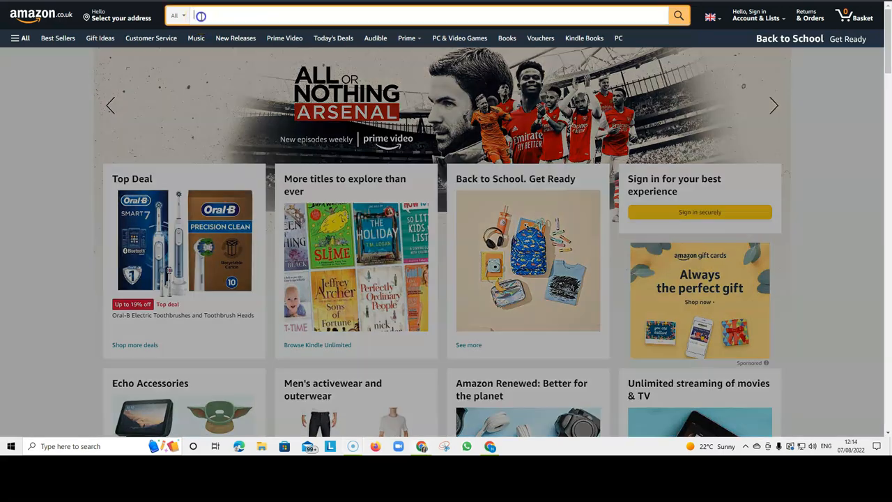
type("jou")
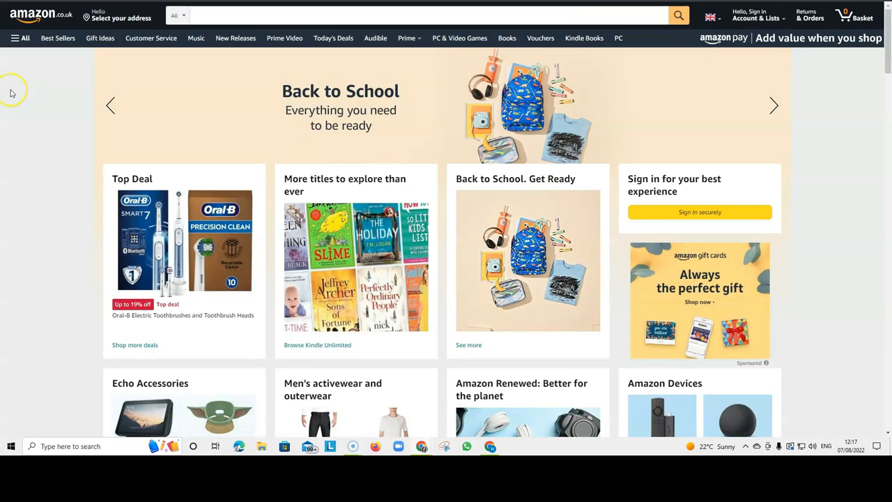
left_click(418, 15)
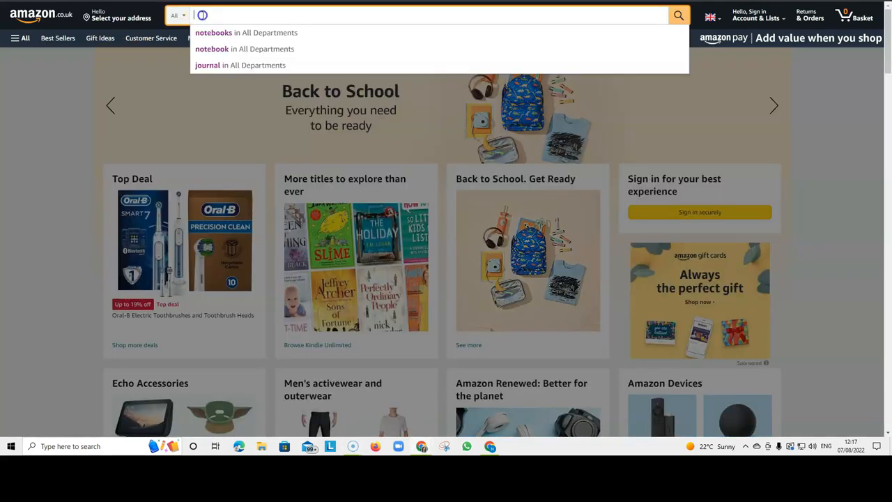
type("teacher notebooks")
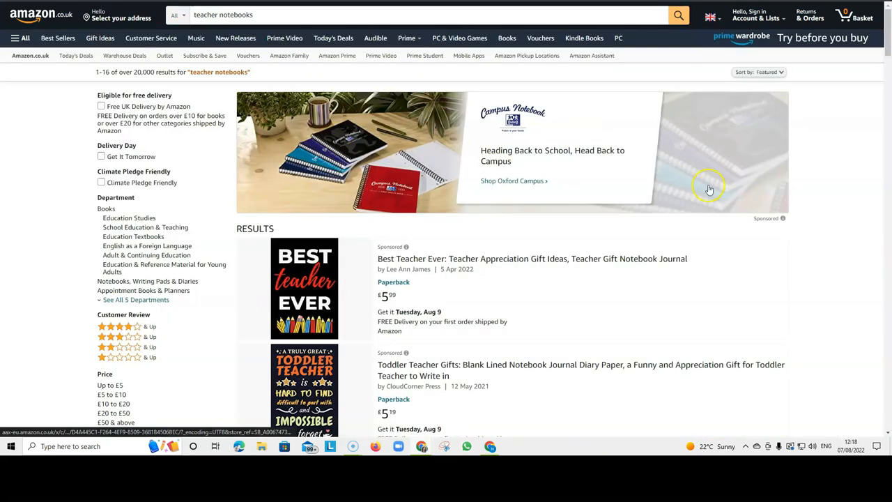
scroll("down", 3)
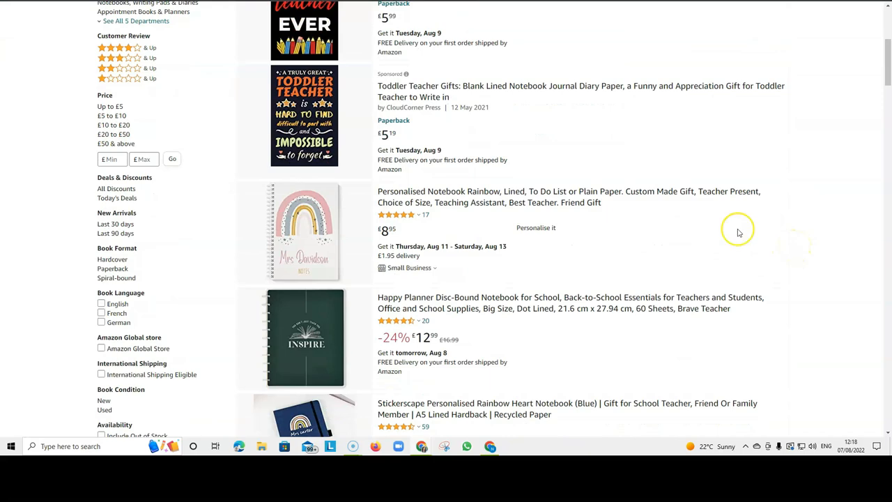
scroll("down", 3)
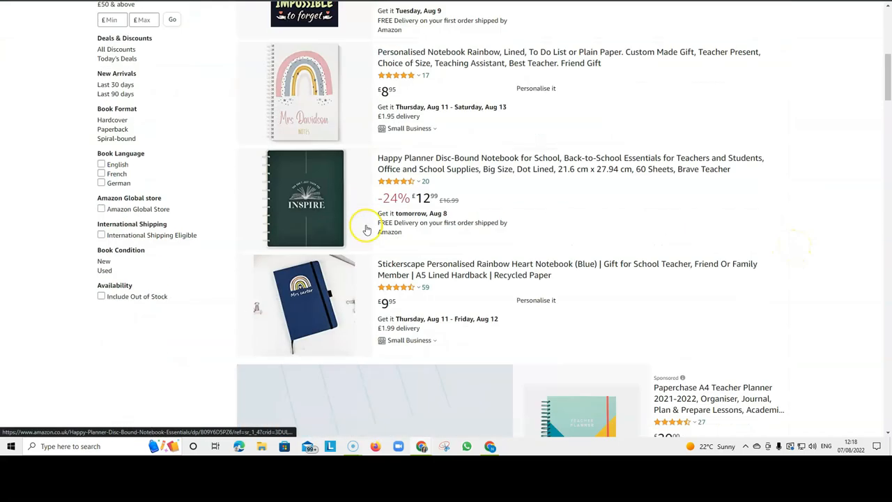
scroll("up", 3)
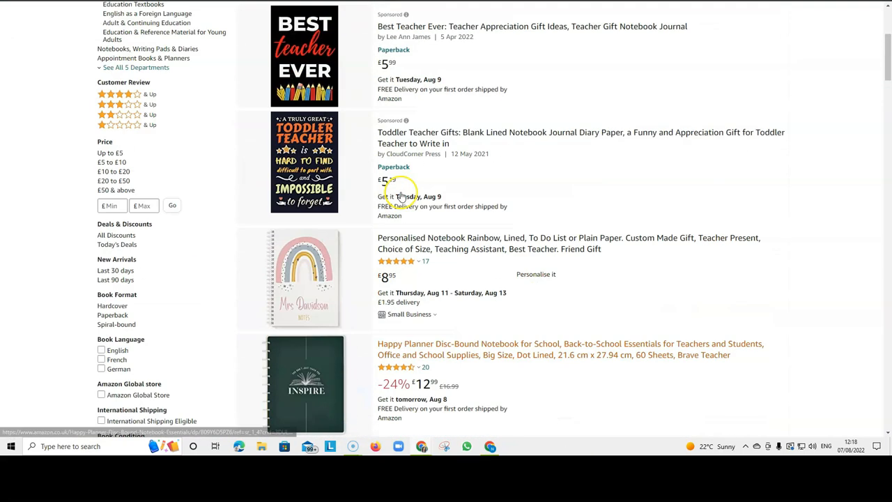
scroll("up", 3)
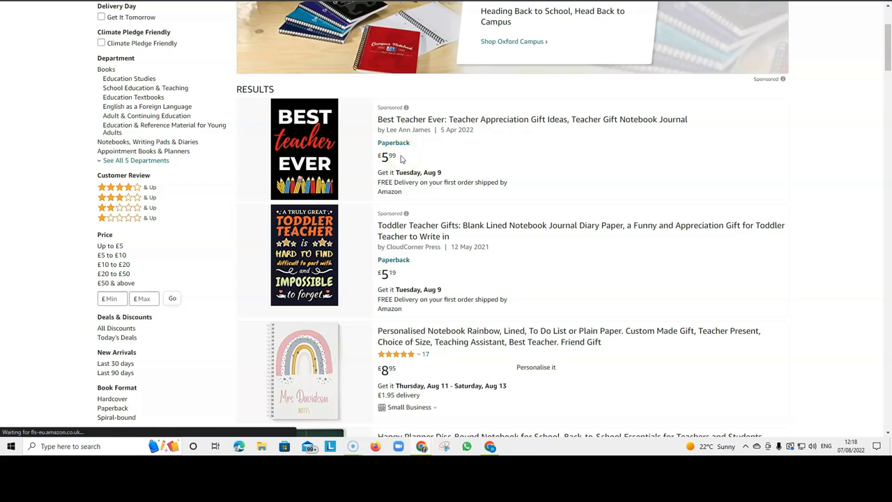
View the Best Teacher Ever journal listing and review its product details.
left_click(533, 118)
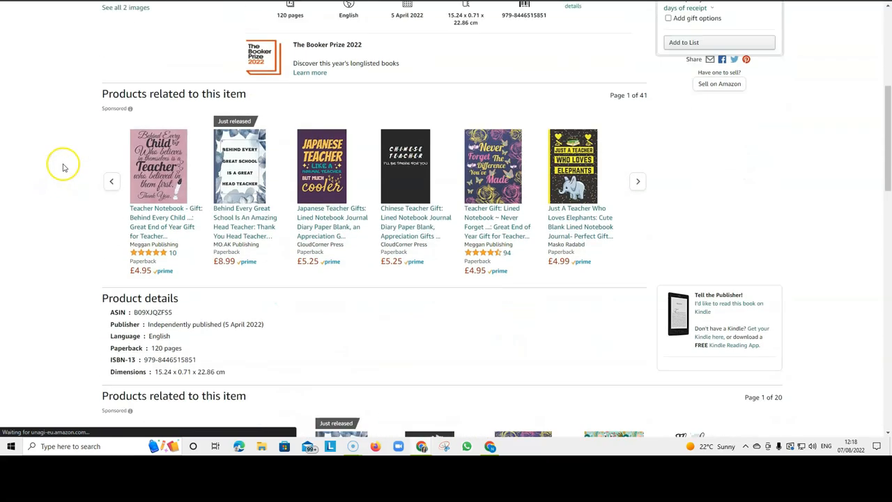
scroll("down", 3)
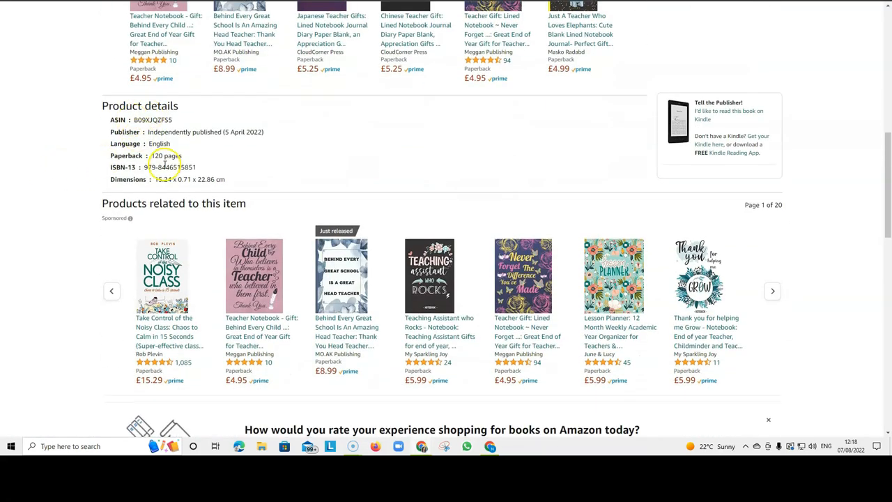
mouse_move(192, 182)
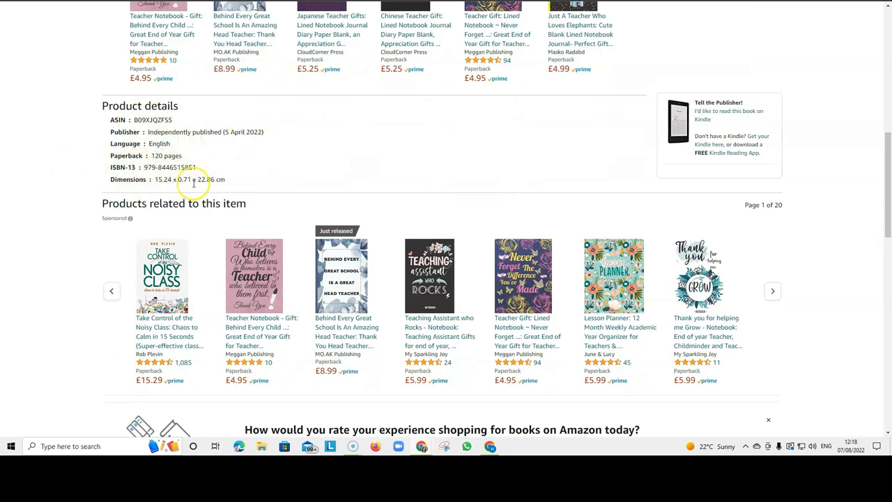
scroll("down", 3)
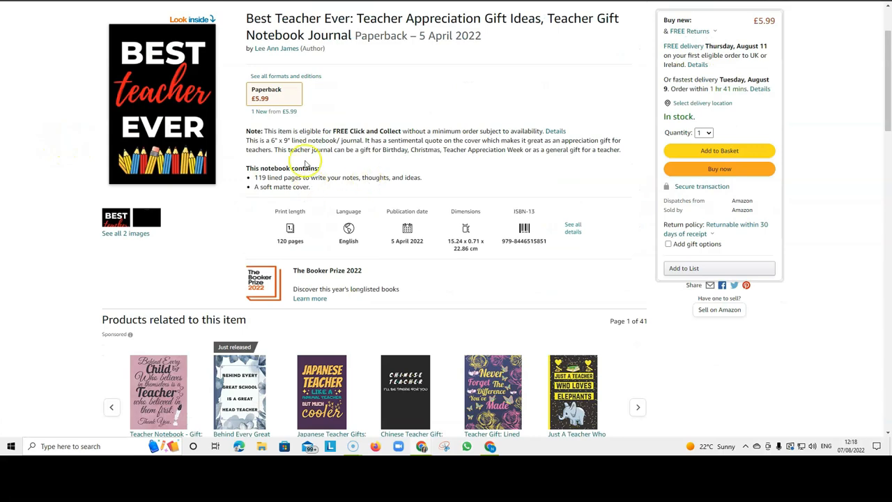
scroll("down", 3)
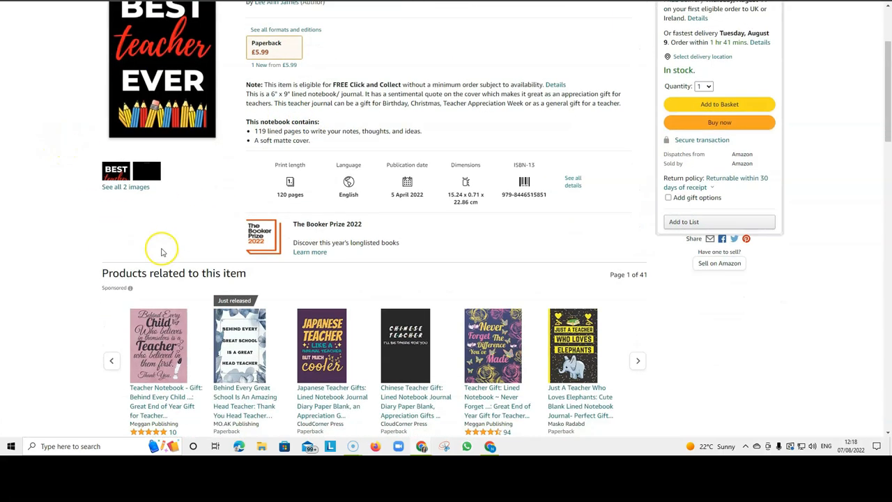
scroll("up", 3)
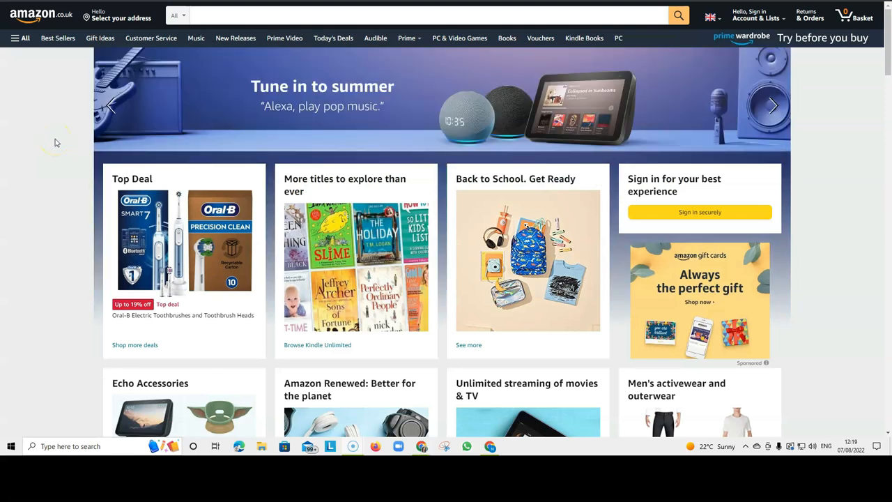
Return to the teacher notebook results and review the sales rank data again.
left_click(419, 15)
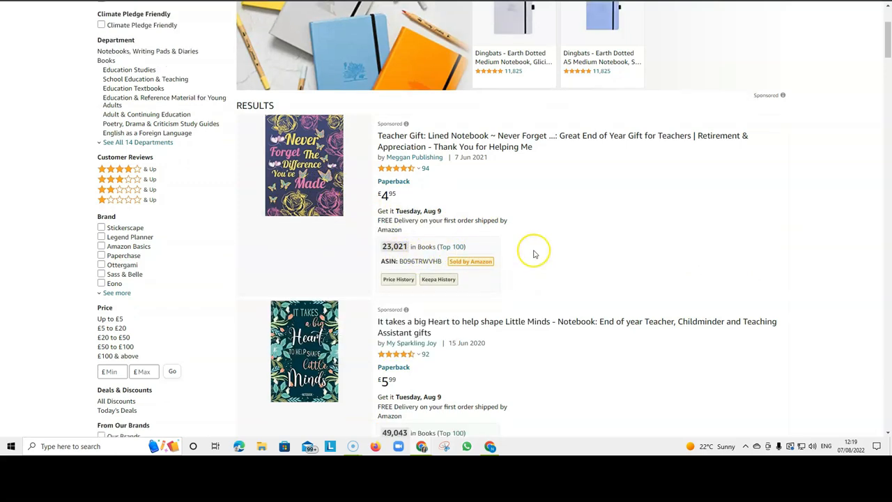
scroll("down", 3)
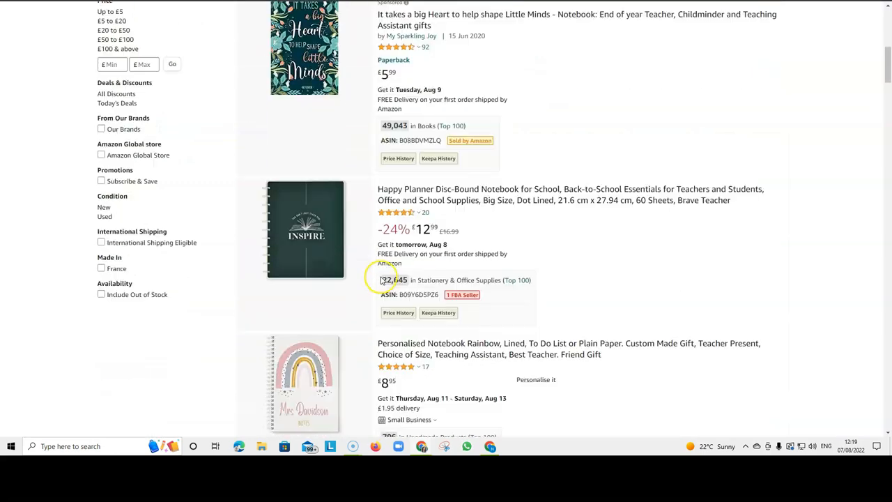
mouse_move(368, 105)
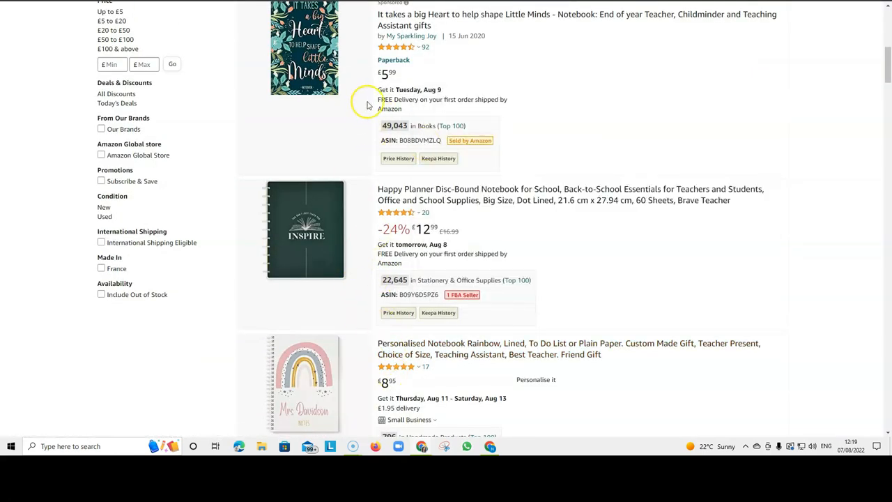
scroll("up", 3)
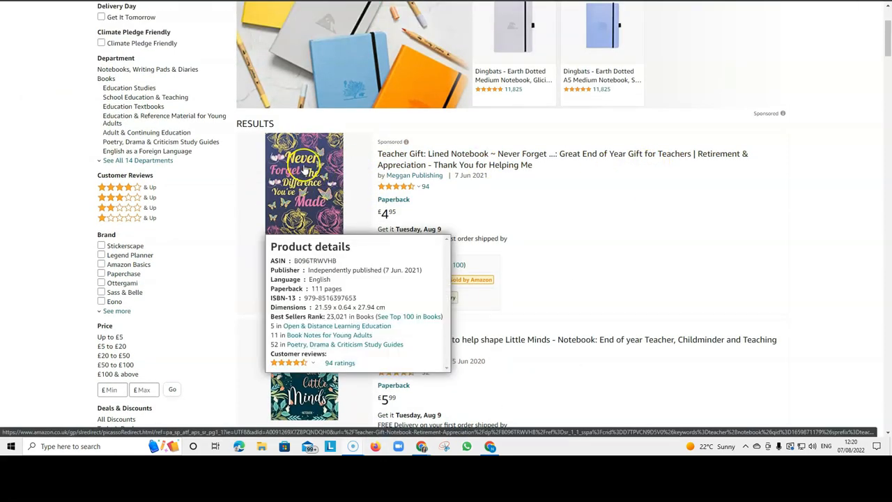
mouse_move(298, 240)
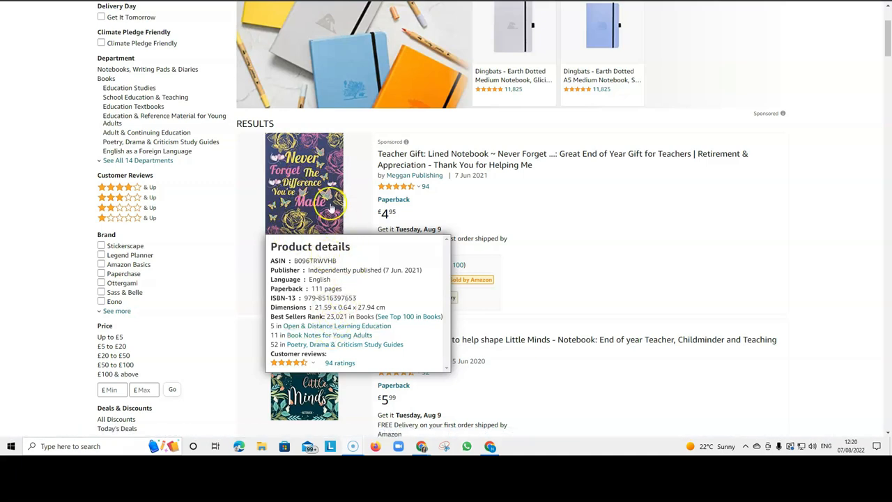
scroll("down", 3)
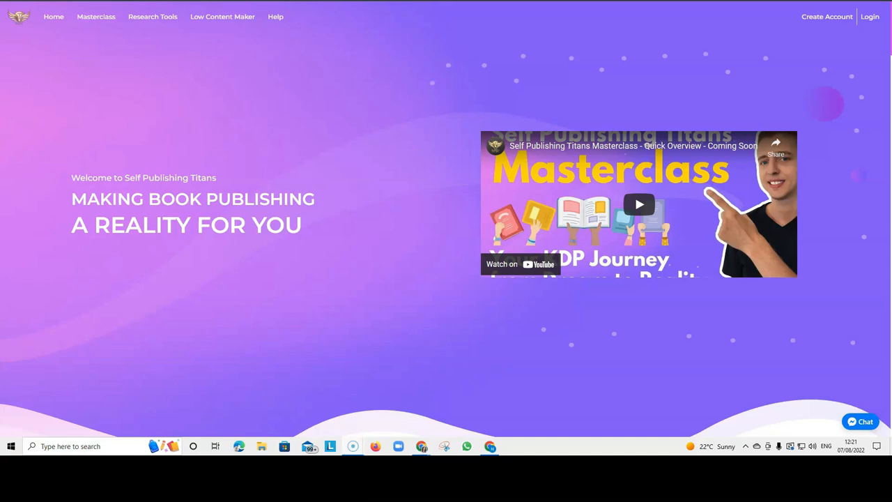
Review the Best Free KDP Research Tools section, then start a blank incognito window.
scroll("down", 3)
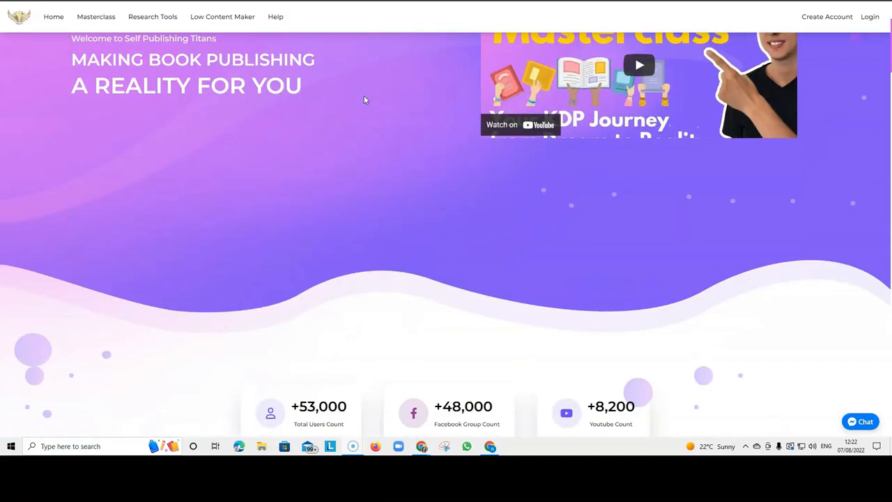
scroll("down", 3)
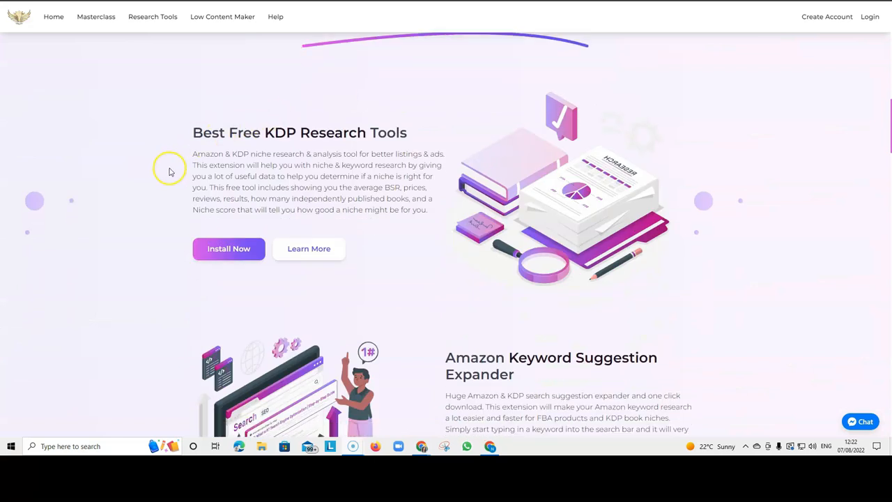
mouse_move(273, 139)
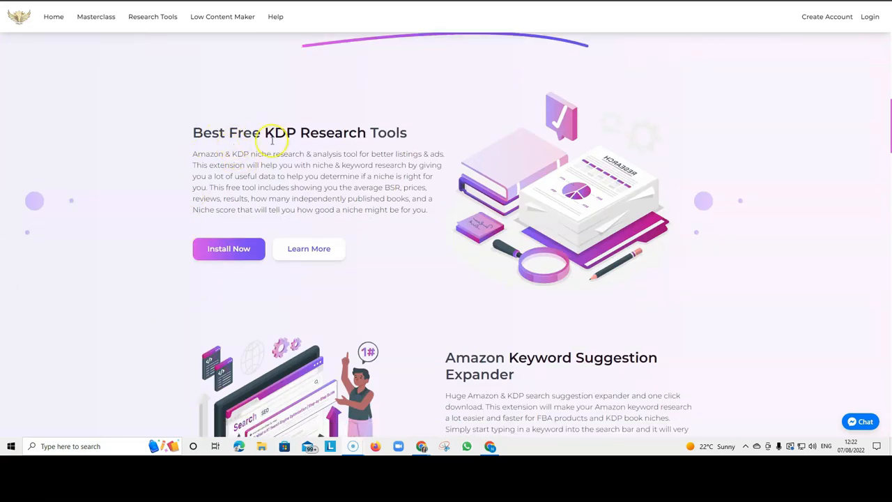
mouse_move(398, 145)
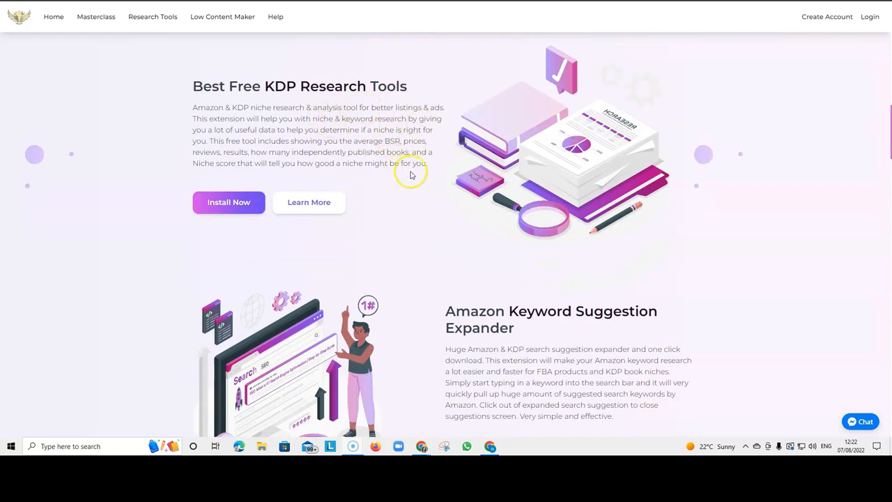
mouse_move(354, 197)
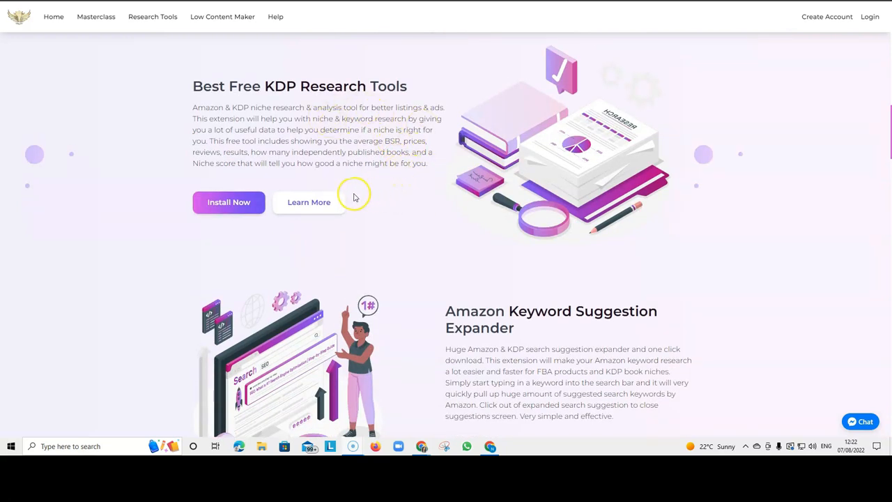
left_click(276, 16)
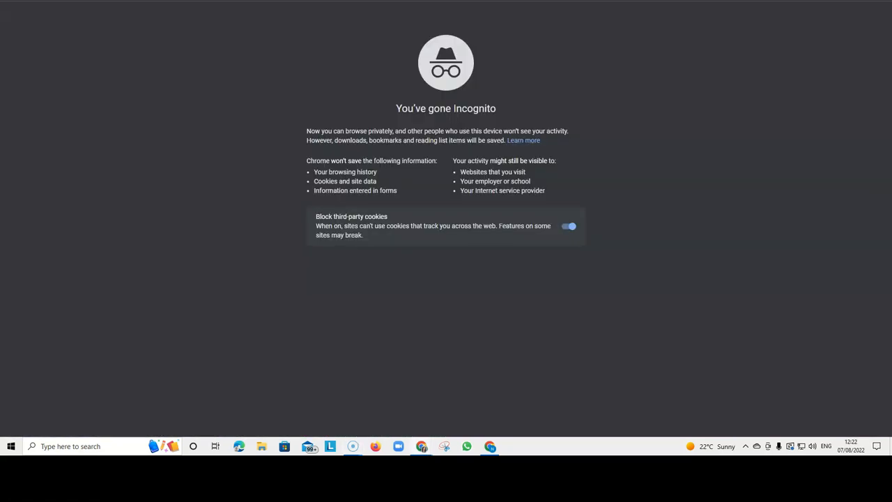
Search Amazon for 'teacher', choose the 'teacher notebook' suggestion and view the Titans keyword panel.
type("teacher")
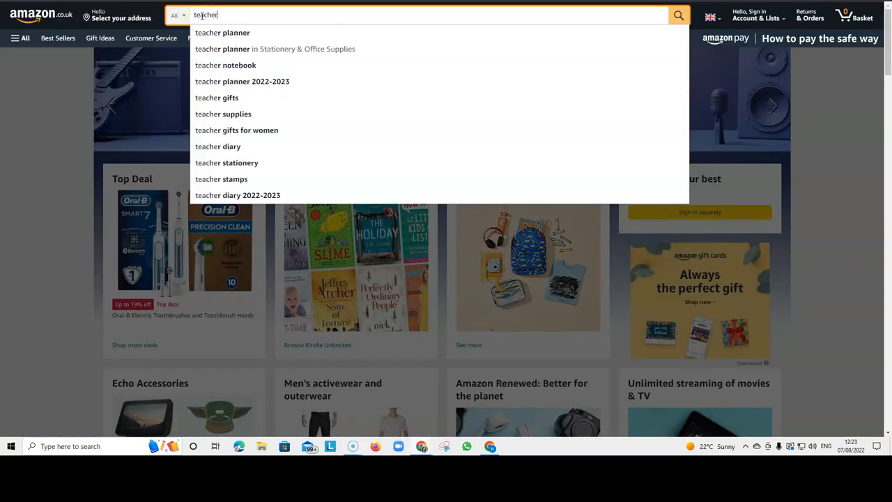
left_click(226, 66)
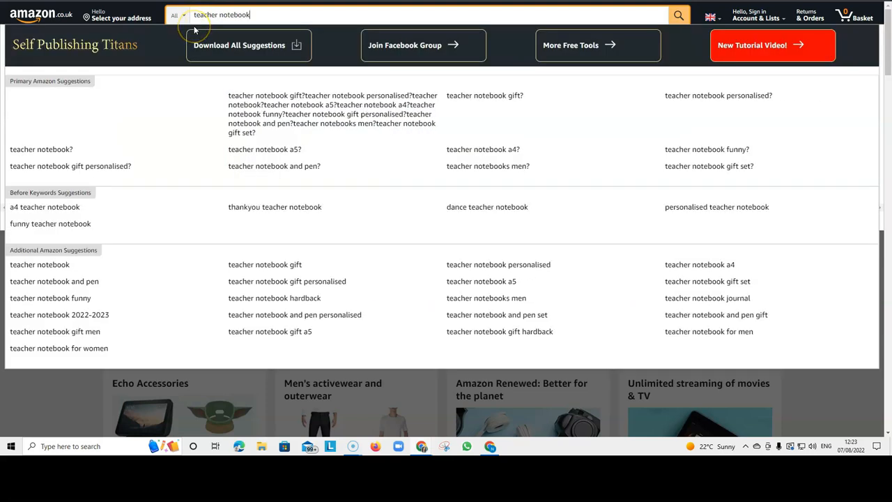
mouse_move(156, 47)
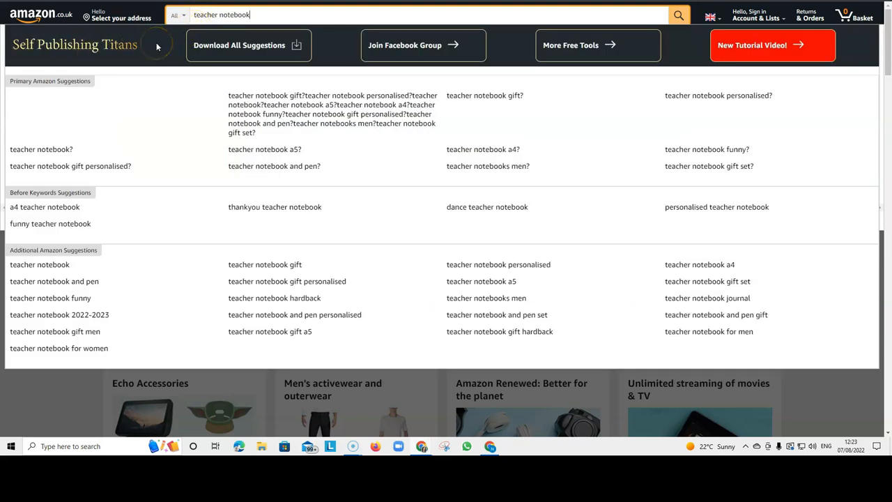
mouse_move(155, 59)
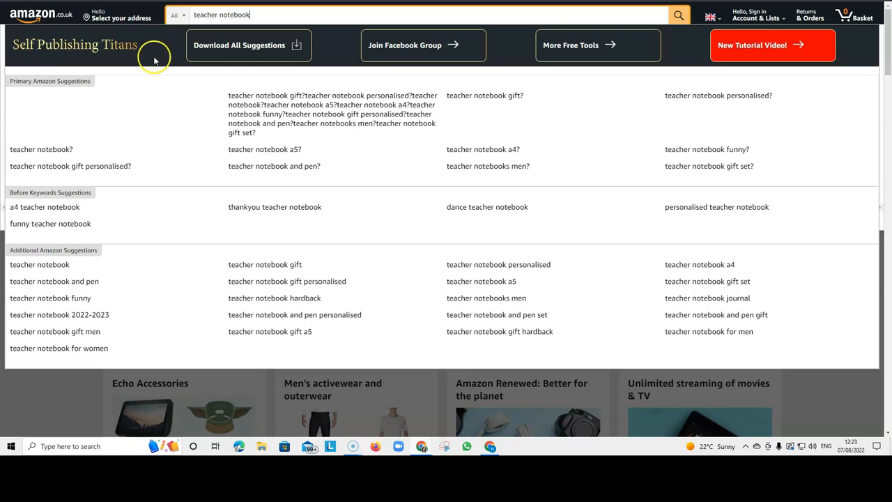
mouse_move(209, 98)
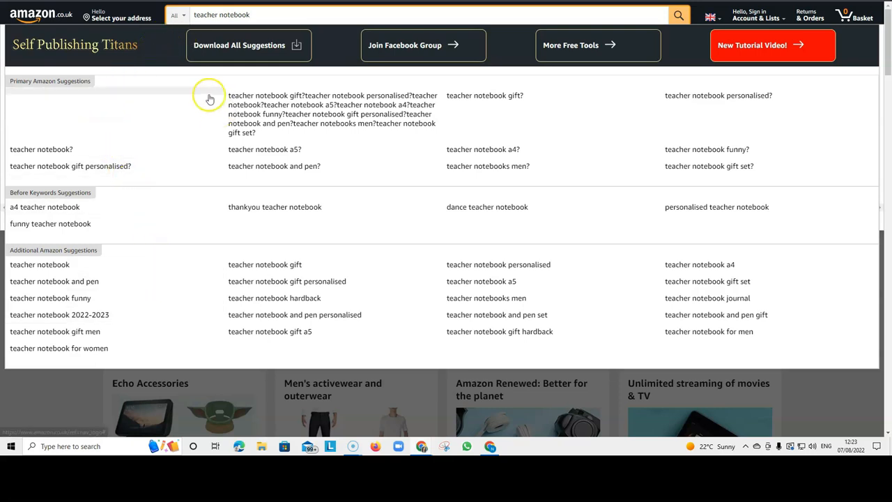
mouse_move(167, 115)
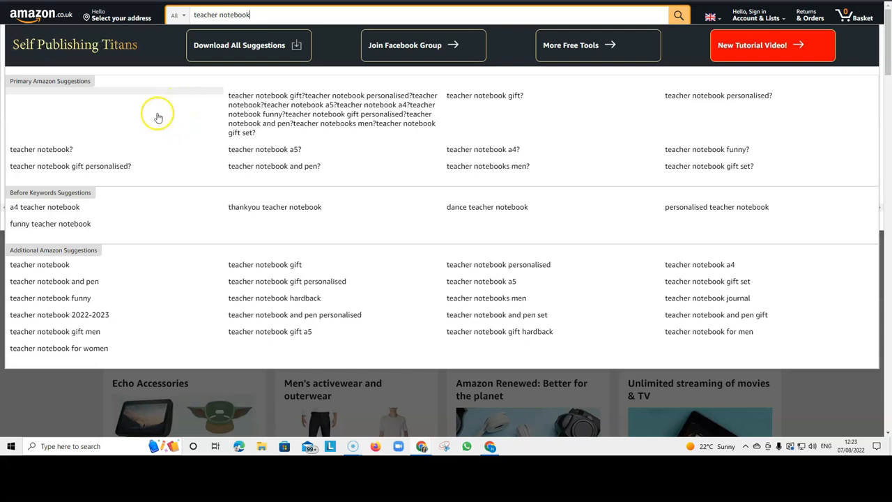
mouse_move(156, 119)
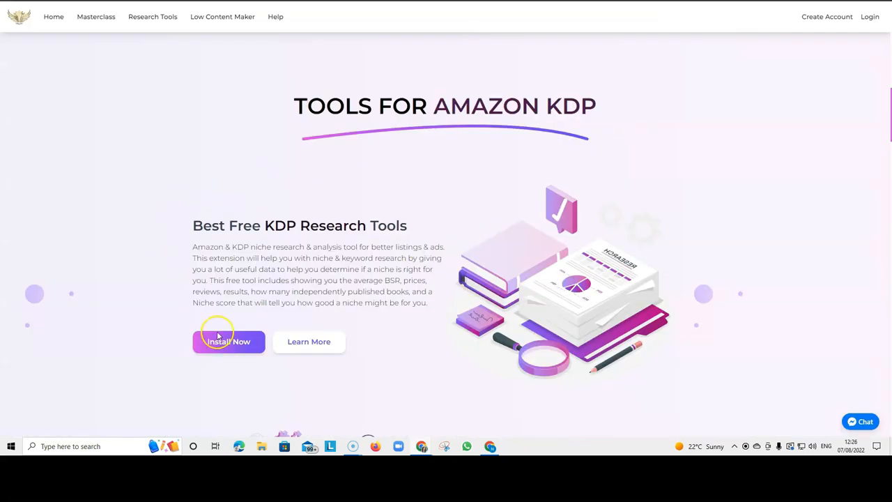
scroll("down", 3)
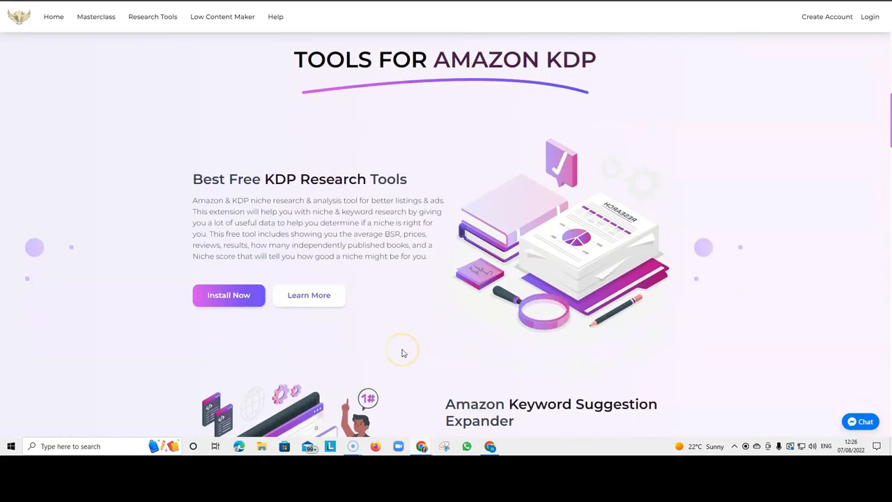
mouse_move(390, 268)
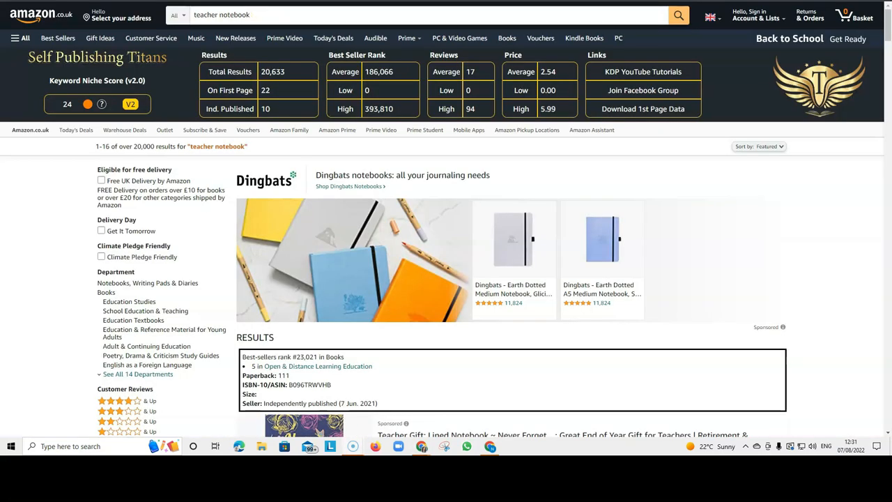
mouse_move(165, 72)
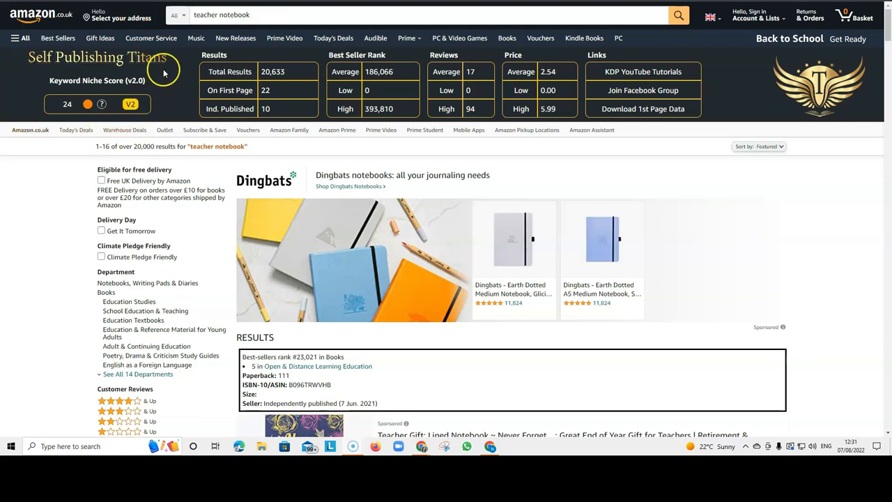
mouse_move(284, 38)
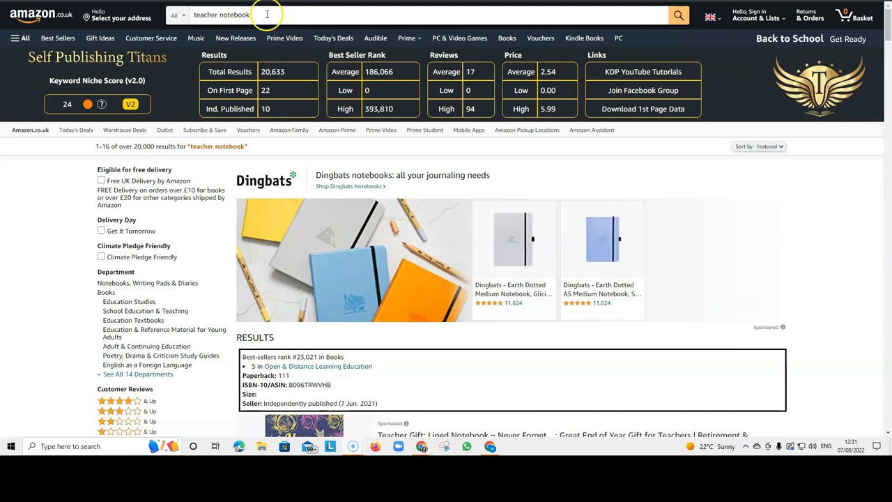
Rerun the 'teacher notebook' search to show the Keyword Niche Score bar above the results.
left_click(265, 14)
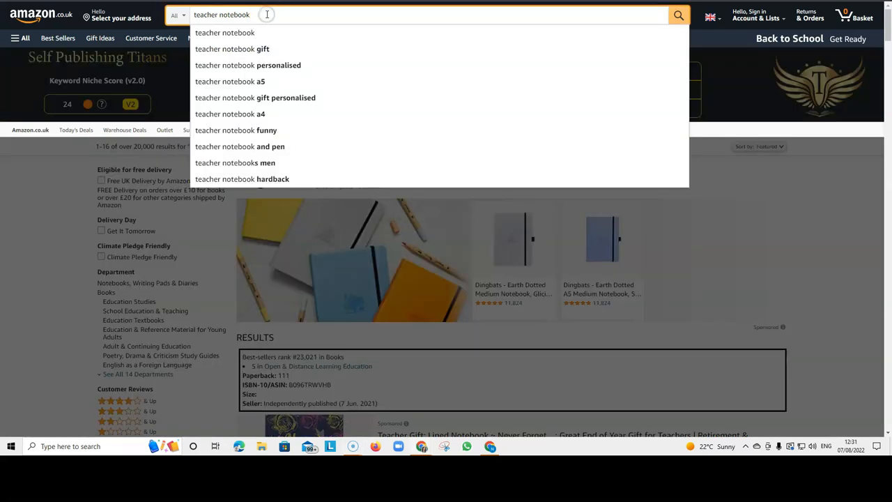
left_click(678, 14)
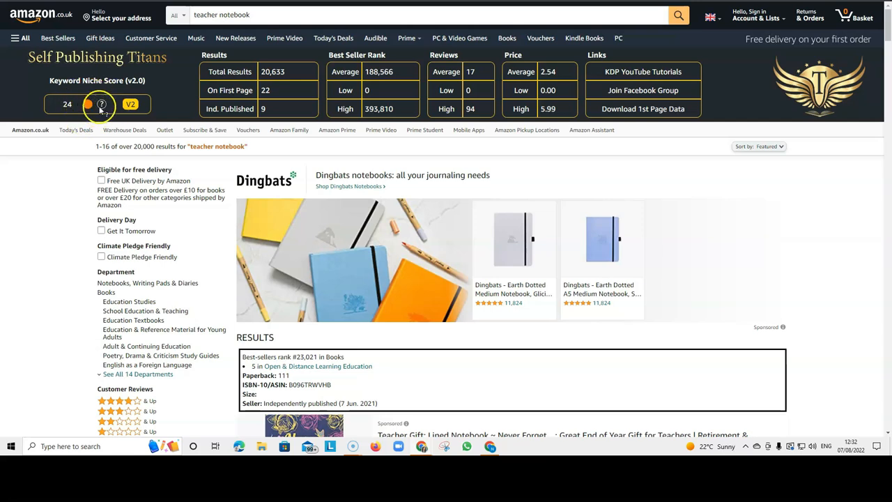
mouse_move(101, 103)
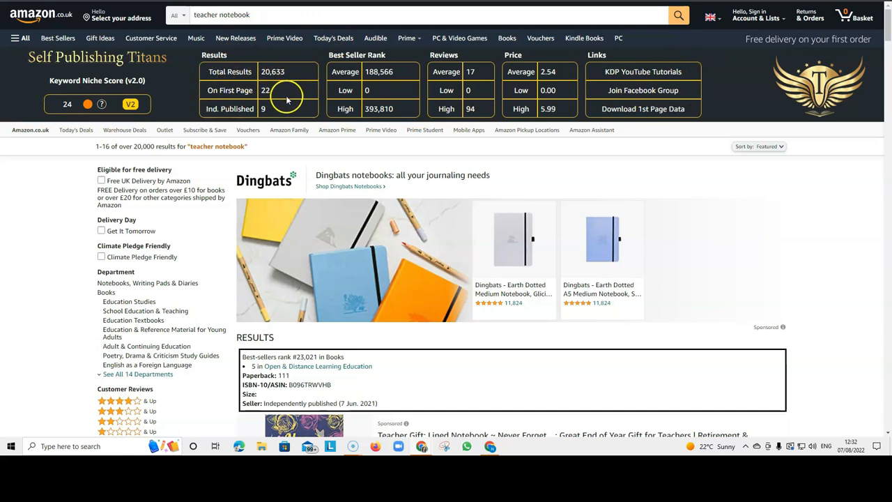
mouse_move(272, 113)
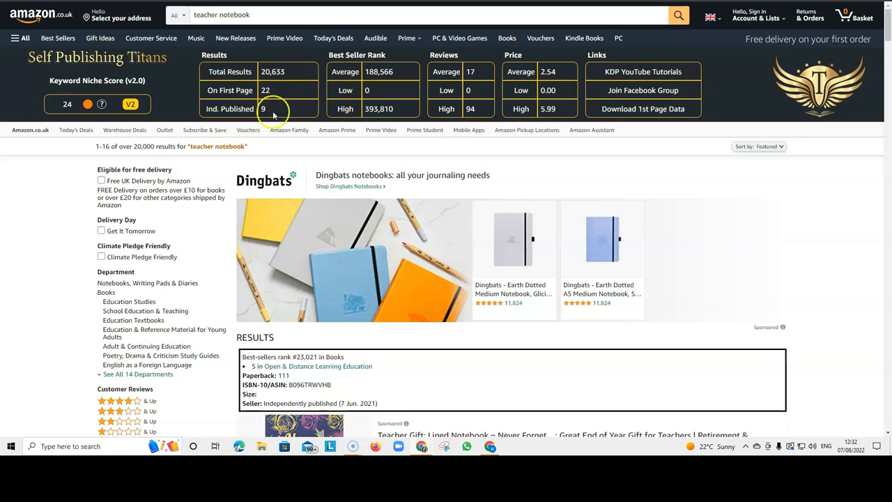
mouse_move(401, 78)
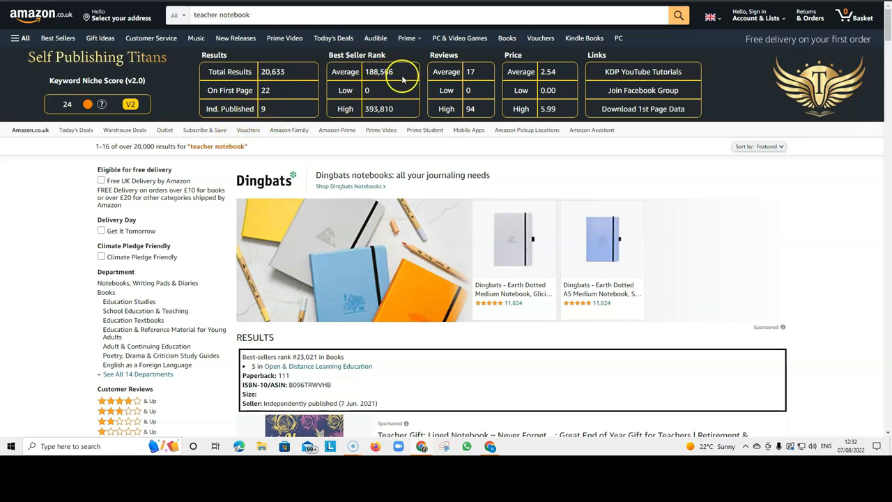
mouse_move(742, 119)
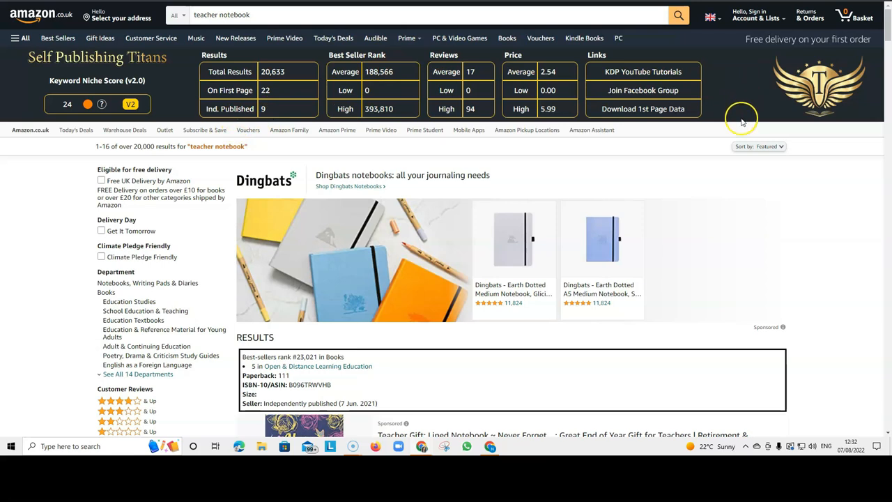
mouse_move(739, 129)
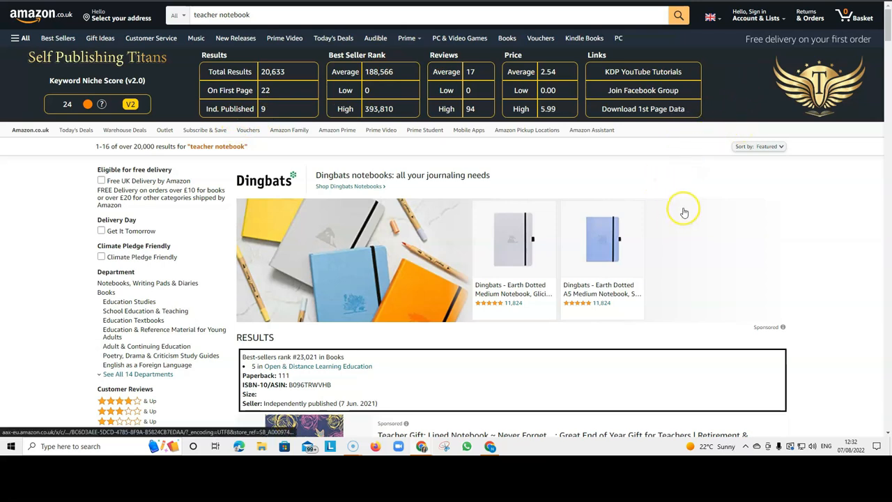
mouse_move(685, 204)
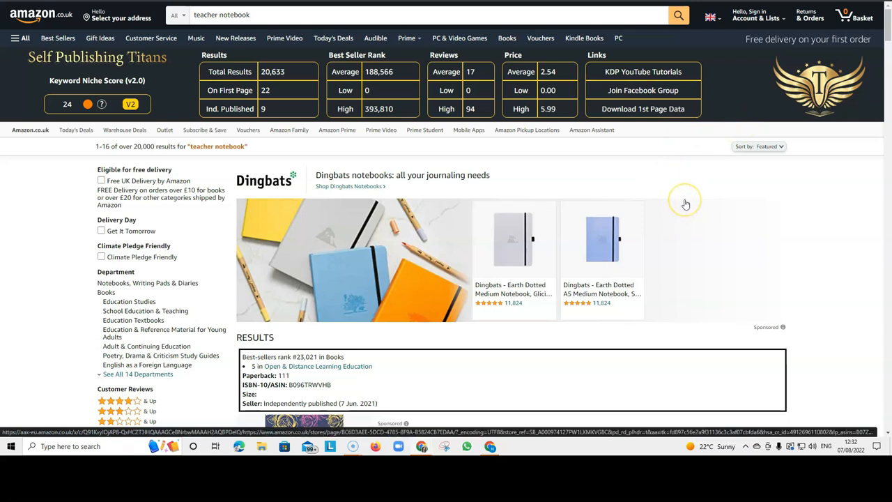
mouse_move(686, 200)
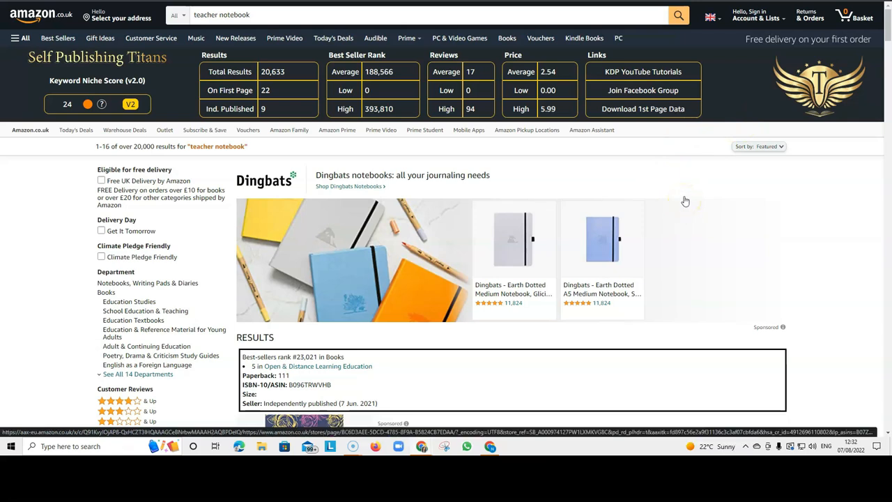
mouse_move(675, 201)
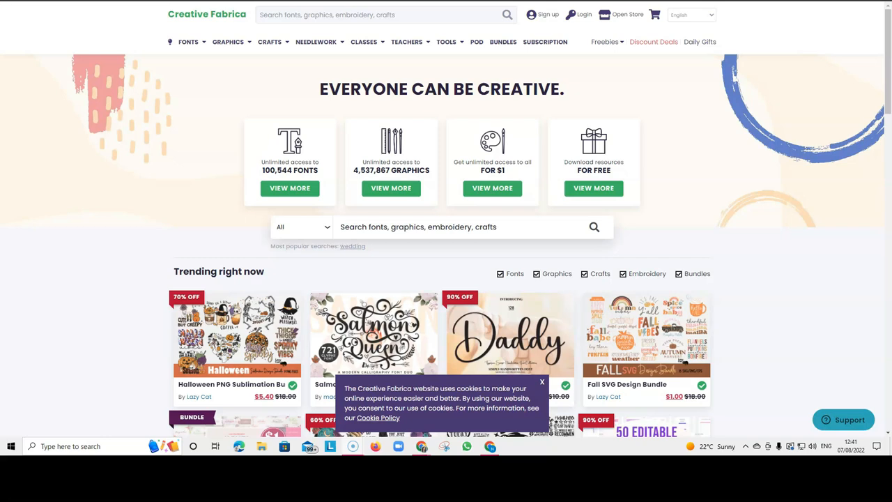
Reveal the Freebies menu listing Free Fonts, Free SVGs, Free Graphics and other free categories.
left_click(603, 41)
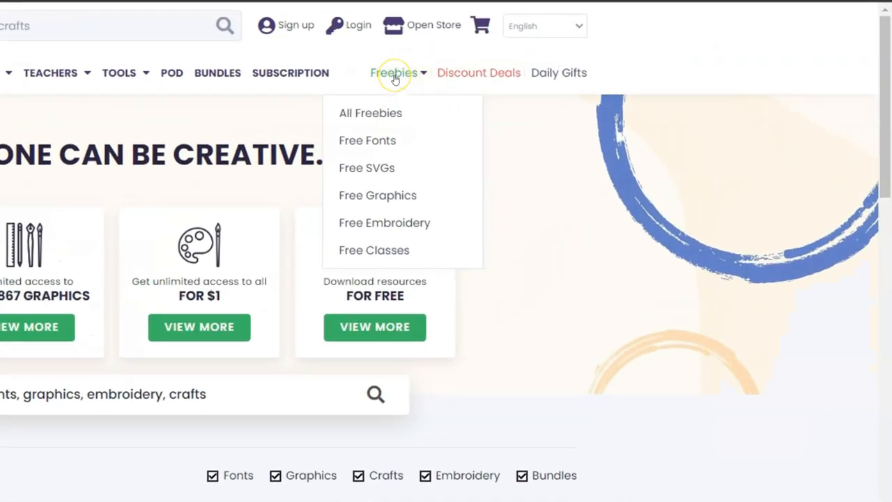
mouse_move(367, 140)
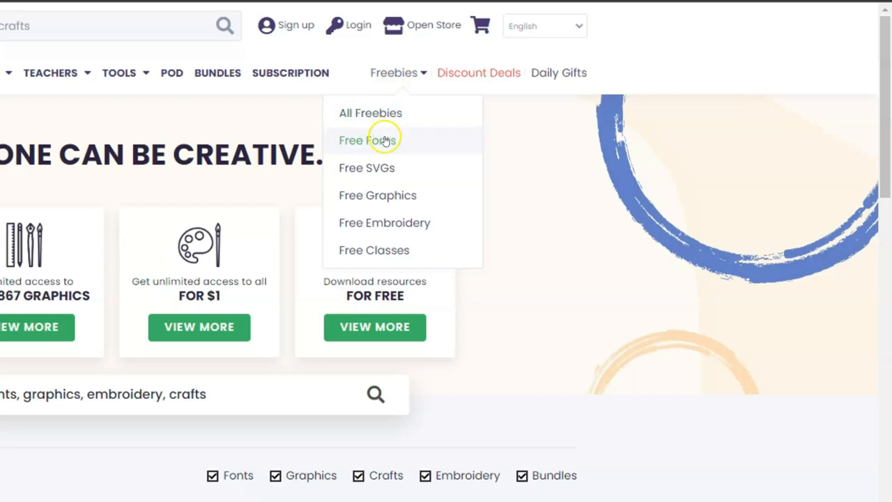
mouse_move(431, 190)
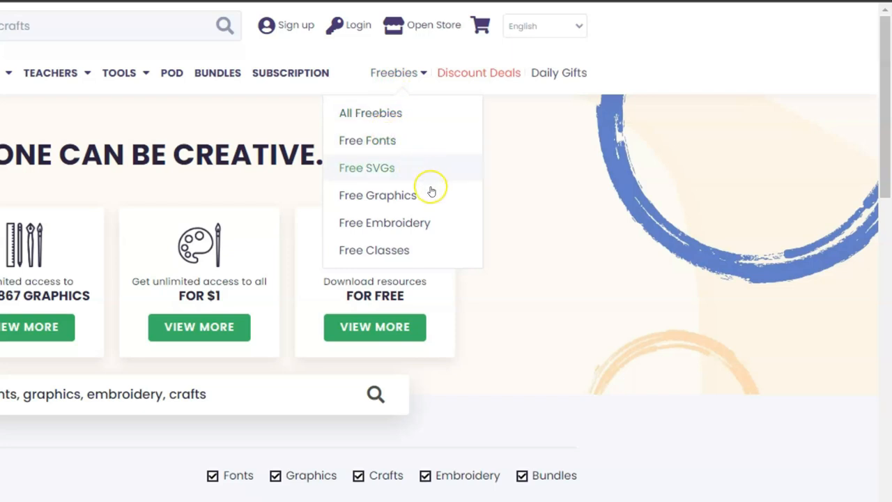
mouse_move(438, 225)
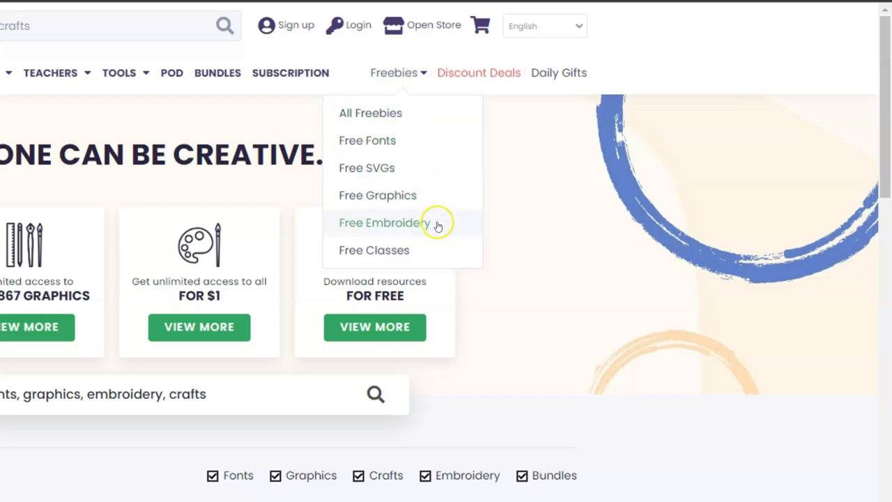
mouse_move(432, 251)
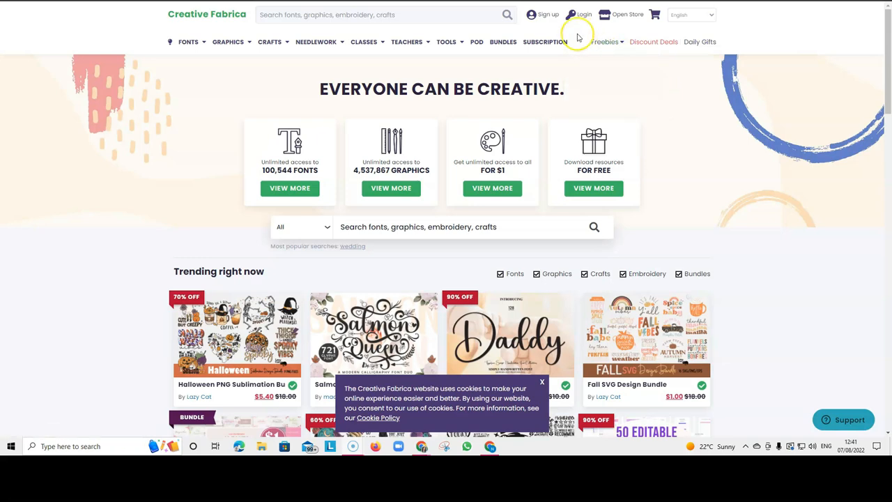
mouse_move(577, 36)
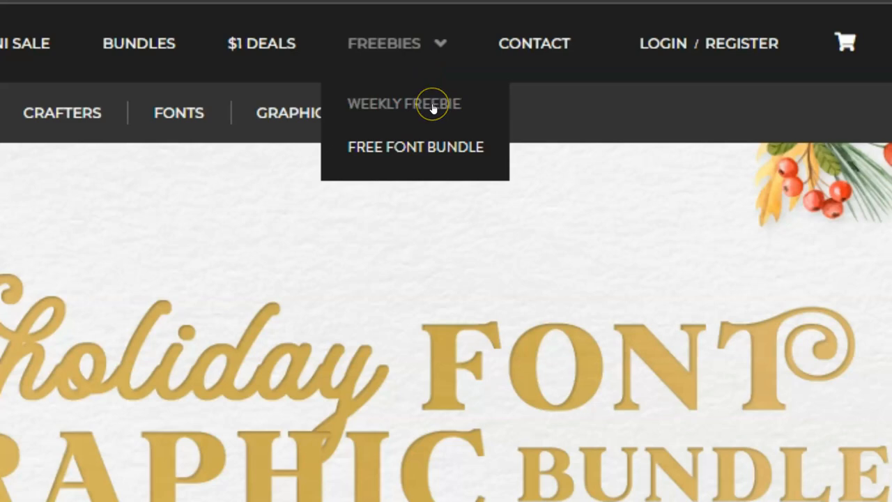
mouse_move(427, 148)
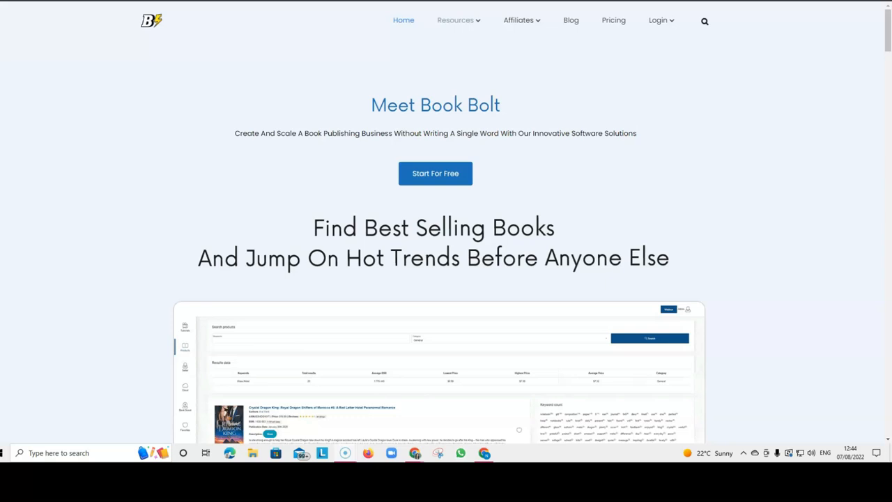
Go to Book Bolt's Interior Generator with its College Ruled, Journal and Music Sheet templates.
left_click(455, 19)
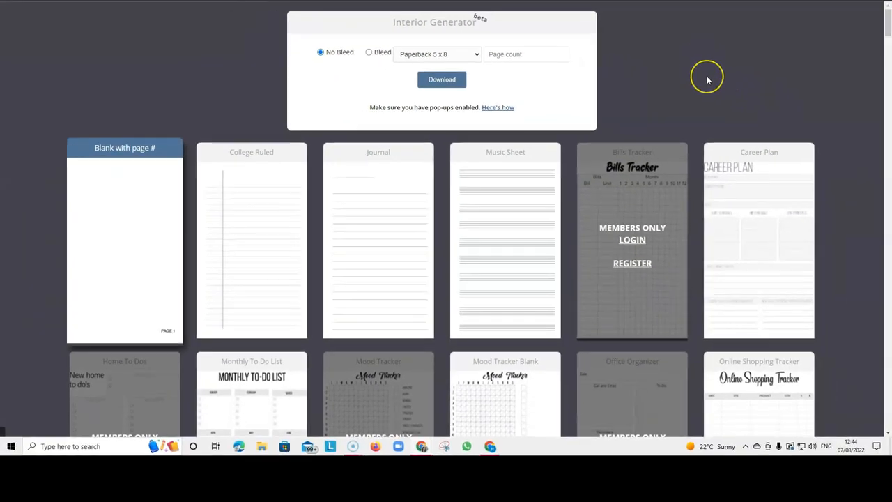
scroll("down", 3)
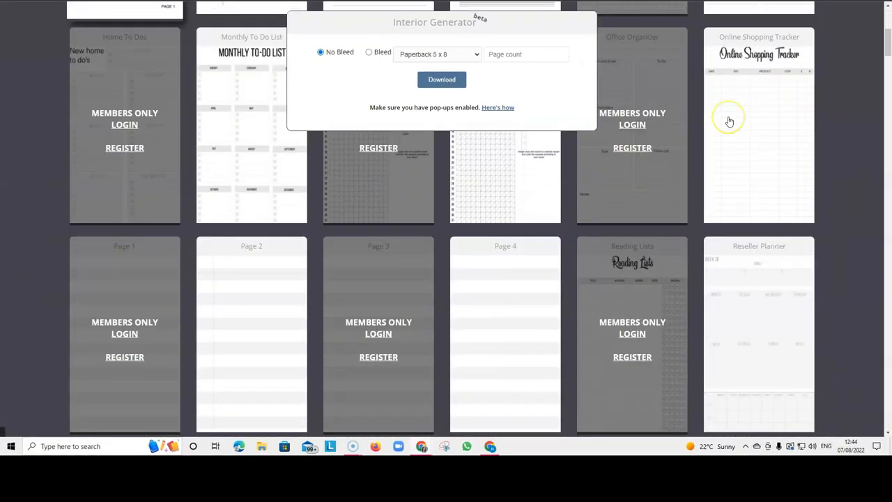
scroll("down", 3)
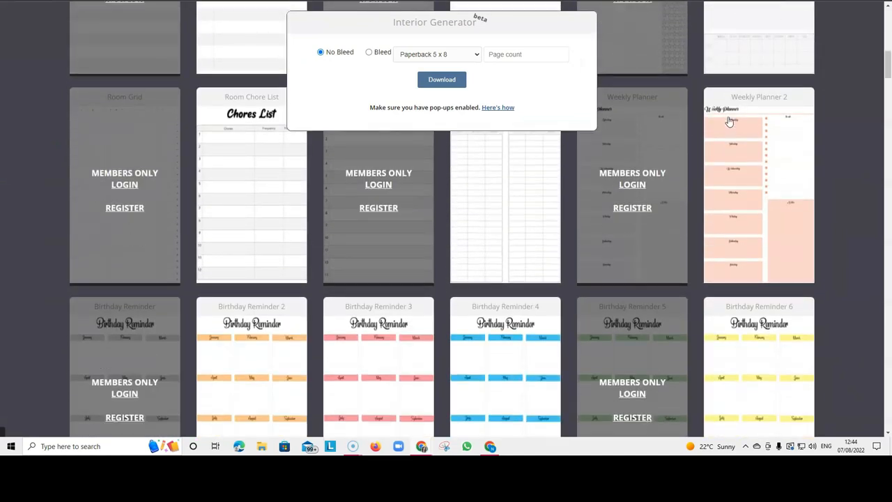
scroll("down", 3)
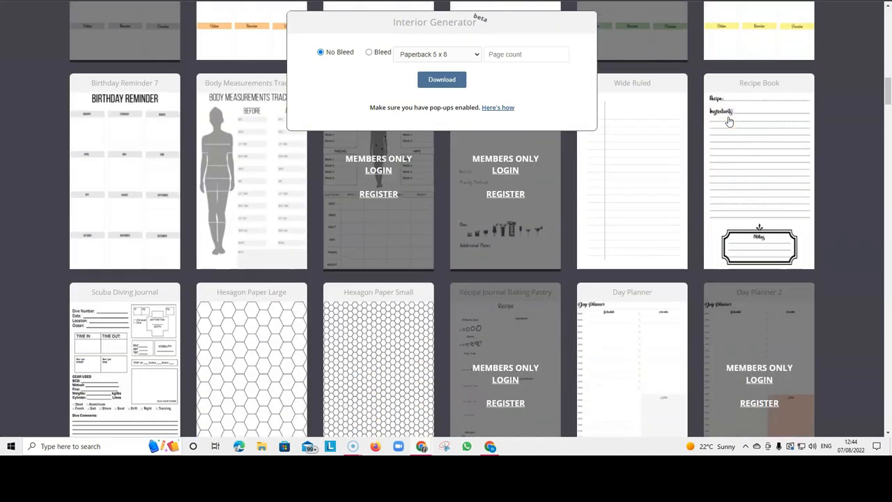
scroll("down", 3)
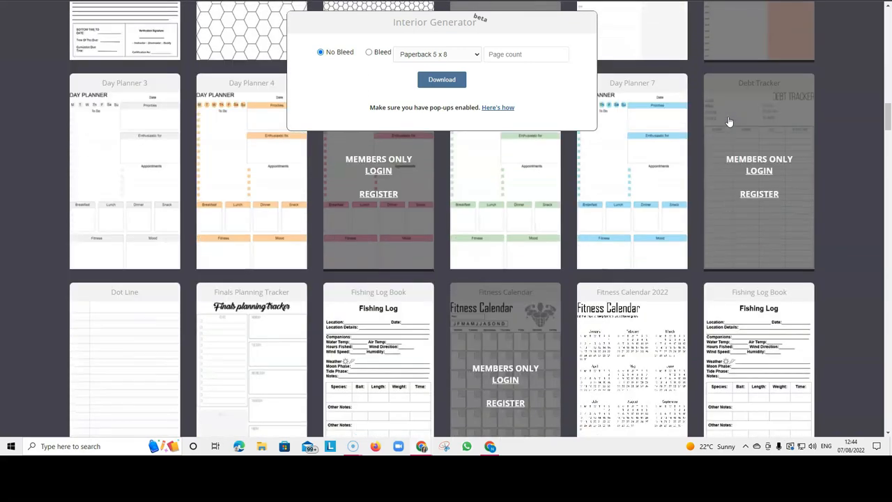
scroll("down", 3)
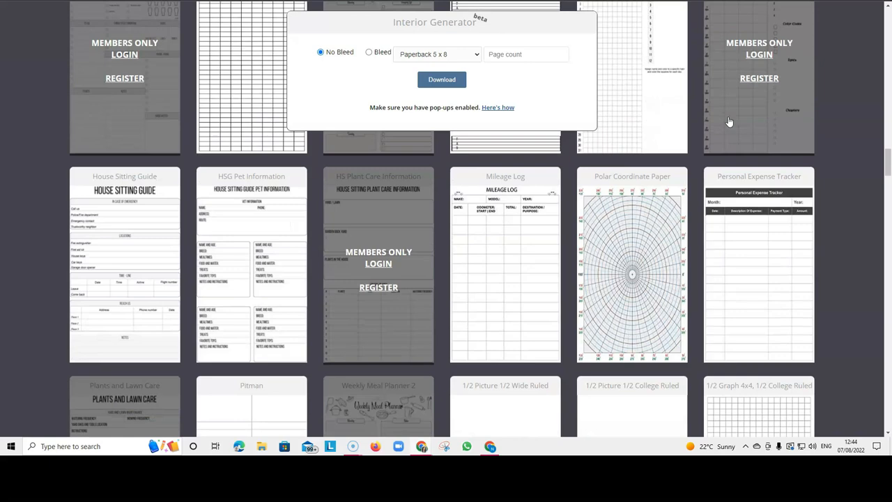
scroll("down", 3)
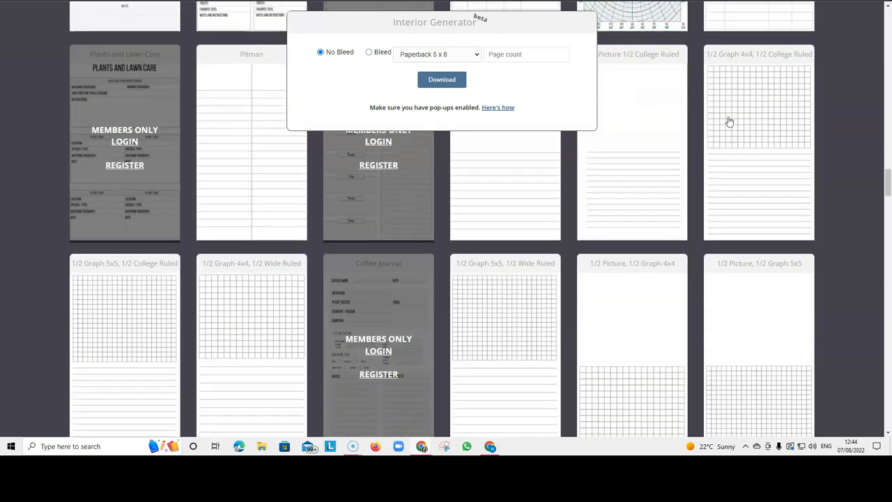
scroll("down", 3)
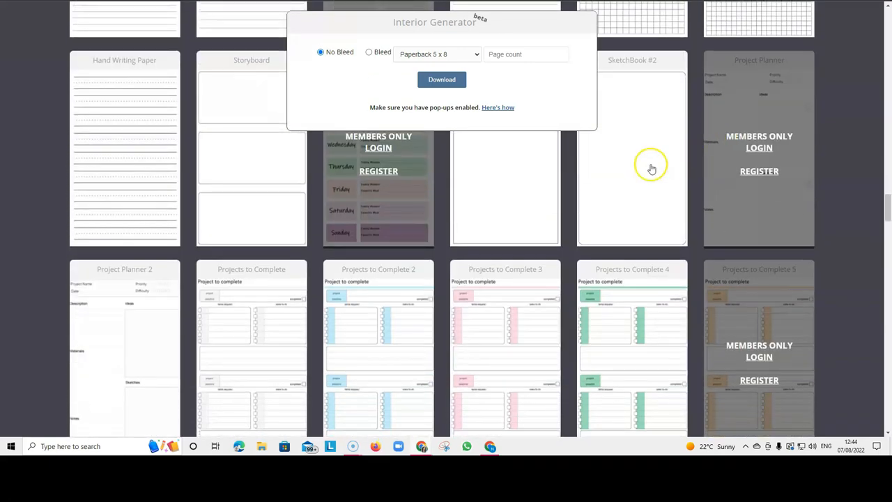
scroll("down", 3)
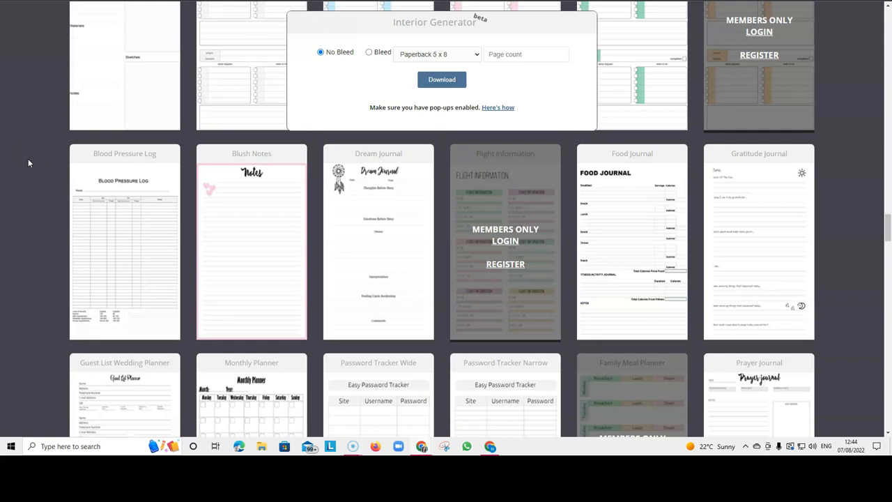
scroll("down", 3)
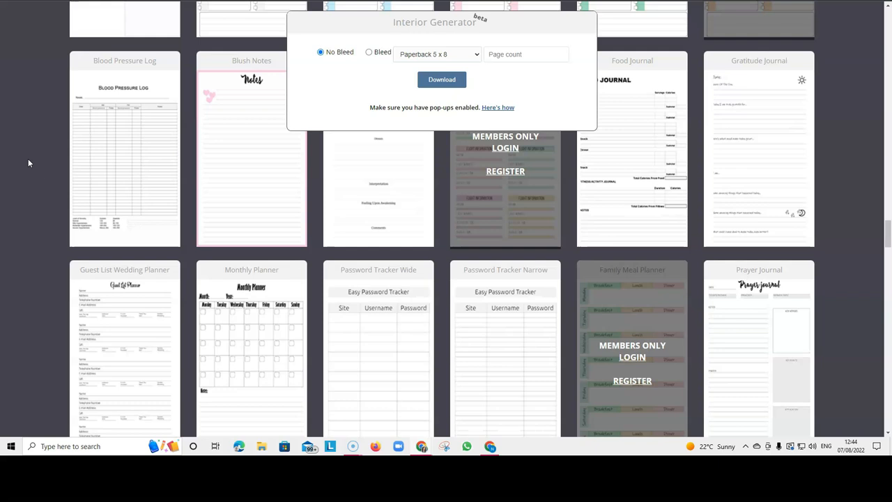
mouse_move(31, 138)
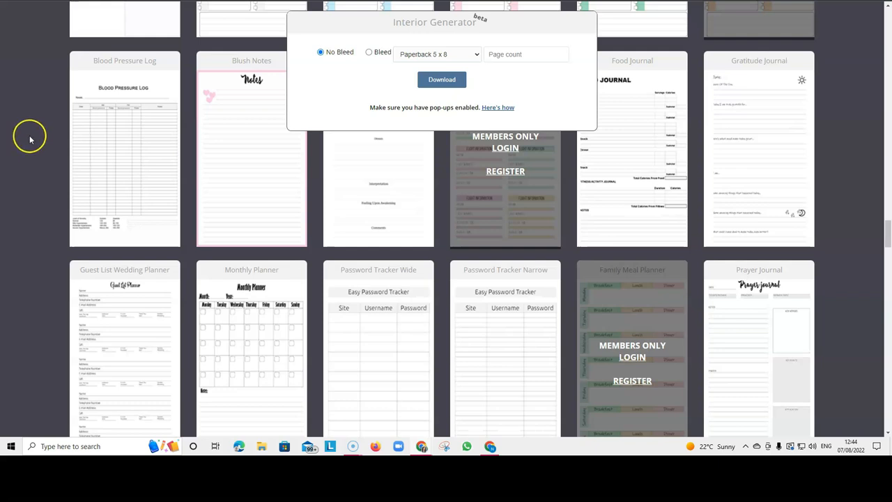
scroll("down", 3)
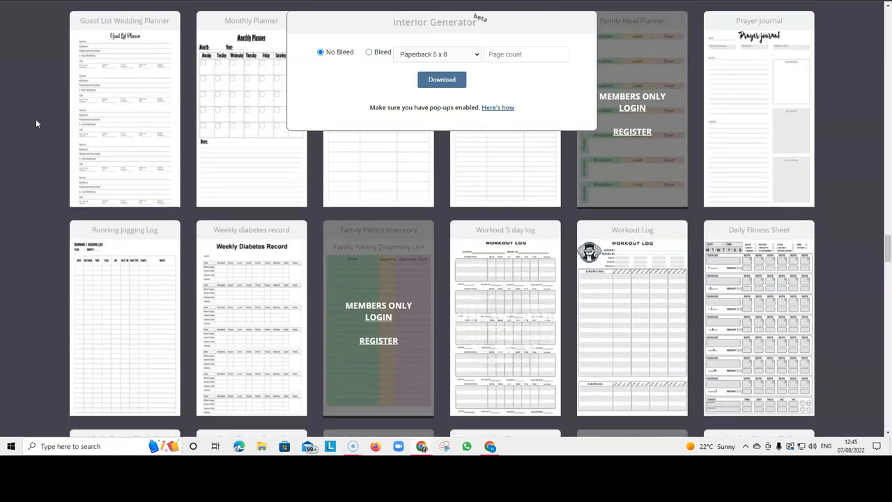
scroll("down", 3)
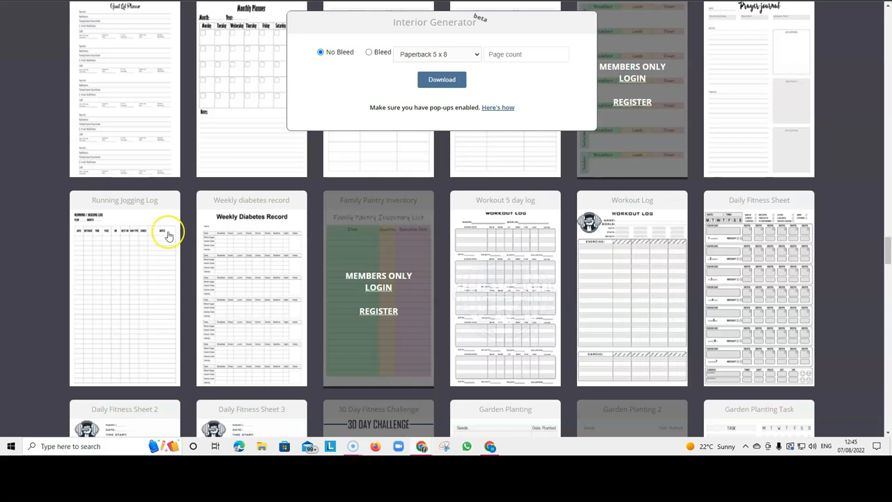
scroll("down", 3)
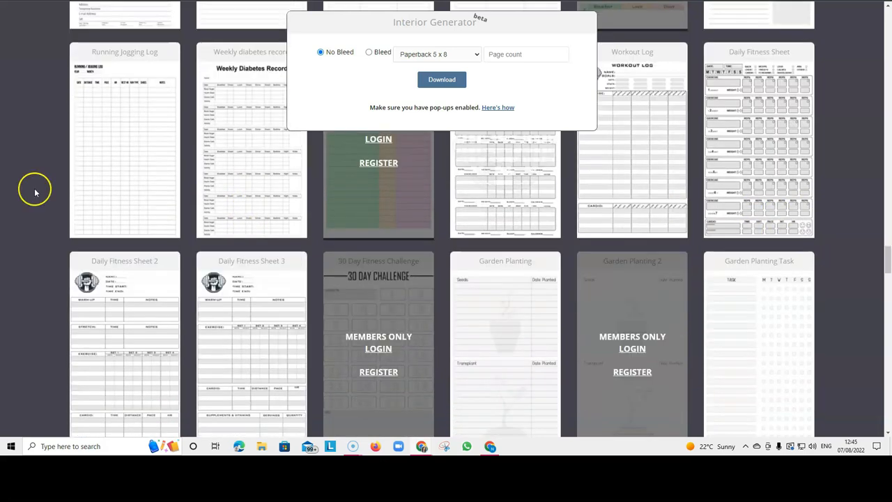
scroll("down", 3)
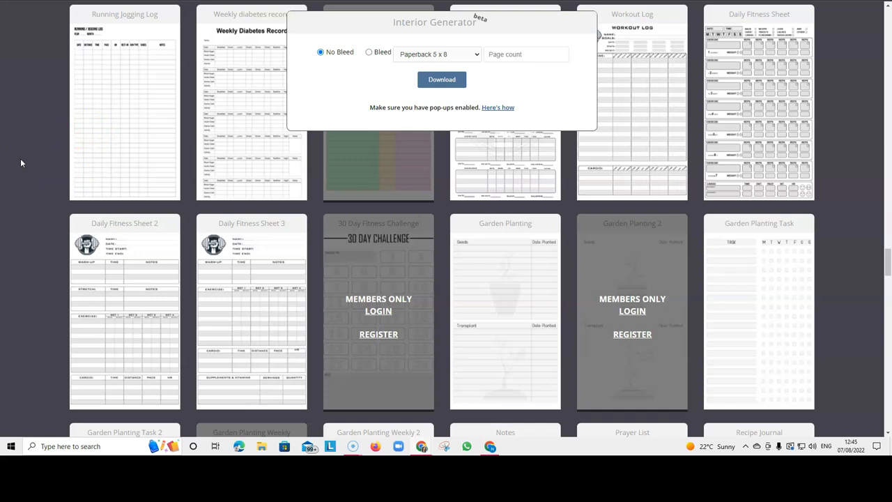
scroll("down", 3)
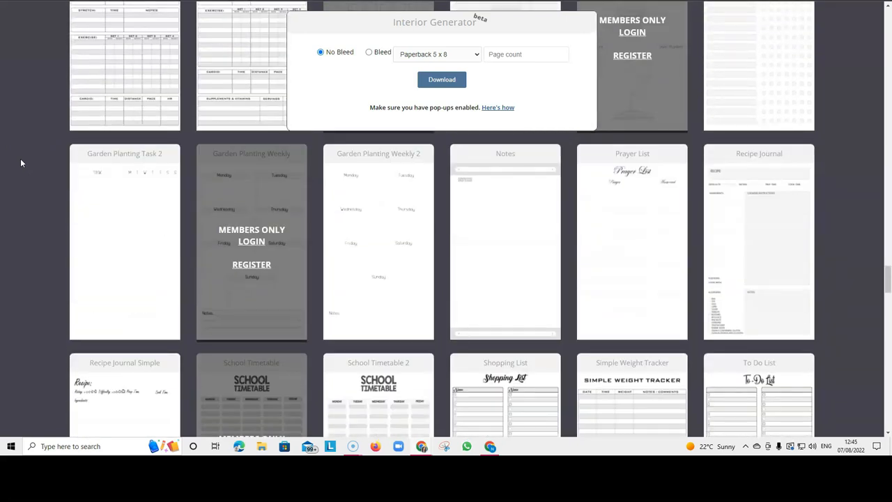
scroll("down", 3)
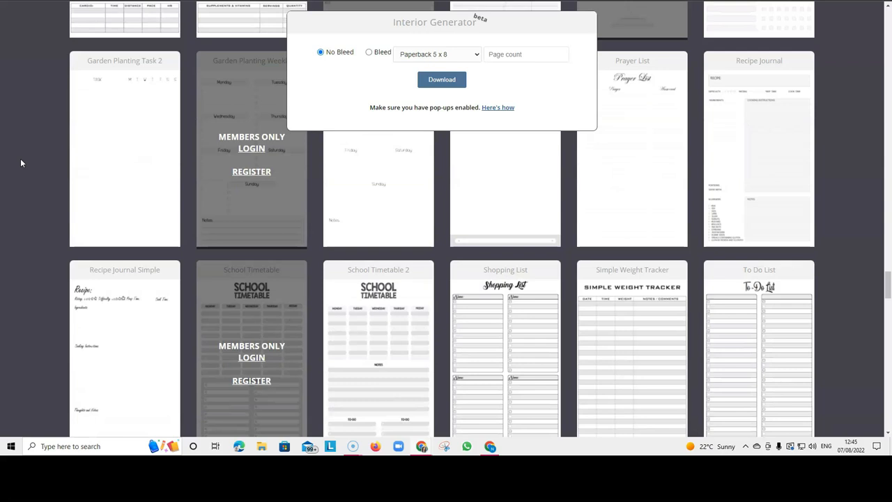
mouse_move(22, 156)
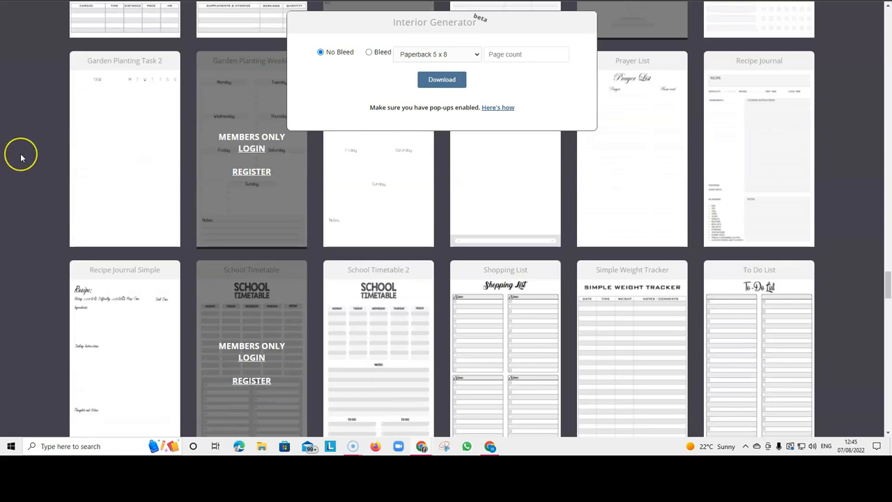
mouse_move(21, 156)
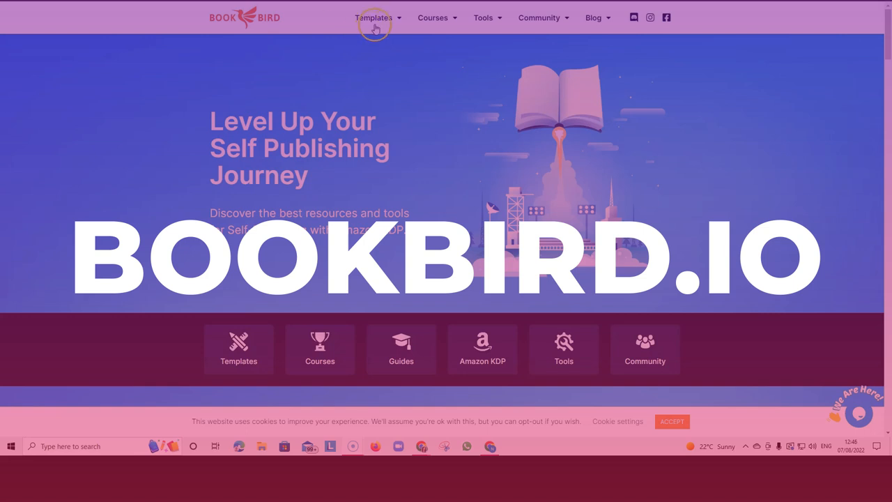
Browse BookBird's free interior templates page, then reveal the Tools menu with Niche Hunter and calculators.
left_click(374, 17)
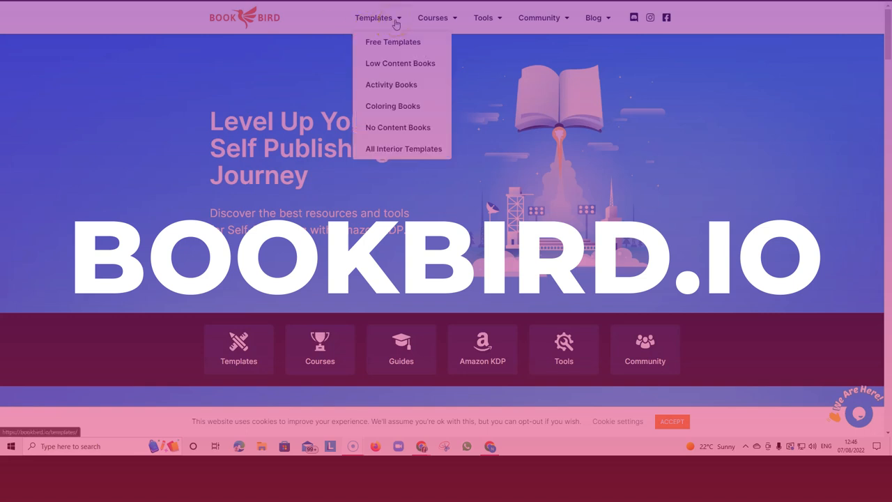
left_click(393, 42)
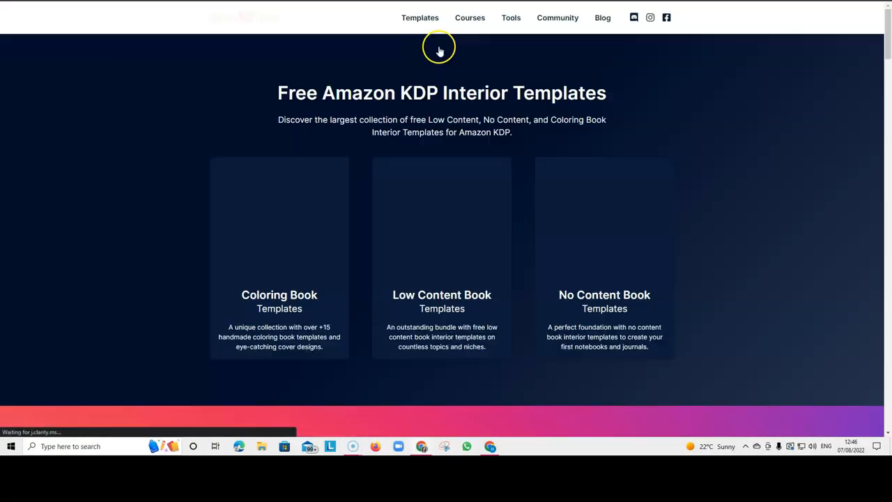
scroll("down", 3)
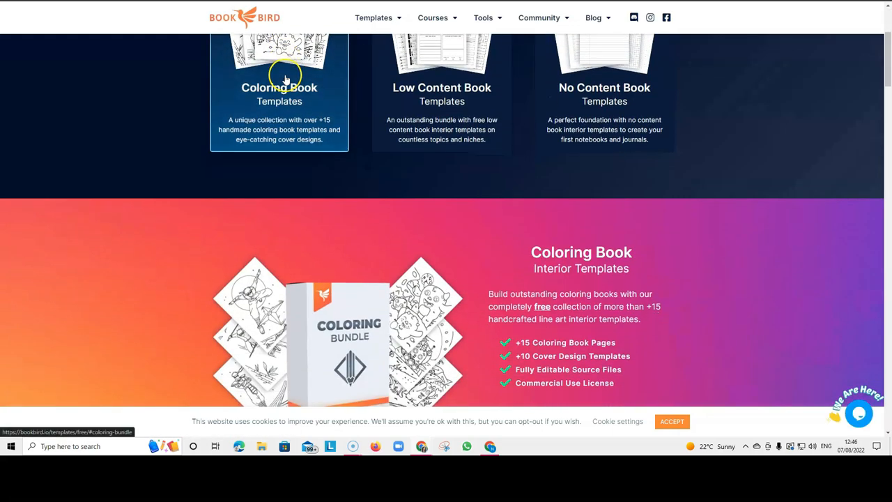
scroll("down", 3)
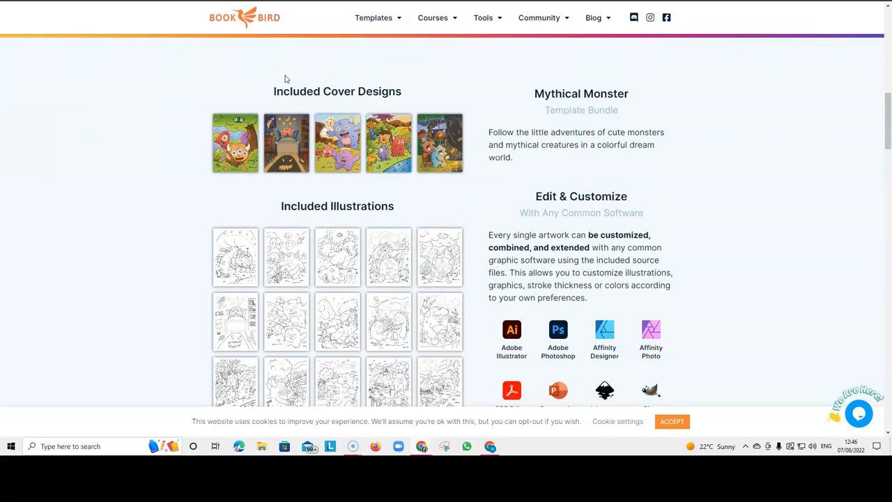
scroll("down", 3)
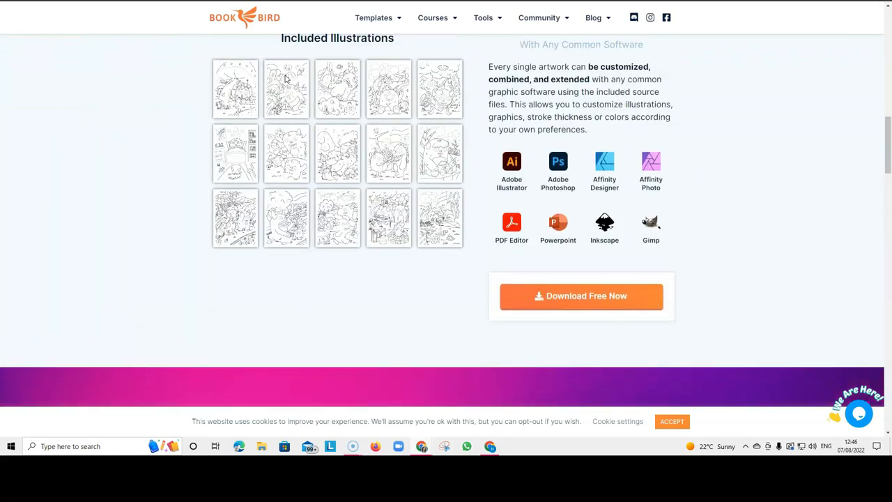
left_click(484, 17)
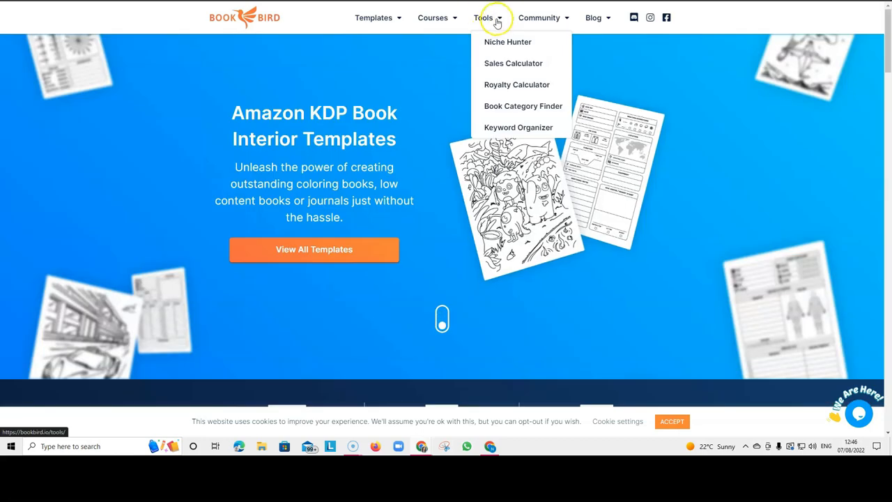
mouse_move(513, 63)
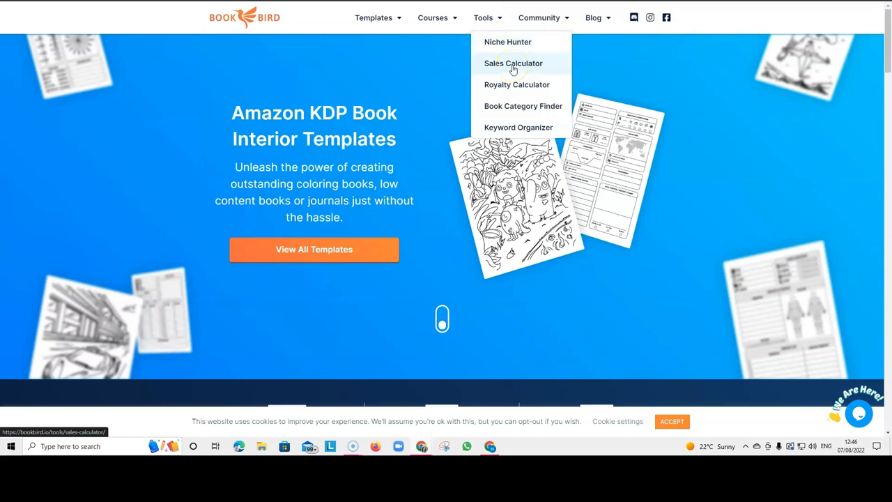
mouse_move(513, 104)
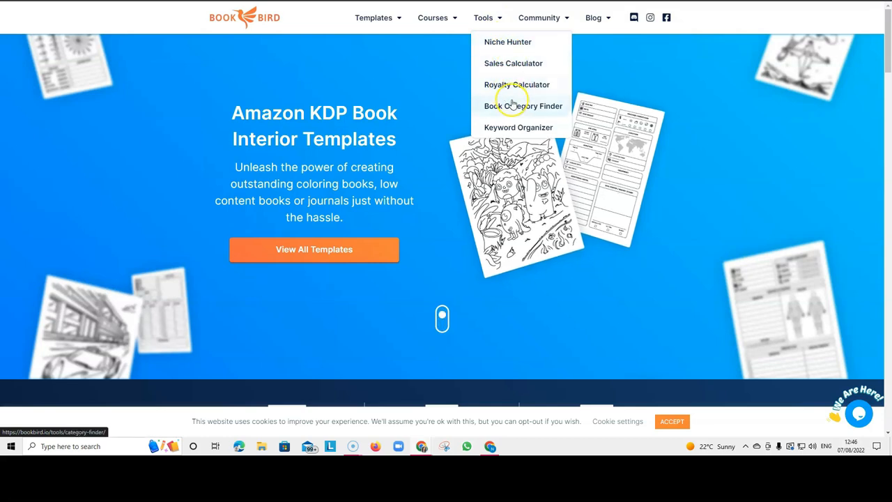
mouse_move(530, 131)
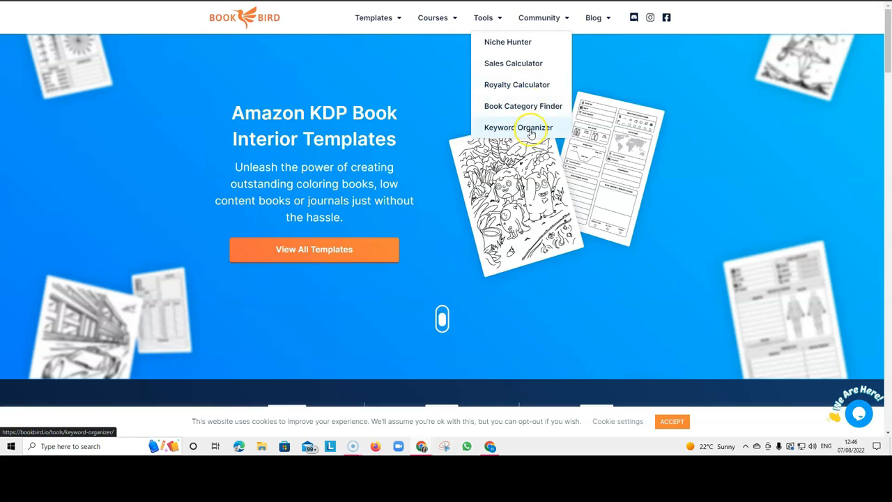
mouse_move(507, 42)
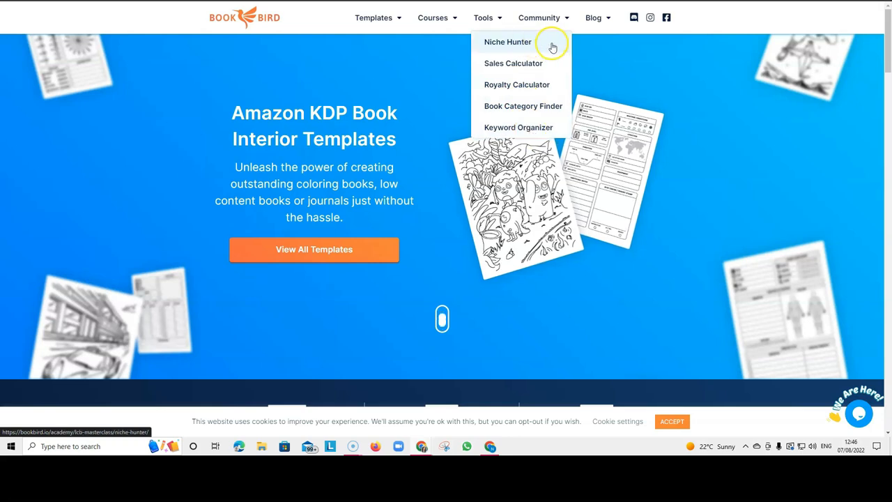
mouse_move(555, 44)
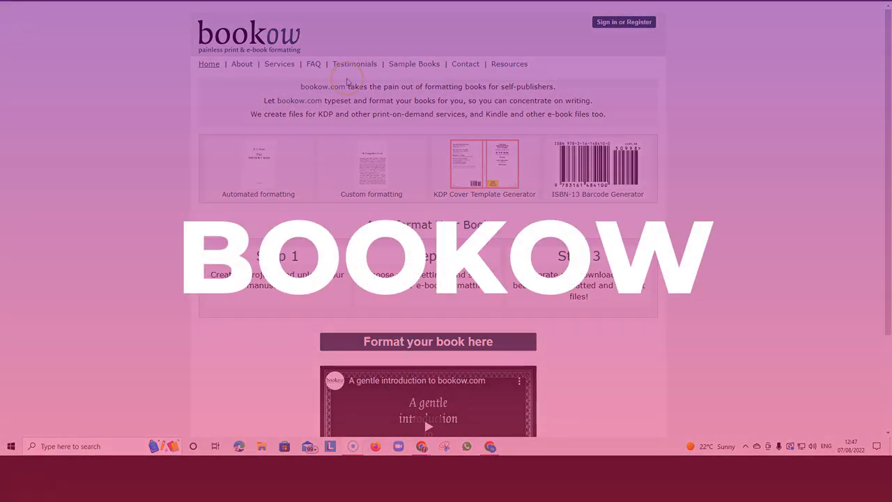
mouse_move(504, 184)
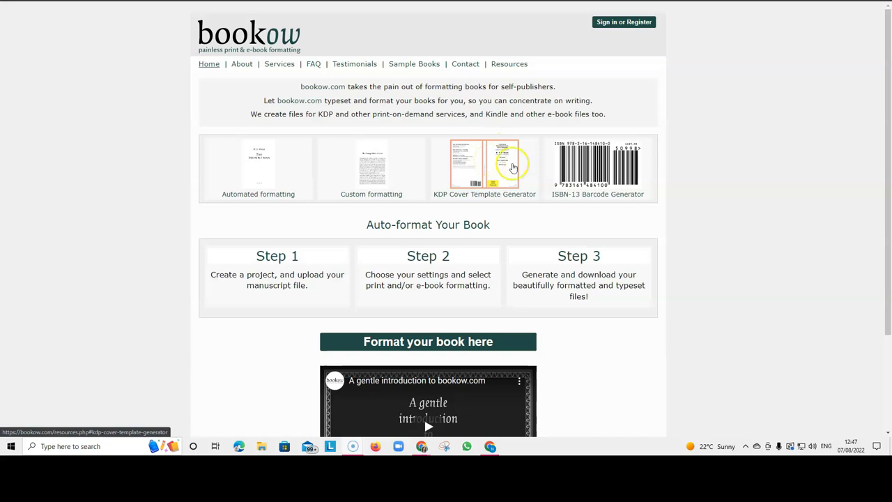
mouse_move(605, 180)
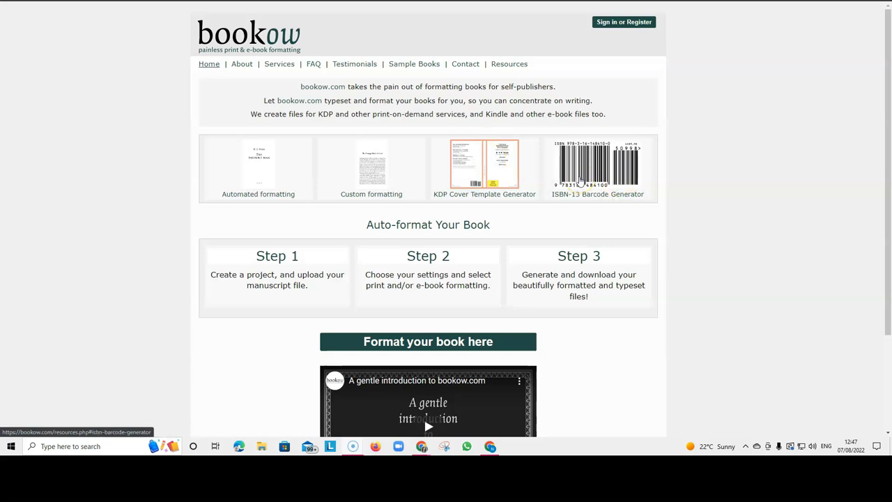
mouse_move(314, 164)
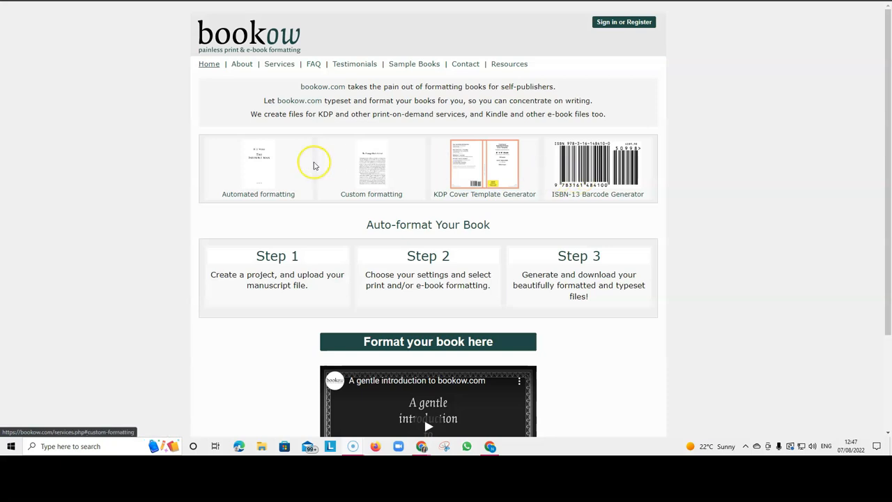
mouse_move(267, 184)
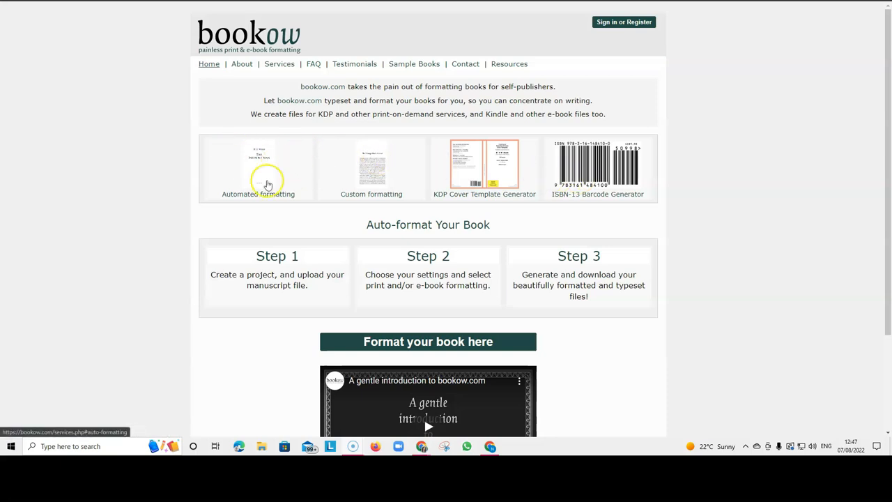
mouse_move(485, 174)
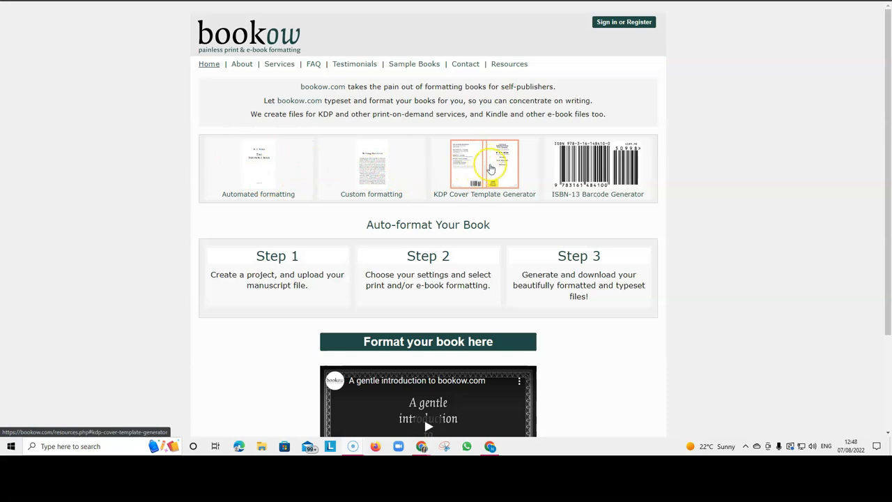
Go to Bookow's KDP Cover Template Generator with its trim size, page count and ISBN form.
left_click(485, 165)
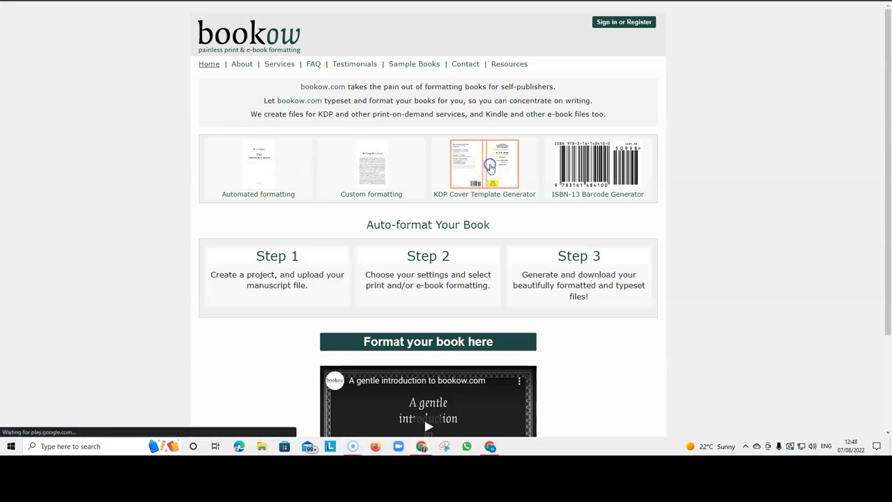
left_click(485, 167)
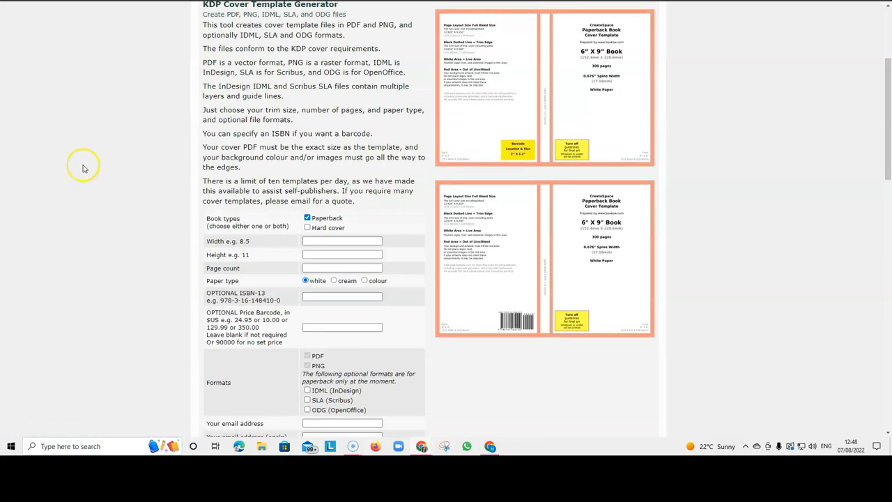
scroll("down", 3)
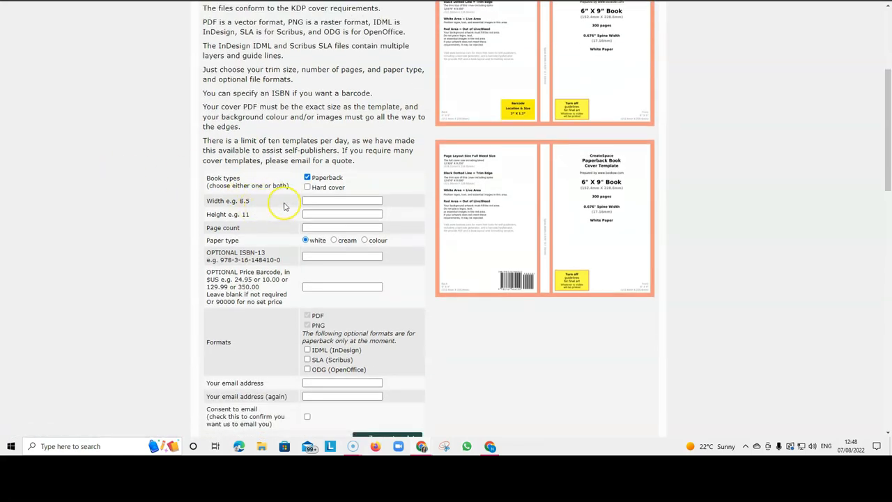
mouse_move(317, 229)
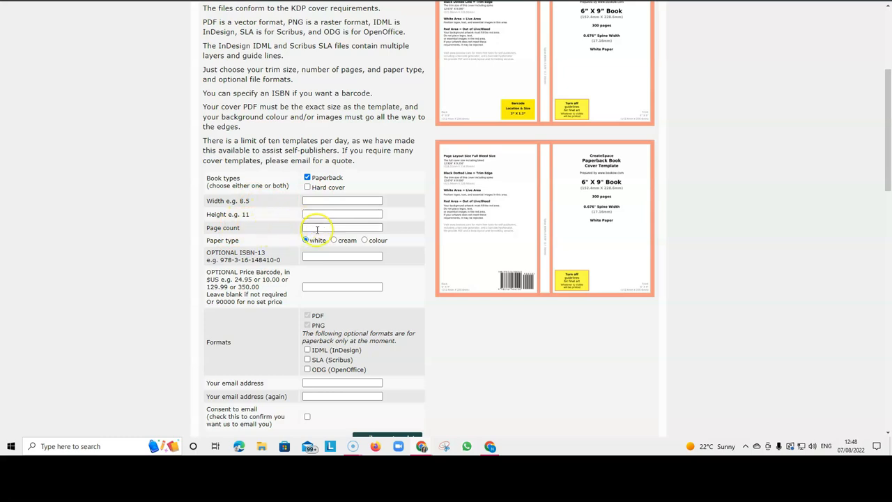
mouse_move(67, 195)
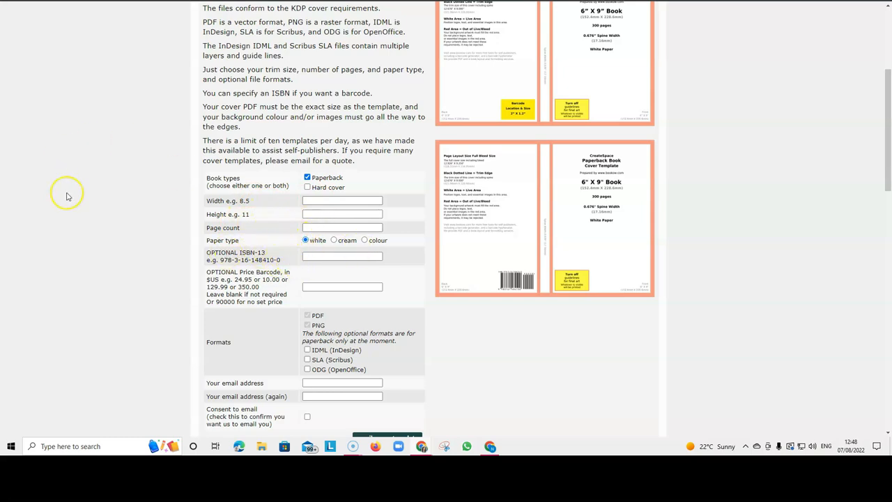
scroll("up", 3)
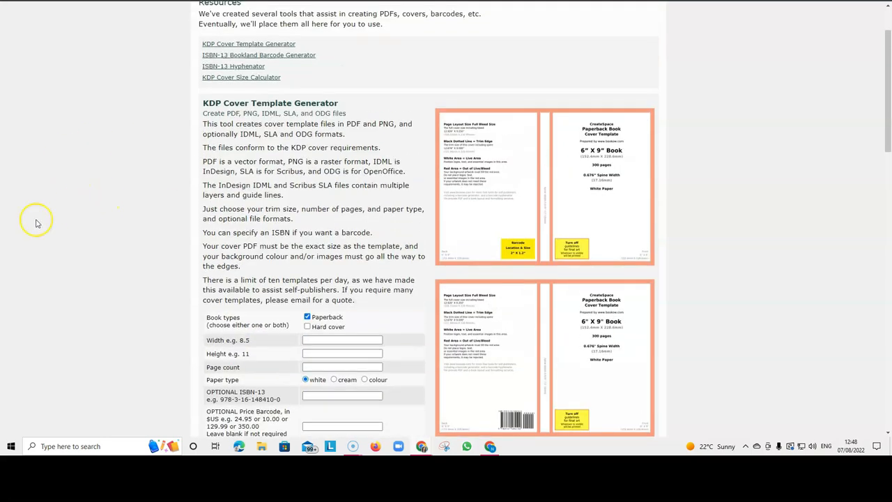
mouse_move(667, 112)
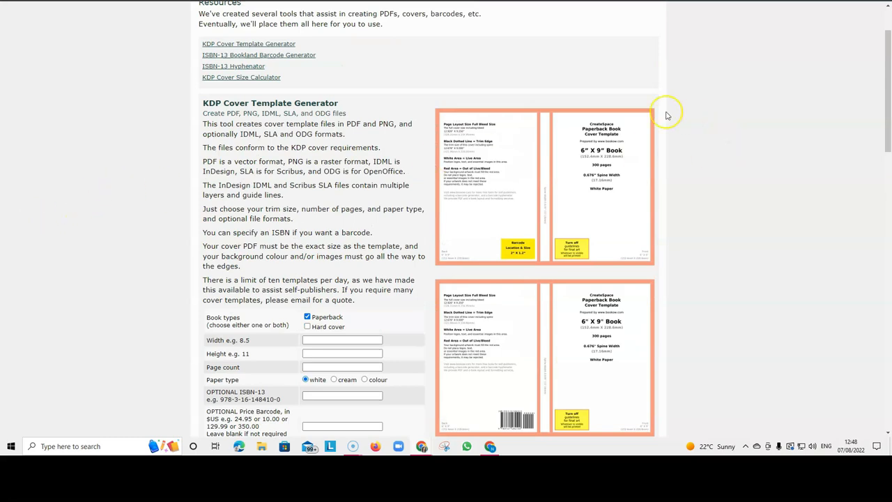
mouse_move(680, 170)
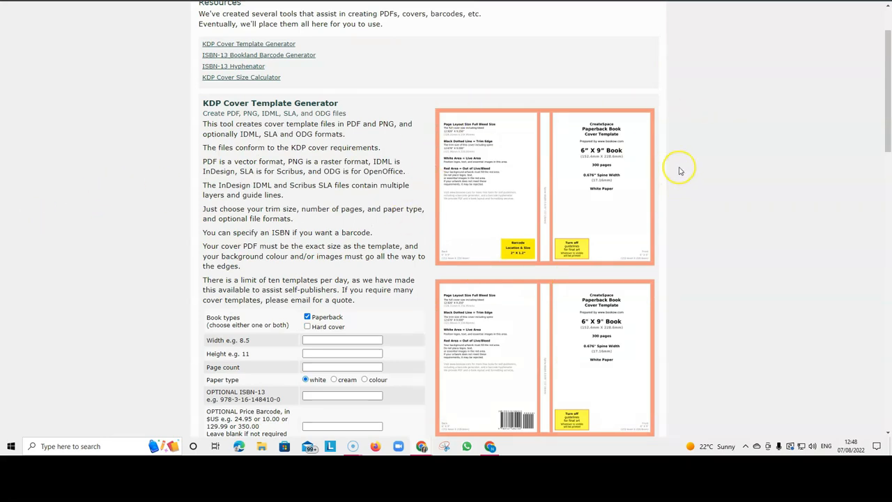
mouse_move(676, 171)
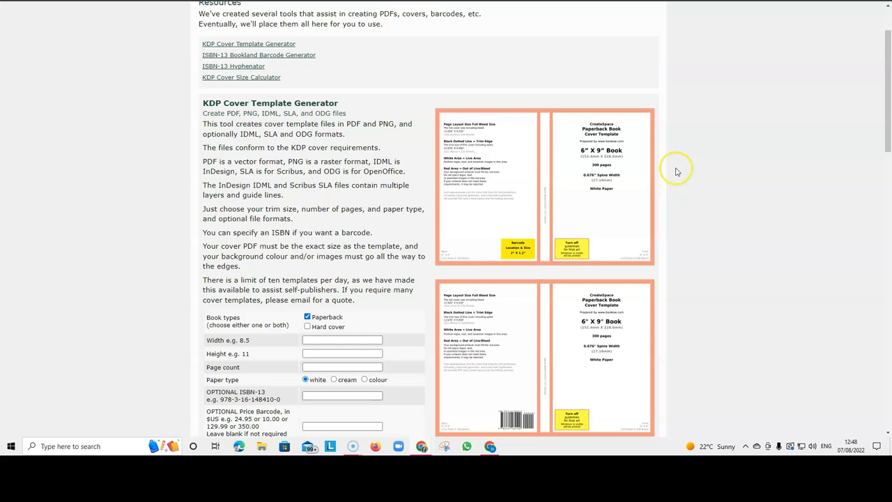
mouse_move(714, 148)
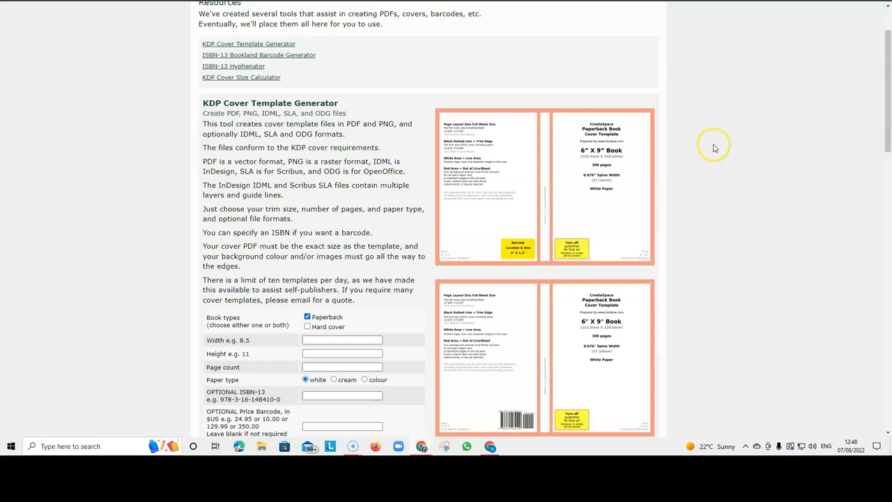
mouse_move(722, 143)
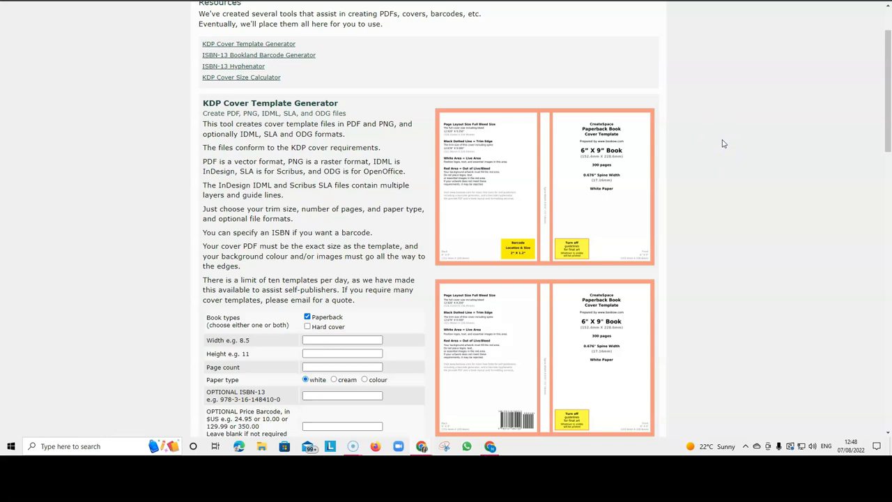
mouse_move(449, 92)
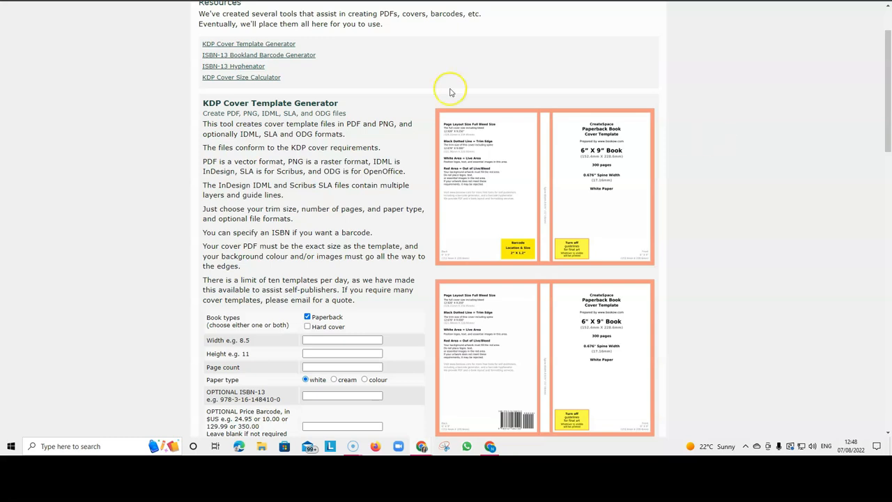
mouse_move(132, 109)
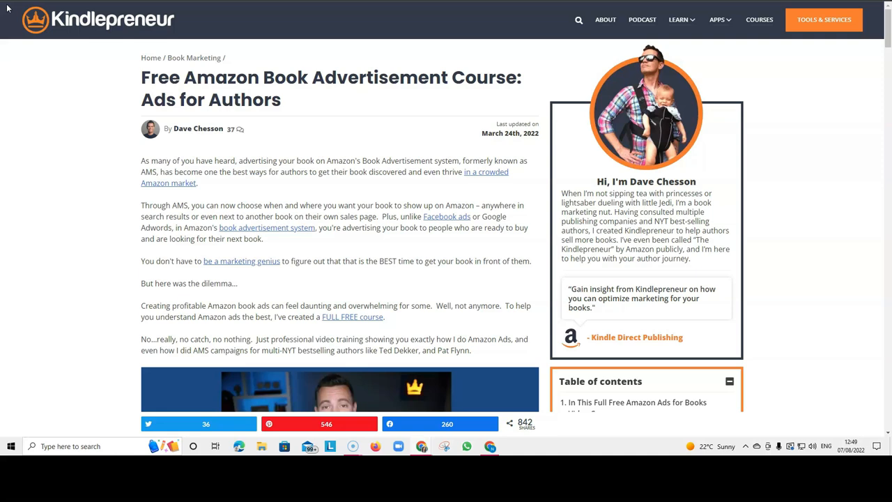
Scroll through Kindlepreneur's Free Amazon Book Advertisement Course article.
scroll("down", 3)
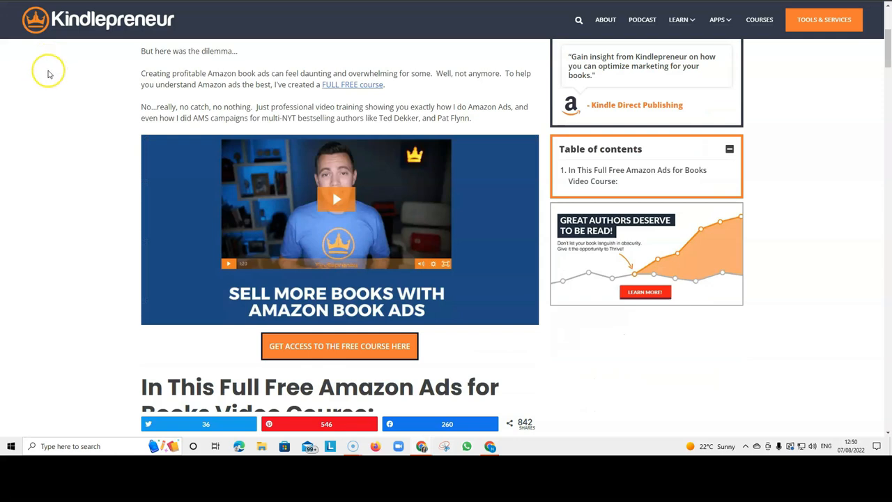
scroll("down", 3)
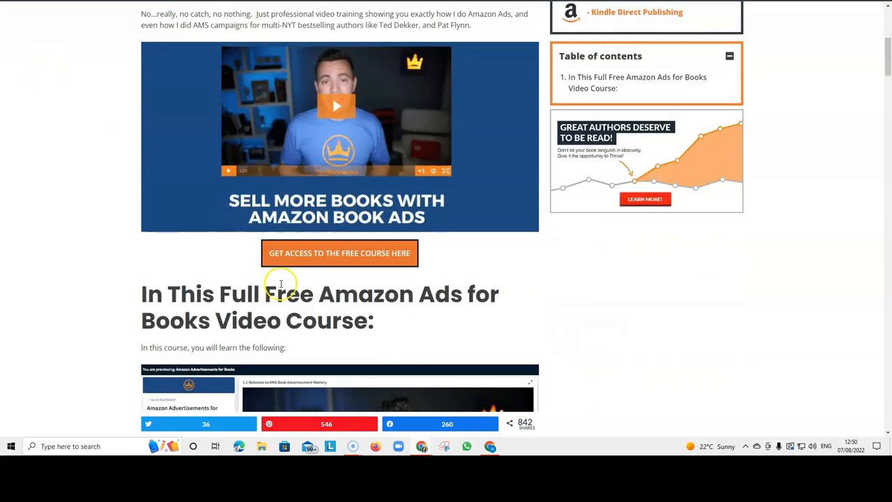
mouse_move(407, 258)
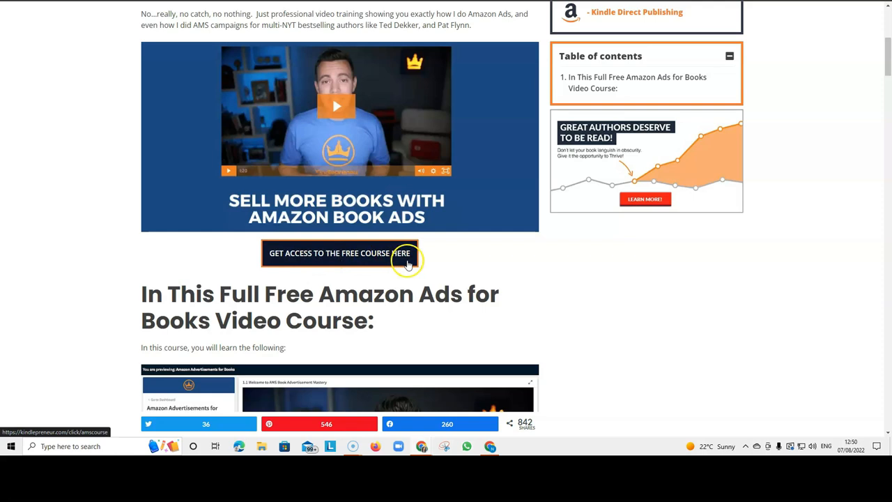
scroll("up", 3)
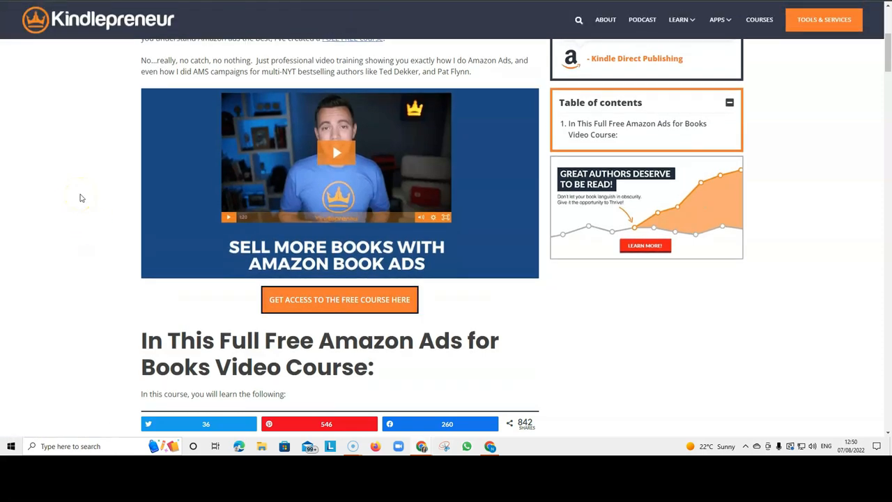
mouse_move(50, 210)
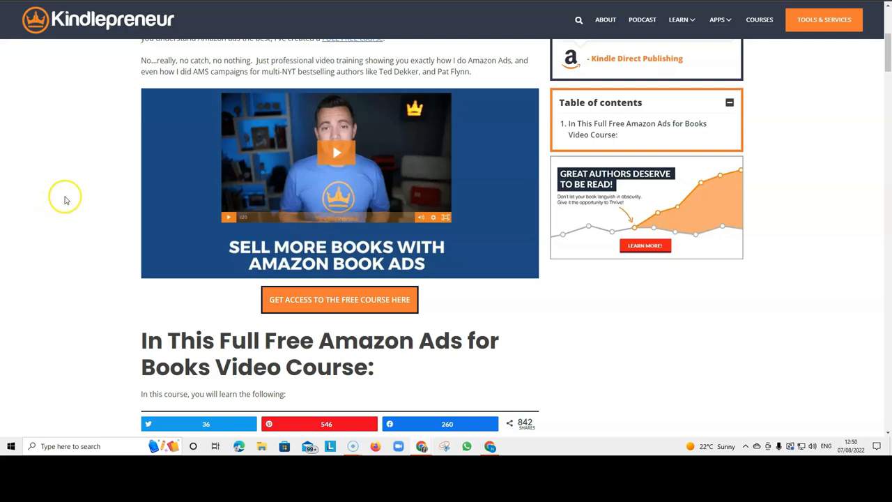
mouse_move(69, 198)
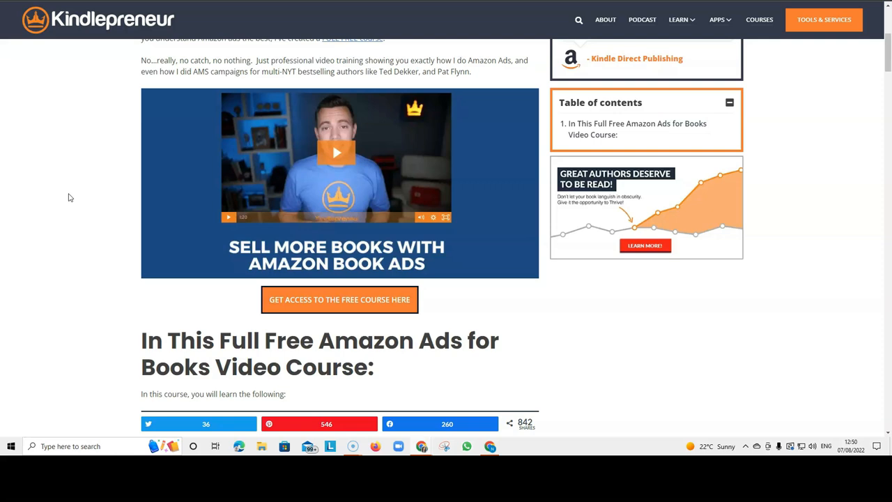
scroll("up", 3)
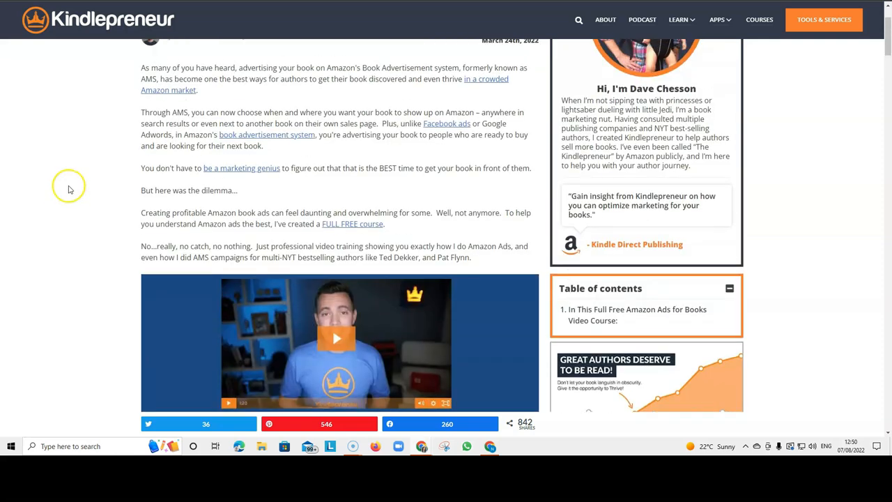
scroll("up", 3)
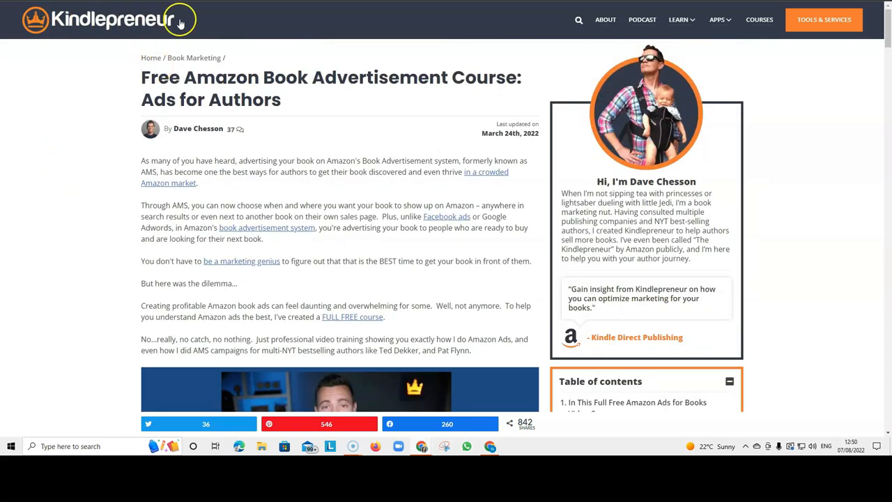
mouse_move(267, 19)
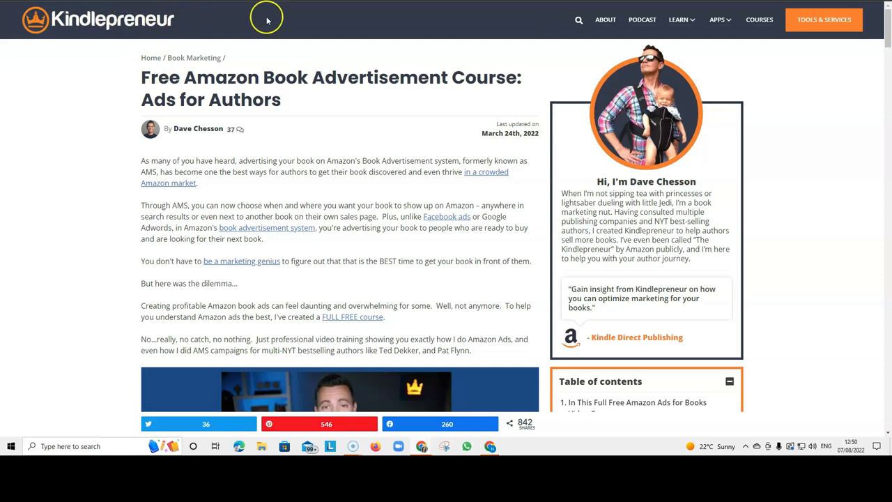
mouse_move(596, 13)
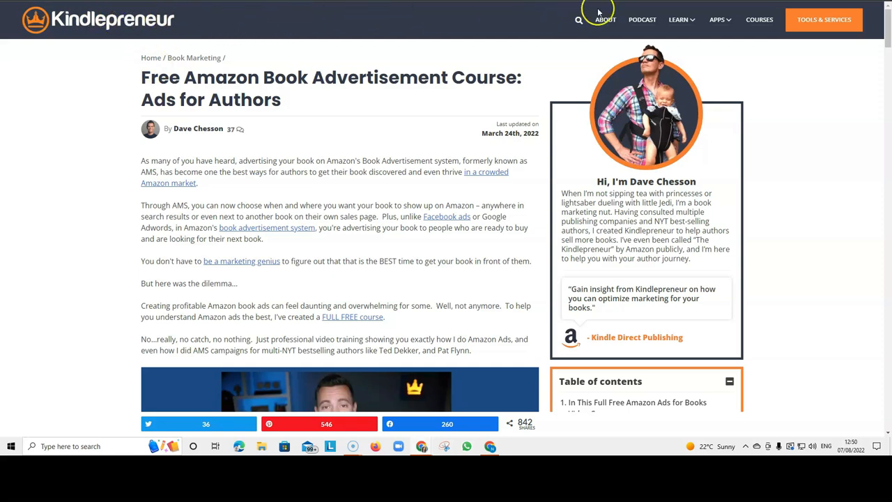
mouse_move(774, 8)
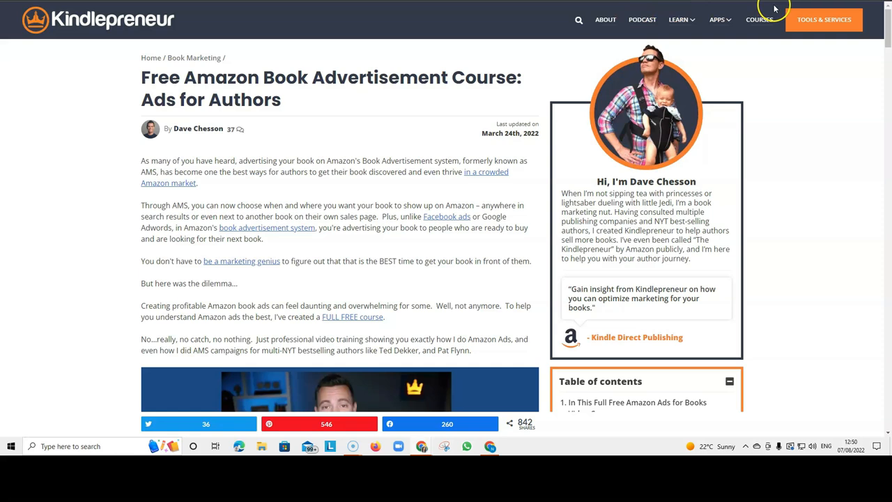
mouse_move(674, 37)
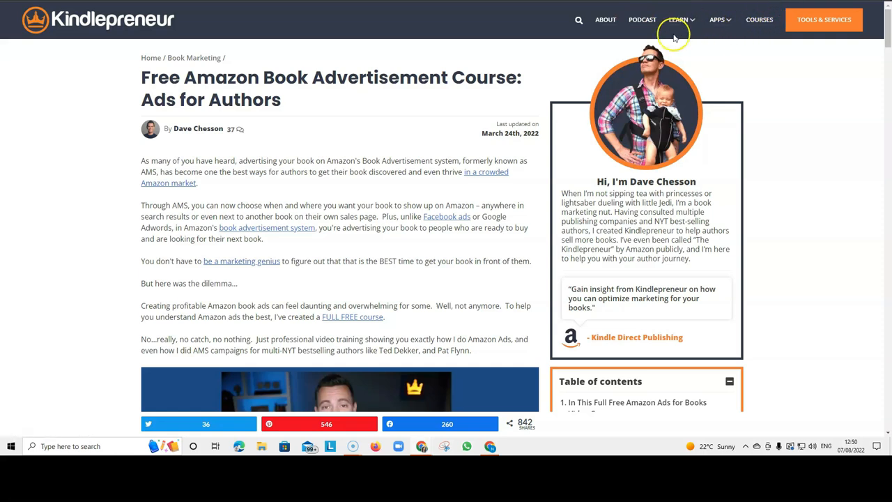
mouse_move(257, 47)
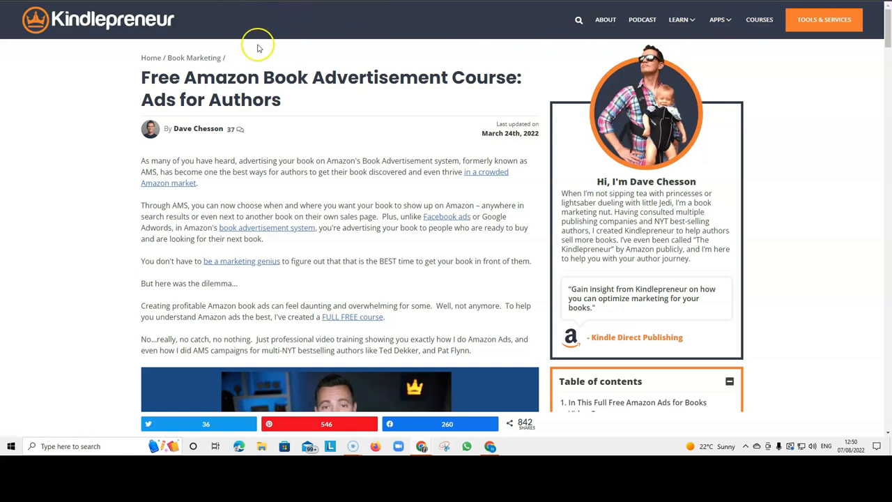
mouse_move(53, 108)
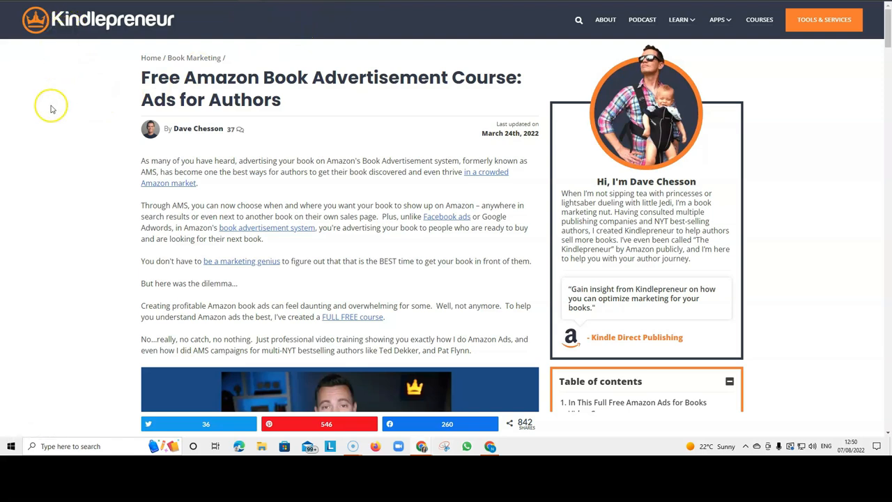
scroll("down", 3)
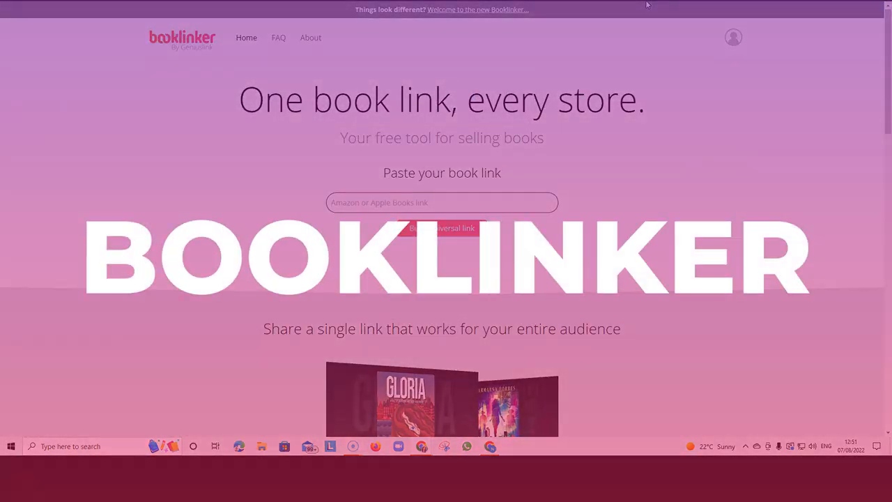
Scroll the Booklinker homepage through the 100% Free and features sections.
scroll("down", 3)
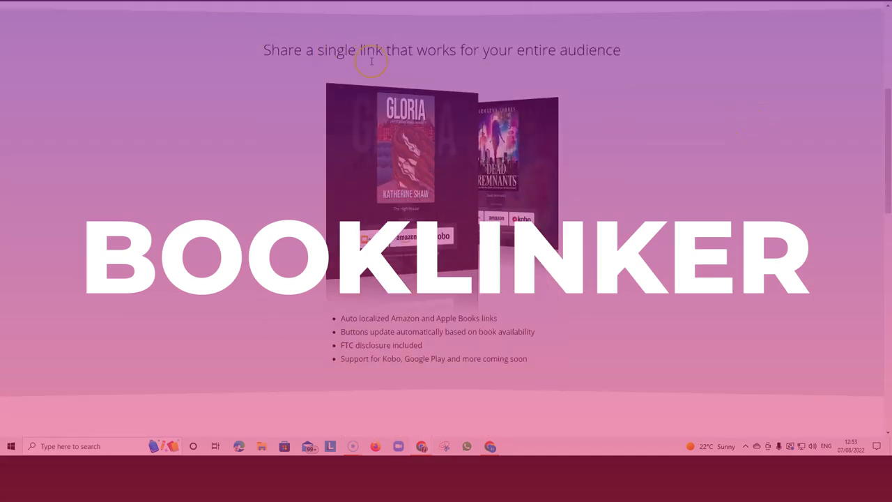
scroll("down", 3)
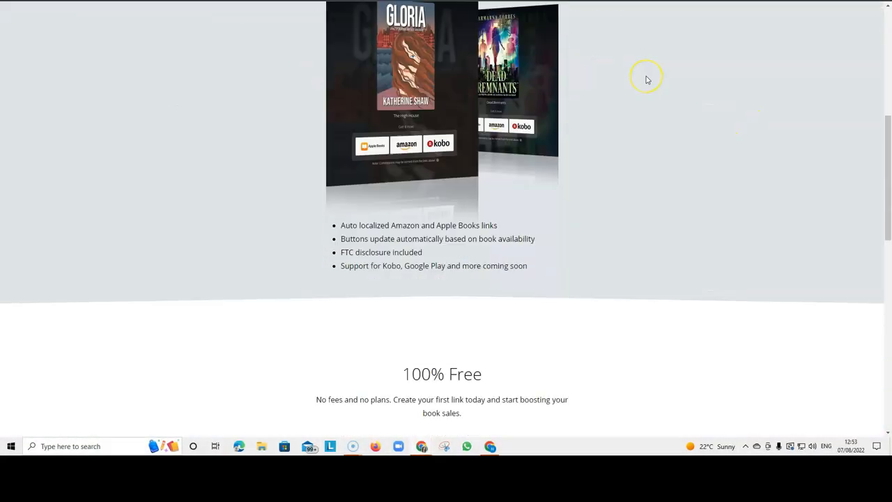
scroll("down", 3)
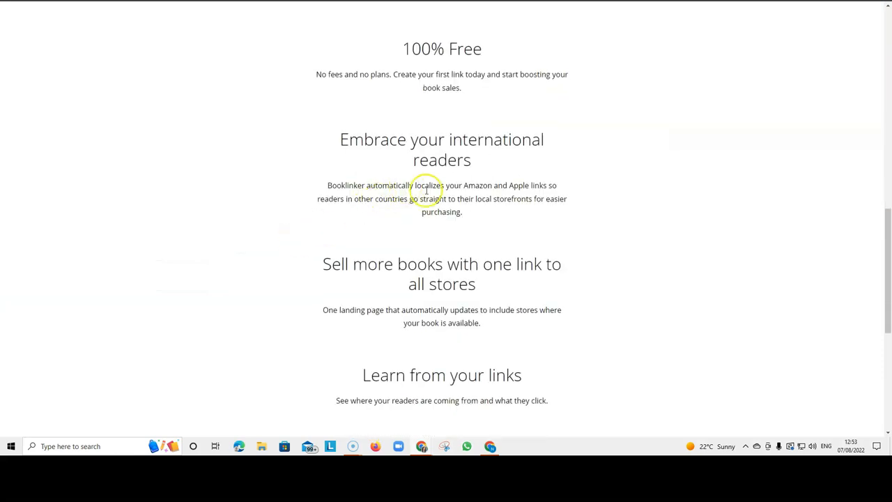
mouse_move(570, 211)
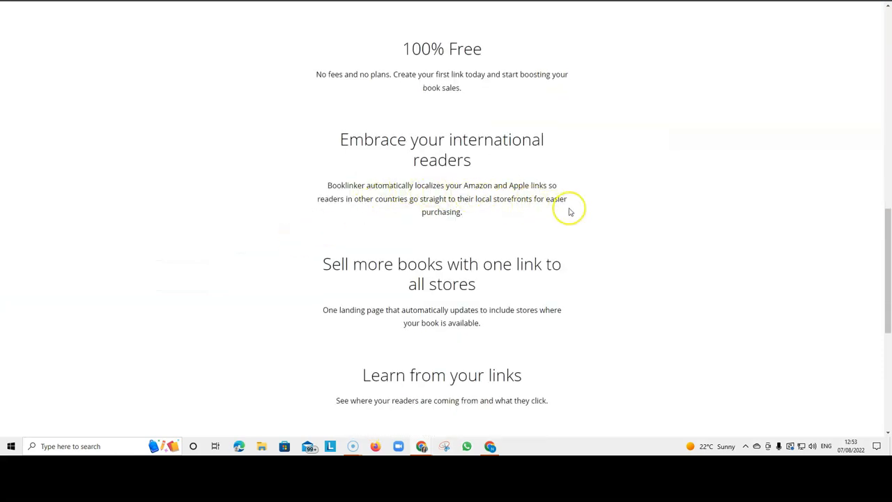
mouse_move(354, 212)
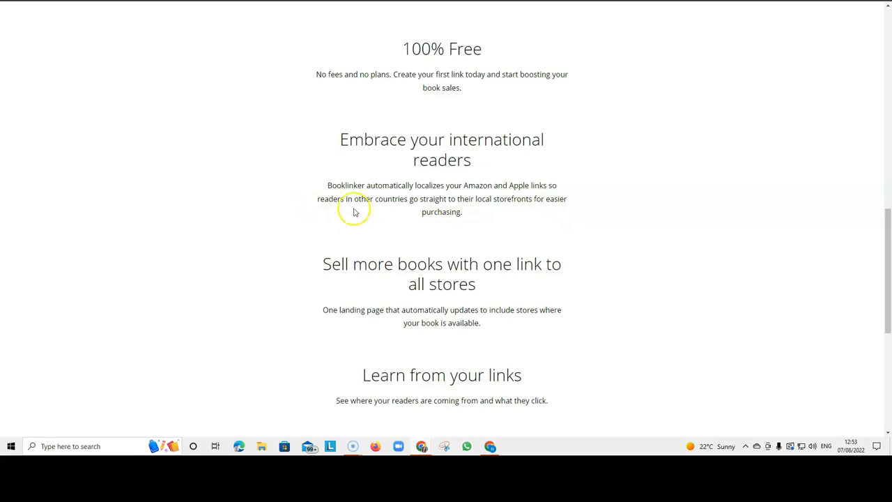
scroll("down", 3)
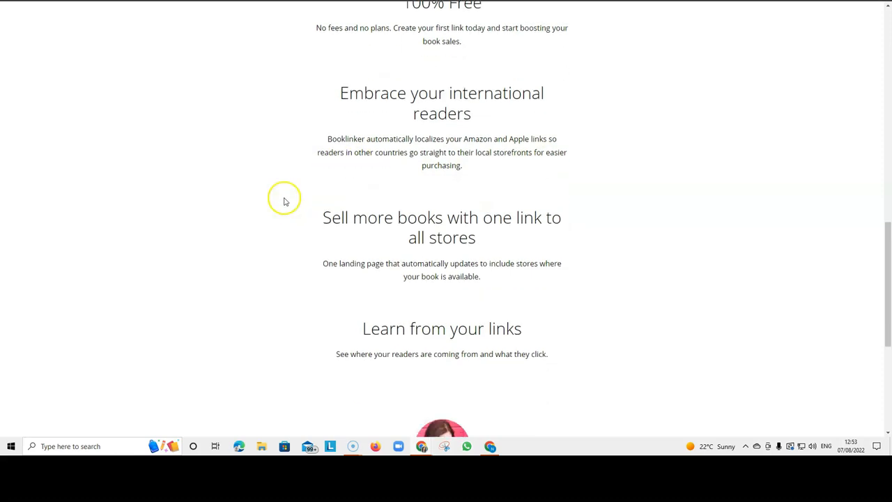
mouse_move(254, 198)
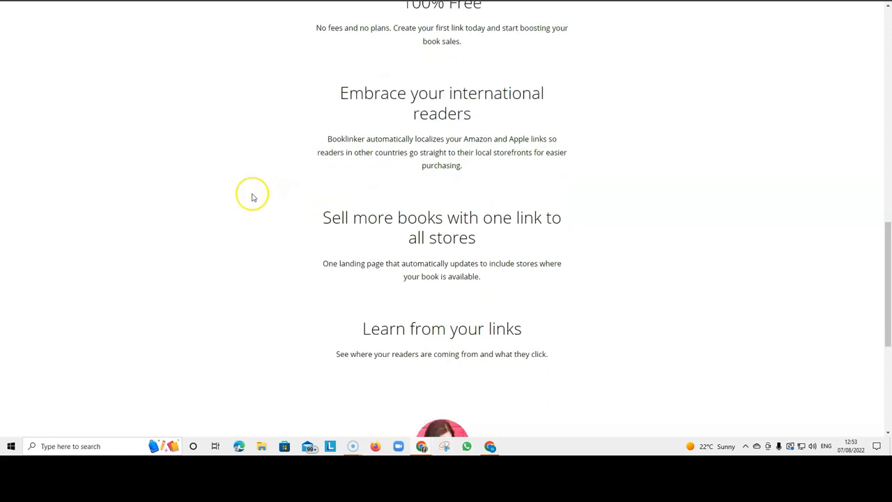
scroll("down", 3)
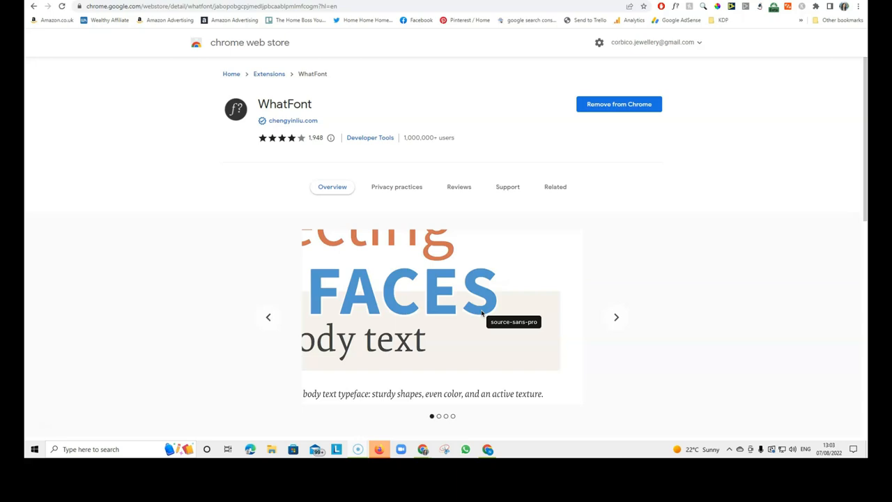
mouse_move(39, 220)
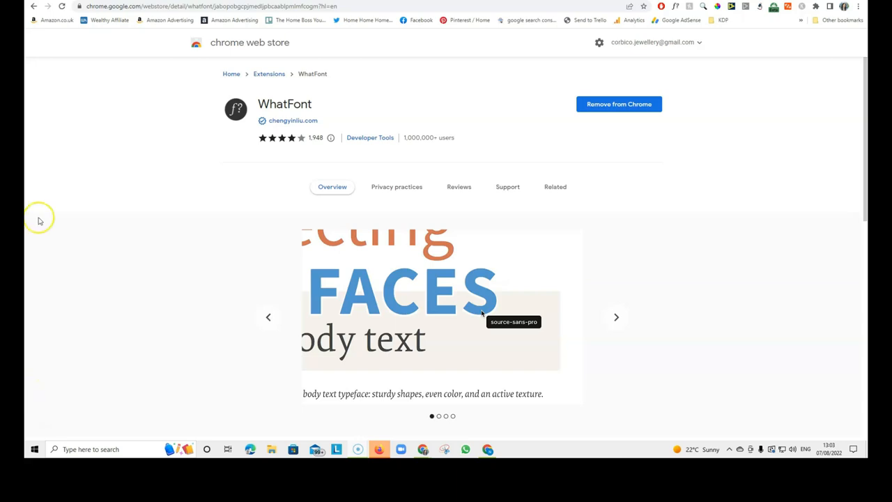
mouse_move(541, 6)
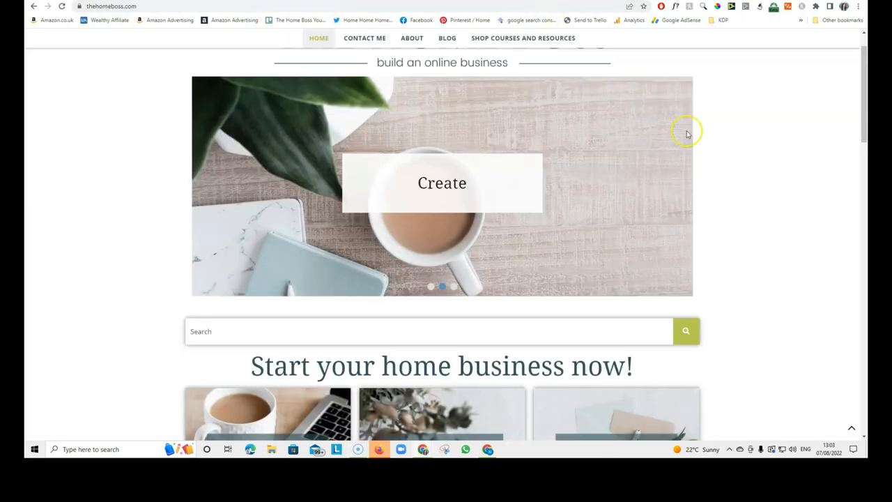
mouse_move(783, 173)
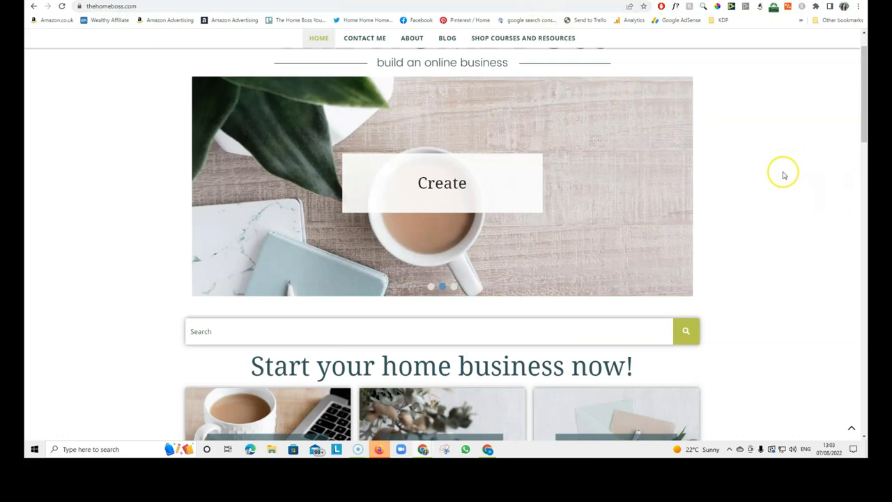
Hover over the Home Boss page text so WhatFont labels it as Open Sans and Droid Serif.
scroll("down", 3)
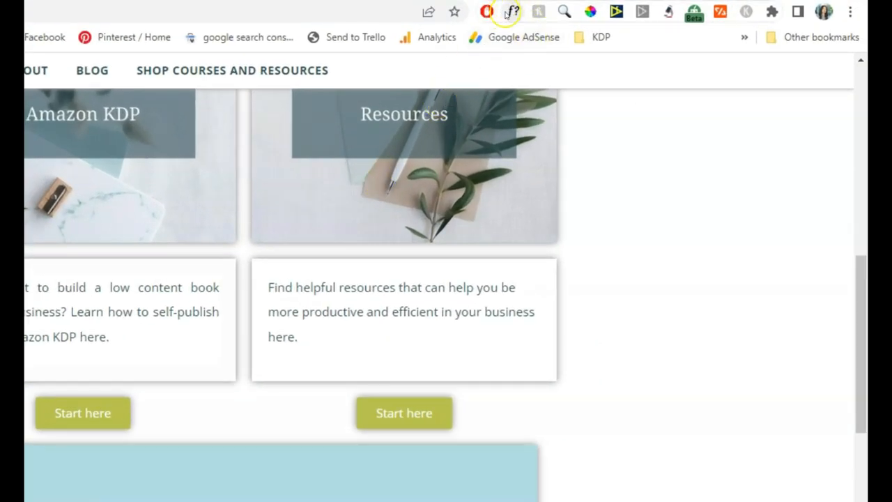
mouse_move(513, 11)
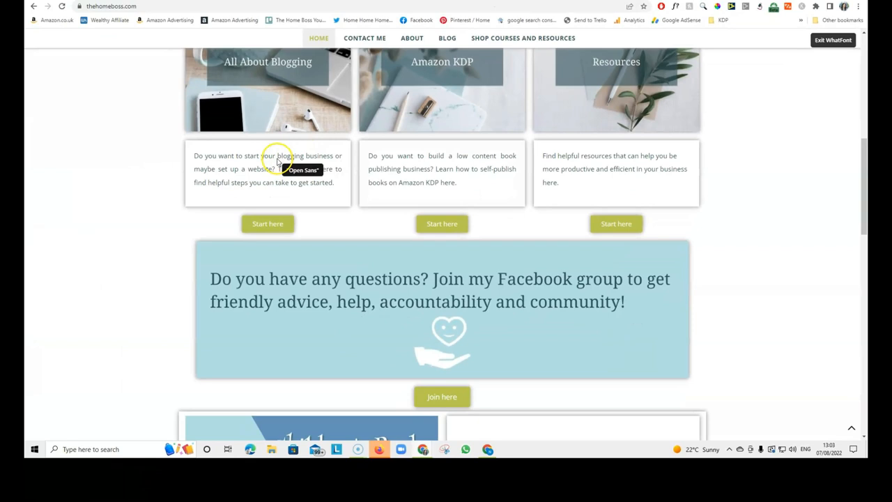
mouse_move(239, 203)
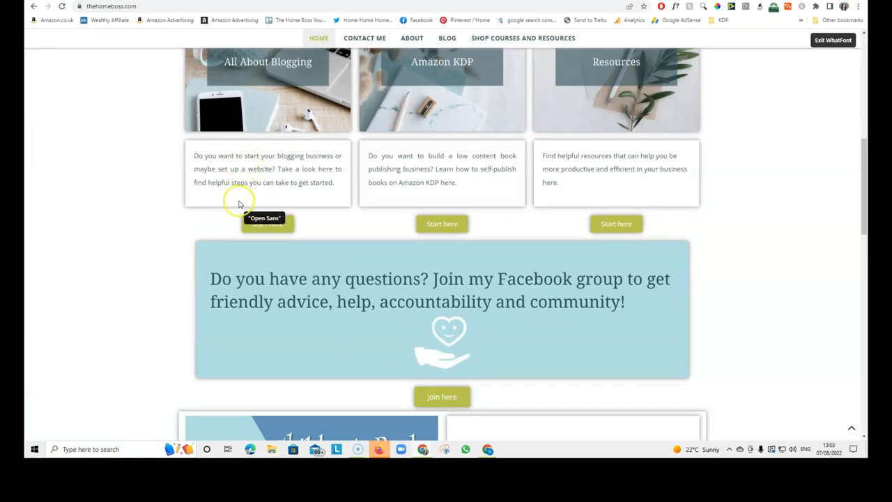
scroll("down", 3)
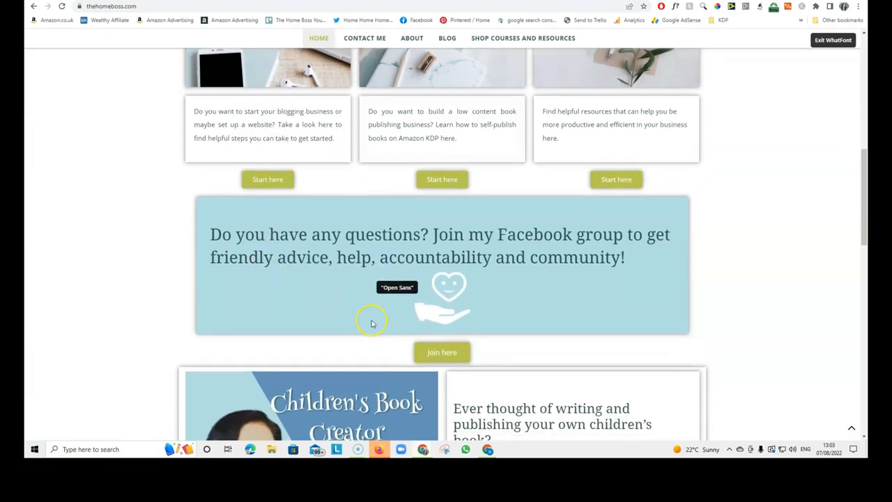
scroll("down", 3)
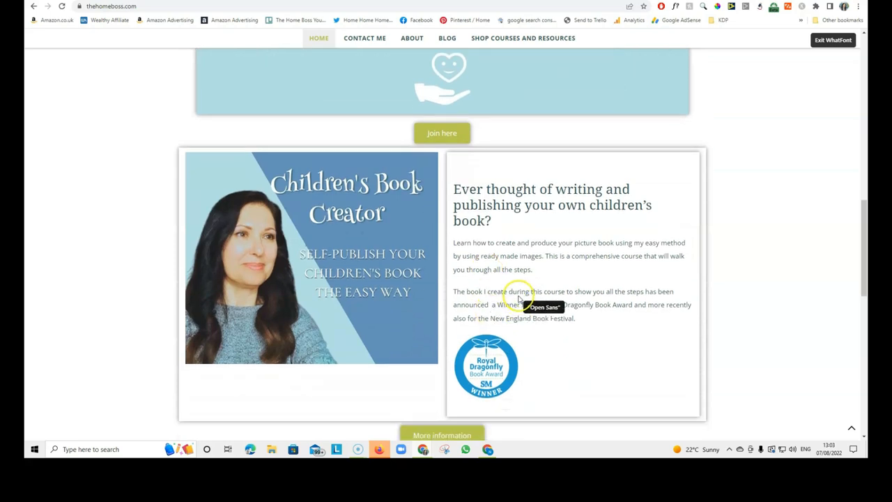
scroll("up", 3)
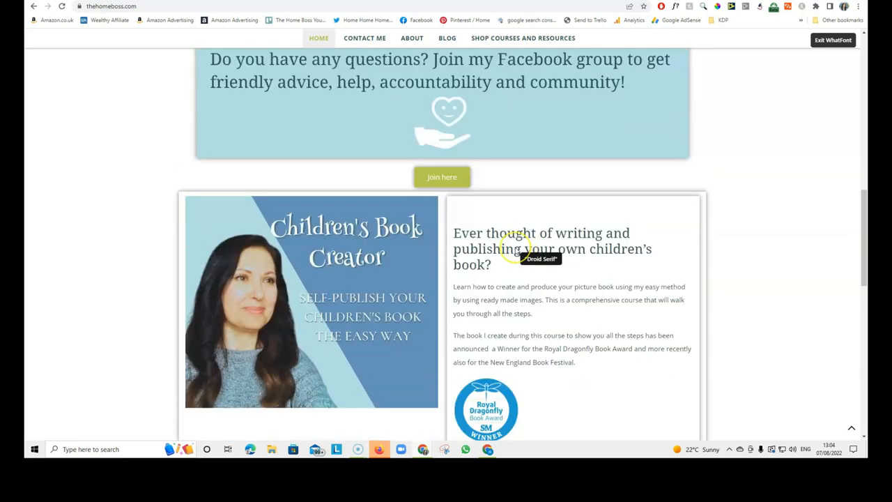
left_click(551, 248)
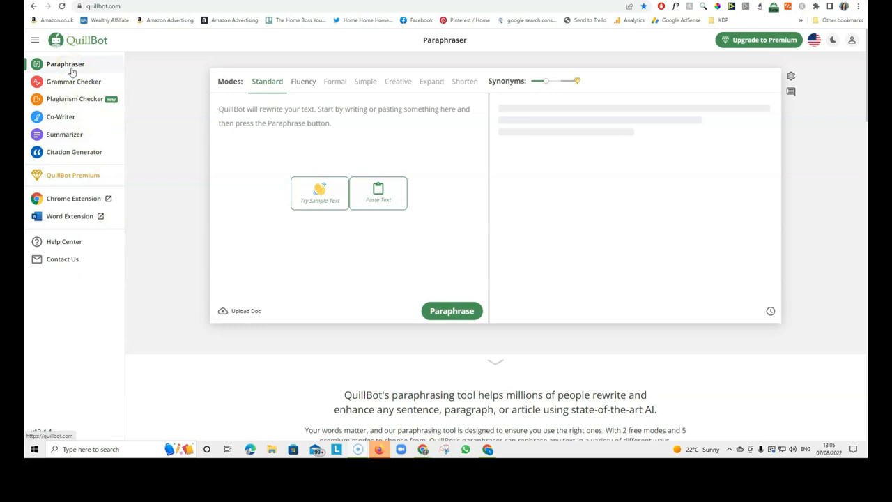
mouse_move(84, 64)
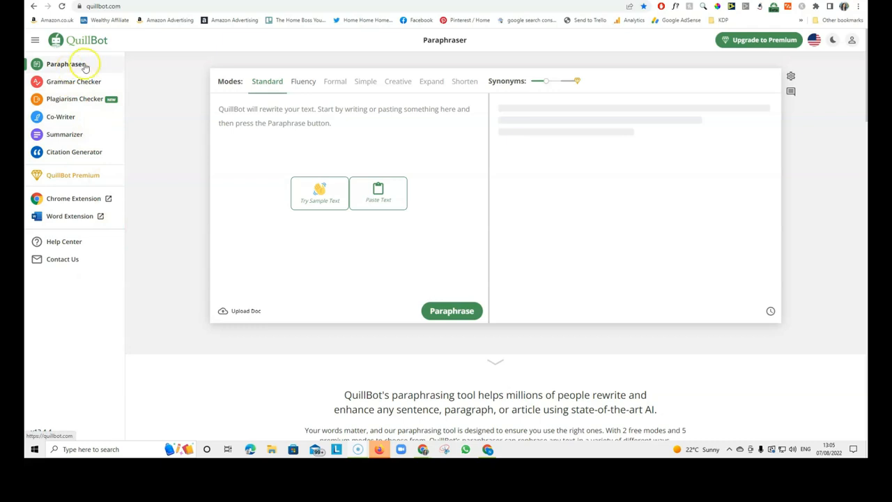
mouse_move(115, 69)
type("Hello, thank you for your email and for your good wishes.")
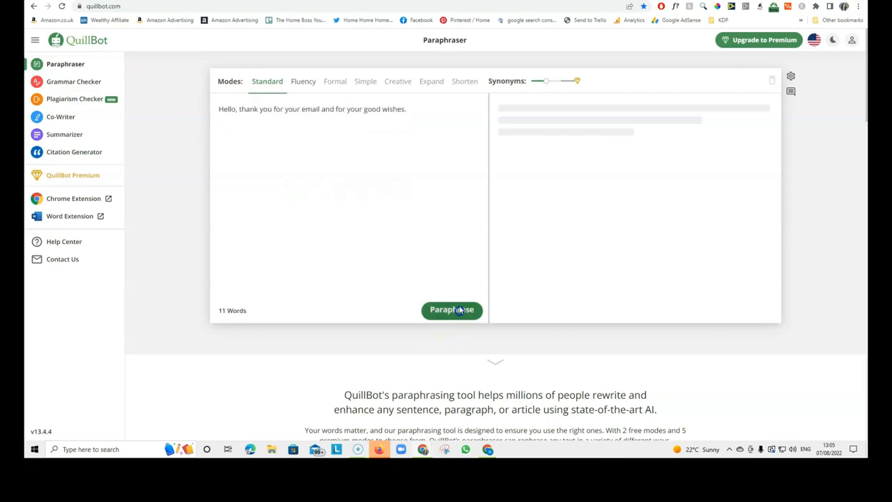
left_click(452, 309)
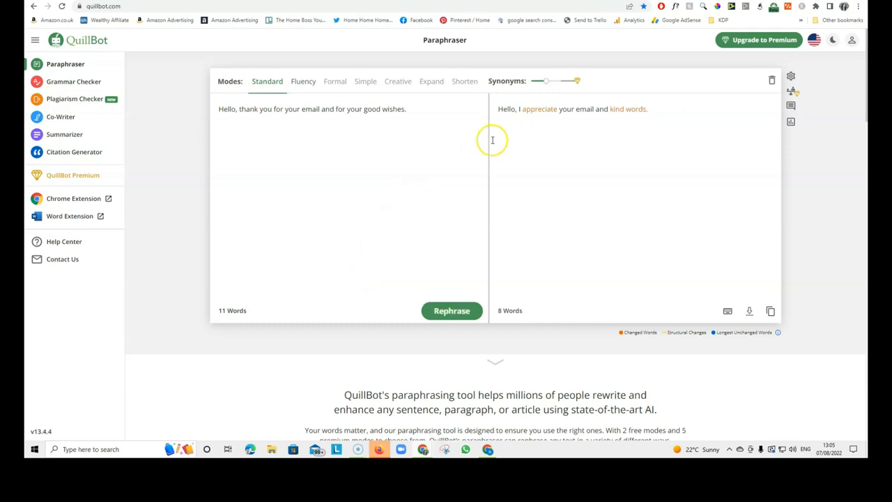
mouse_move(356, 125)
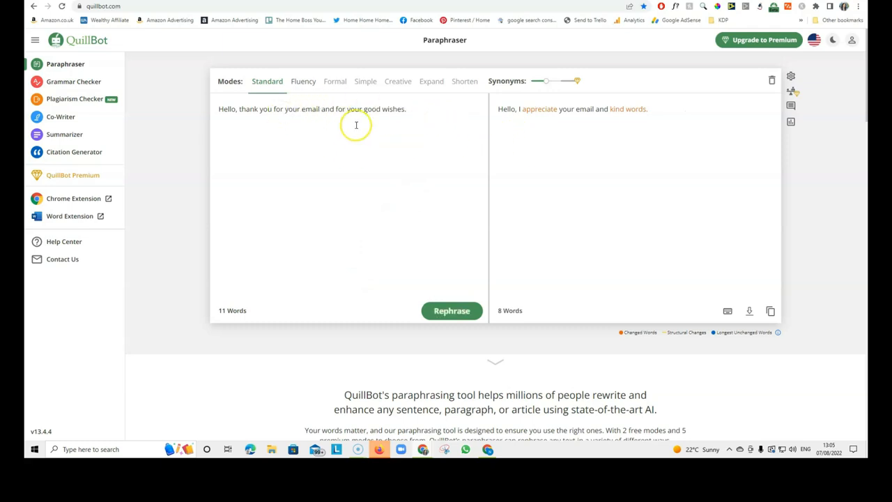
mouse_move(624, 123)
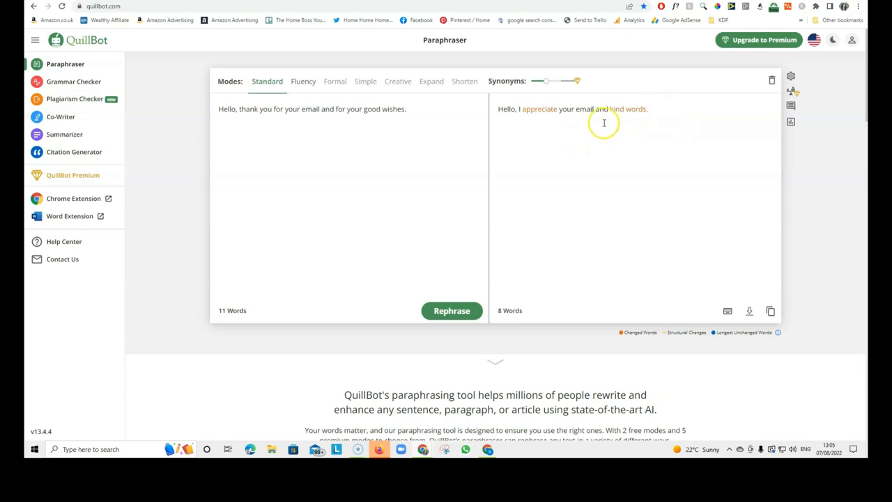
mouse_move(566, 136)
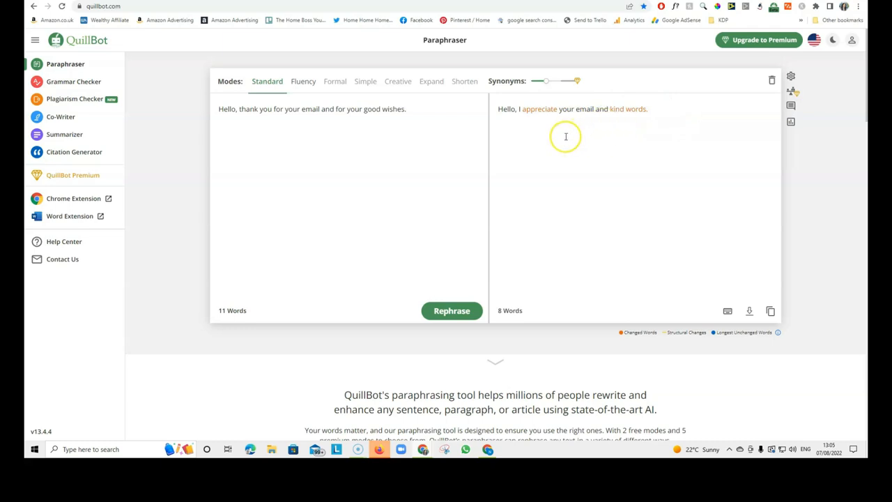
mouse_move(409, 128)
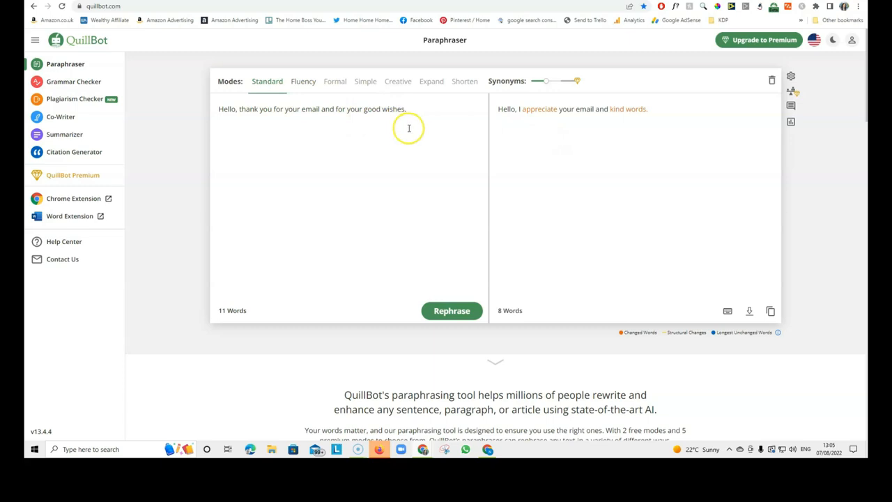
mouse_move(365, 138)
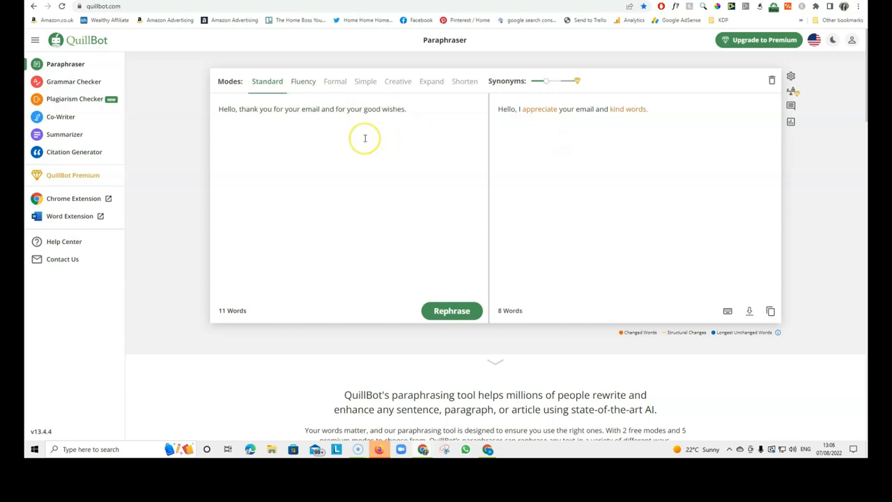
mouse_move(368, 137)
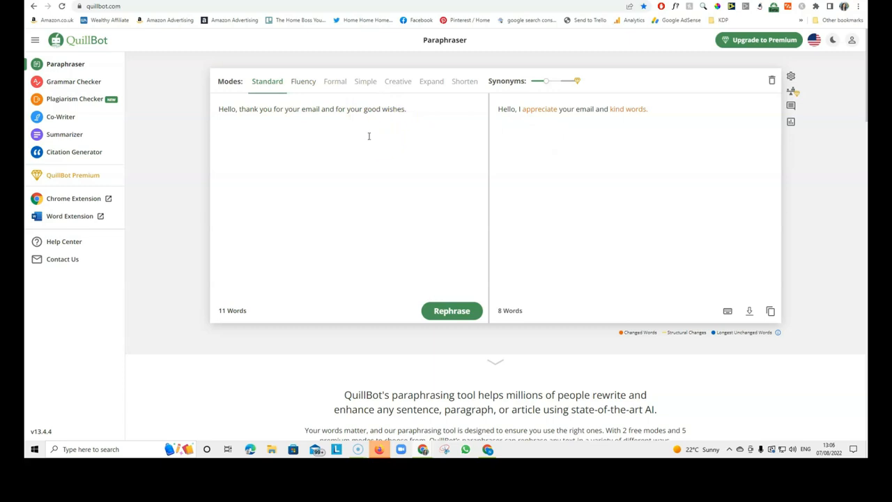
mouse_move(596, 138)
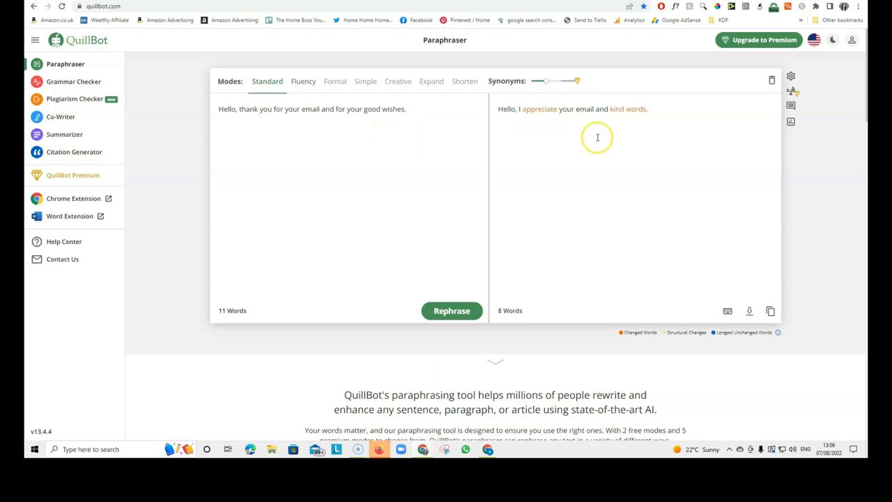
mouse_move(496, 139)
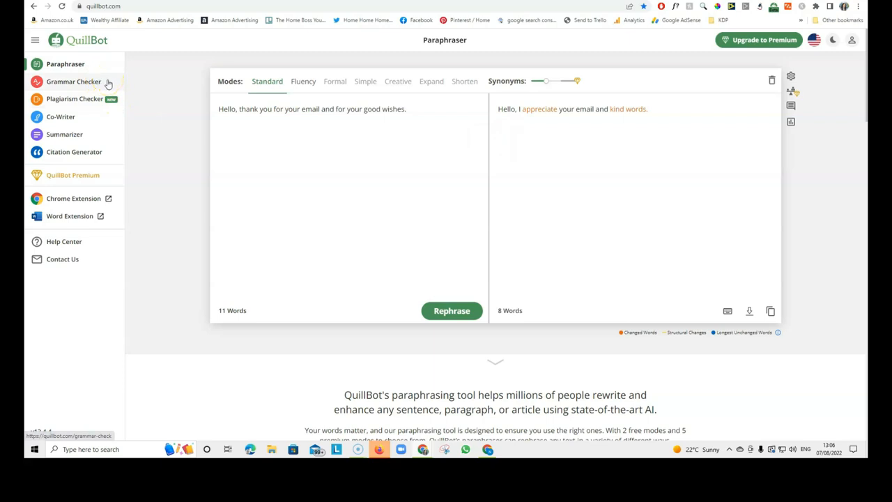
mouse_move(126, 82)
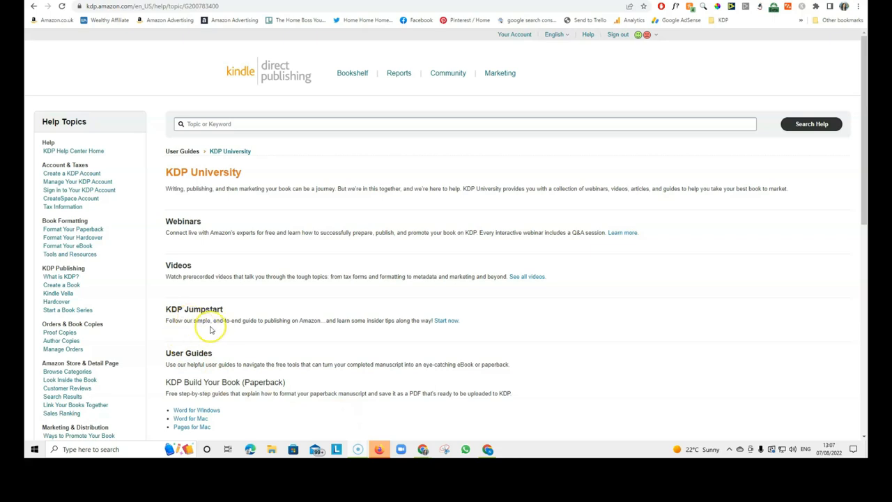
mouse_move(263, 329)
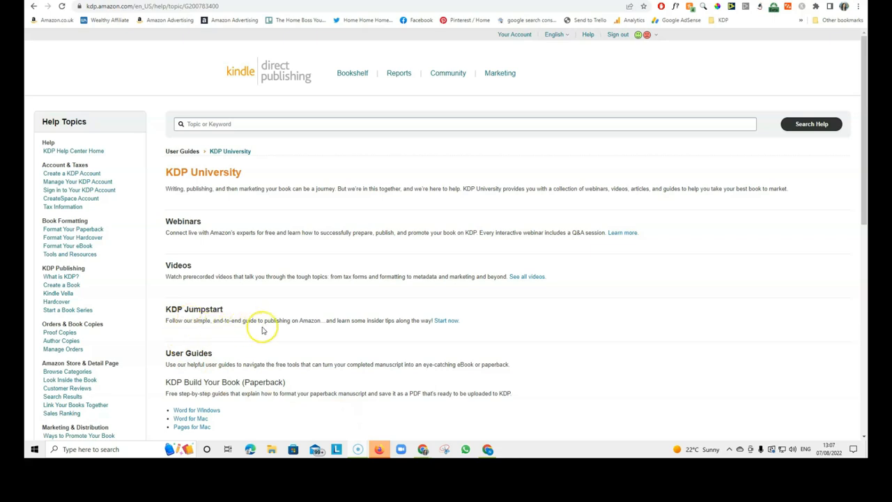
mouse_move(282, 329)
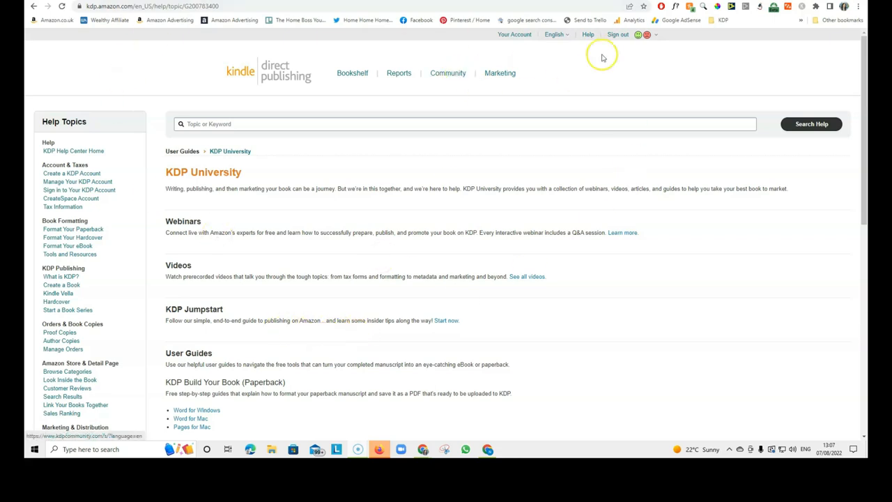
mouse_move(634, 67)
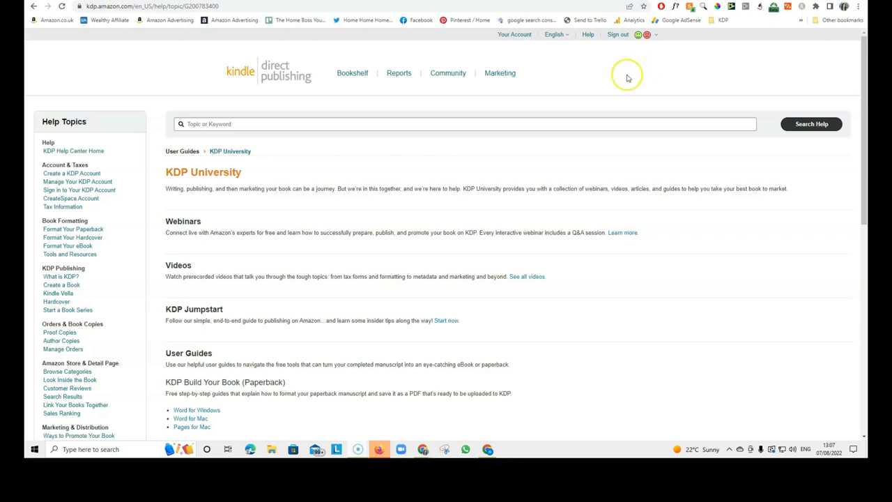
mouse_move(636, 78)
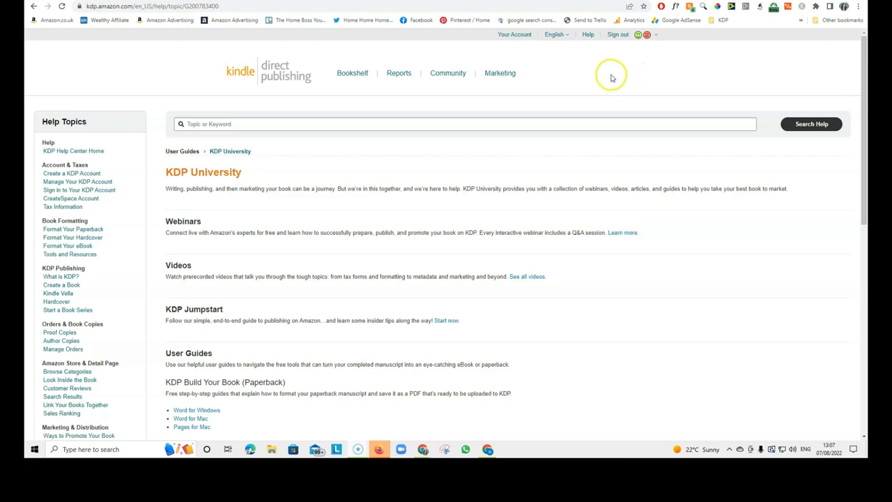
mouse_move(180, 82)
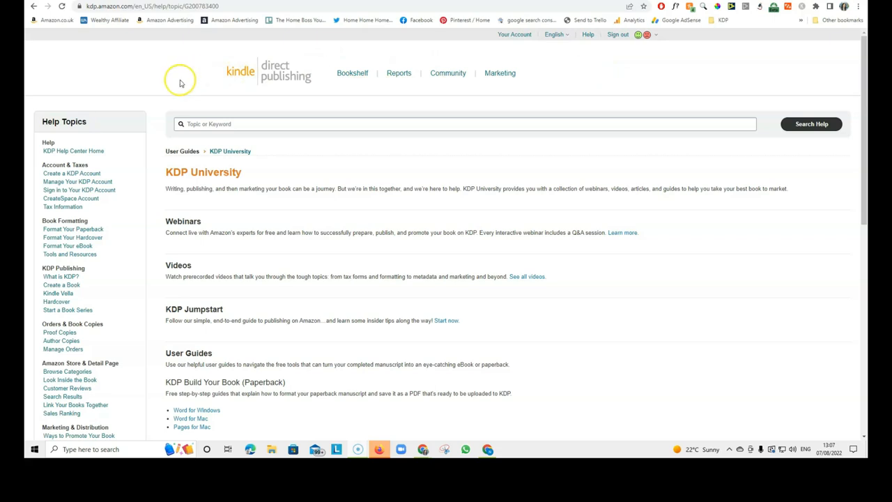
mouse_move(181, 75)
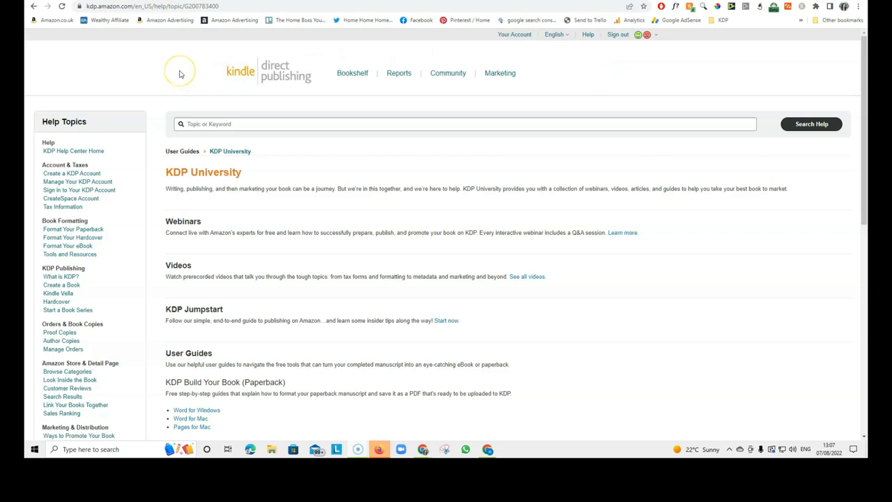
scroll("down", 3)
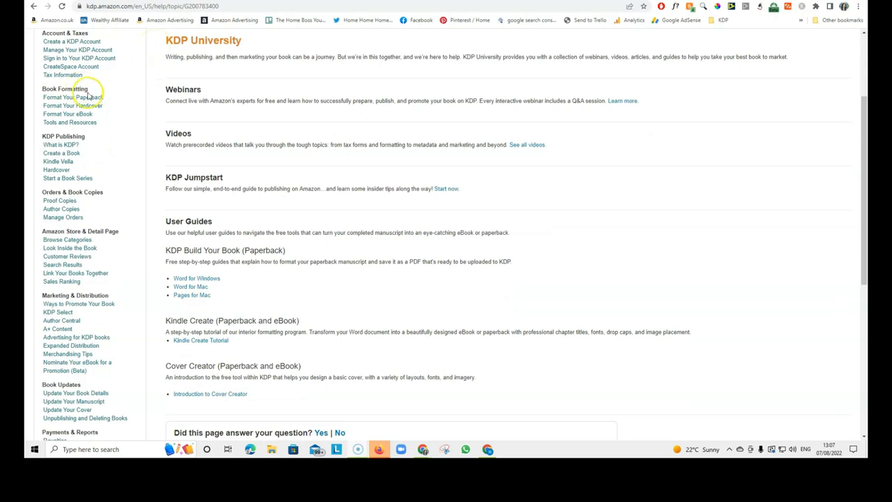
scroll("down", 3)
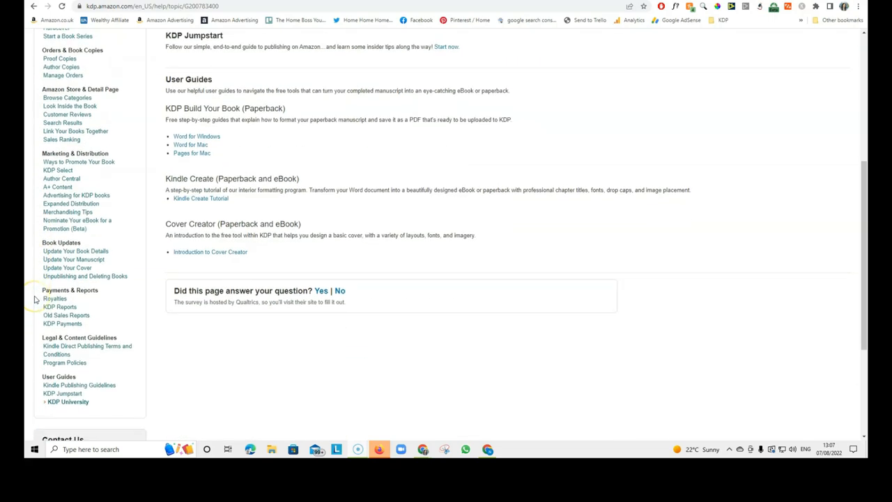
scroll("up", 3)
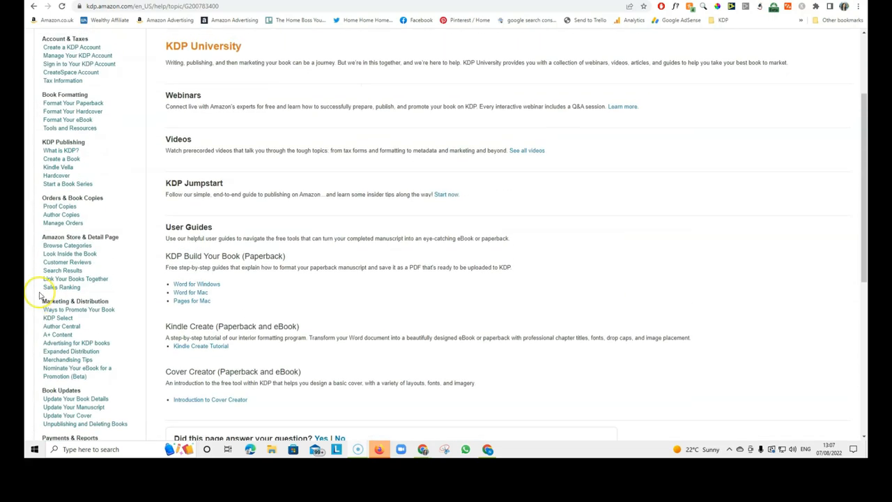
scroll("up", 3)
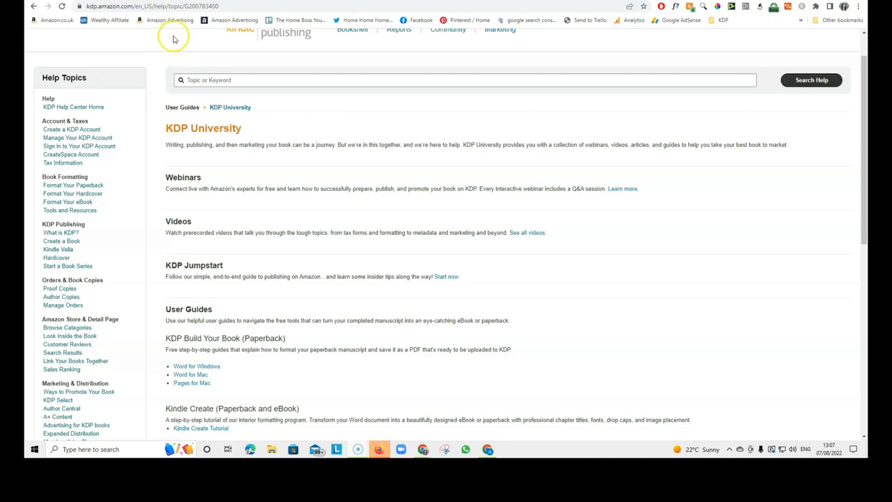
mouse_move(173, 48)
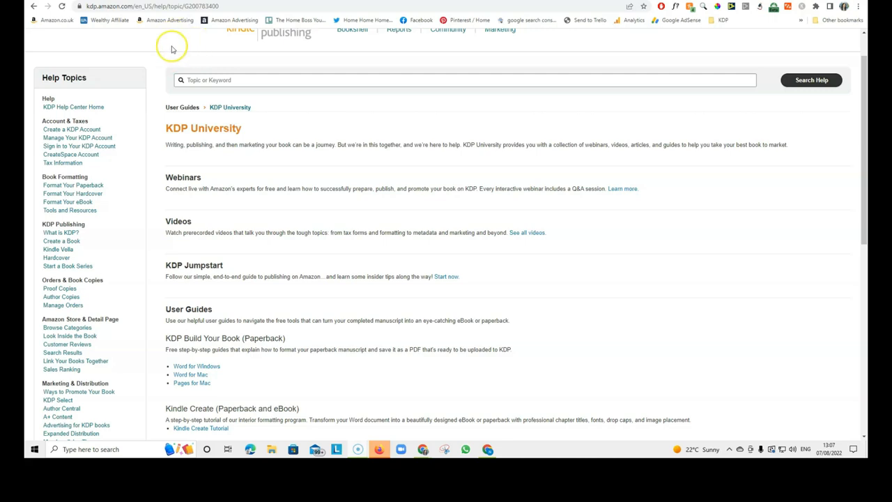
mouse_move(176, 142)
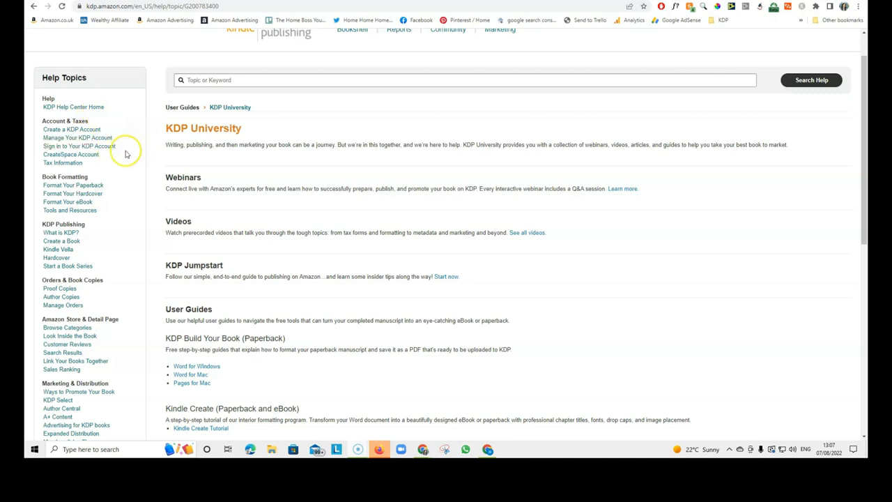
mouse_move(55, 49)
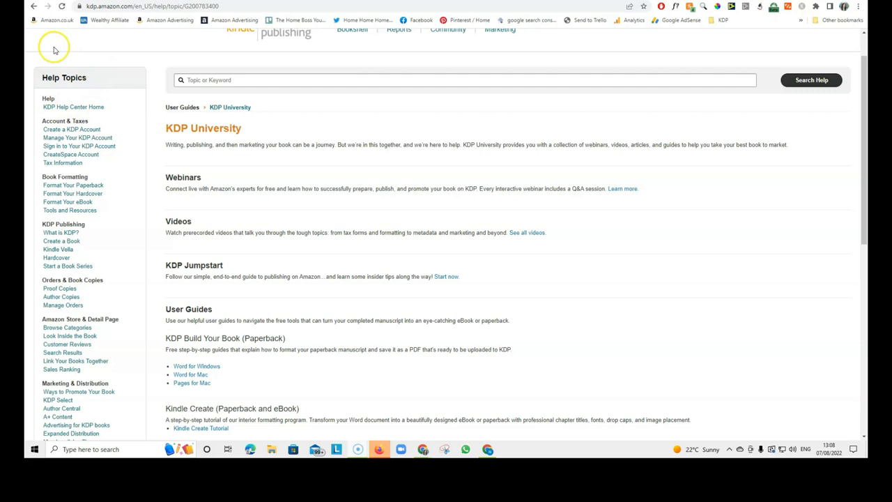
scroll("down", 3)
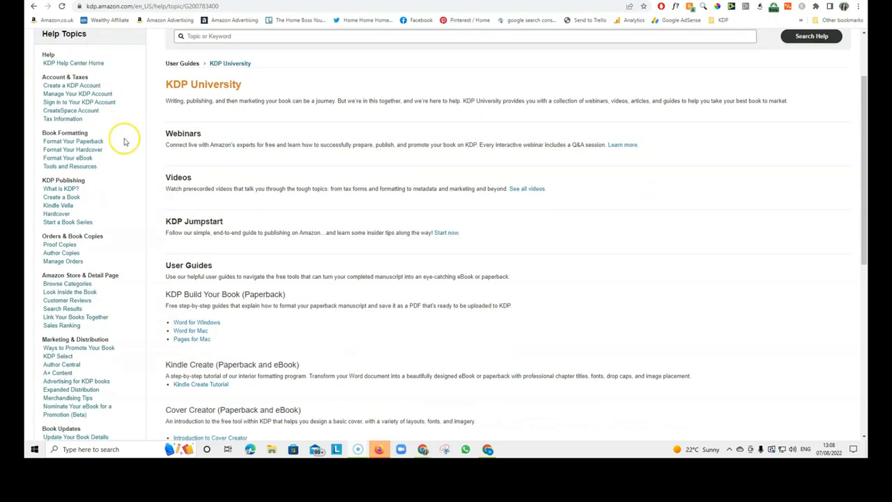
scroll("down", 3)
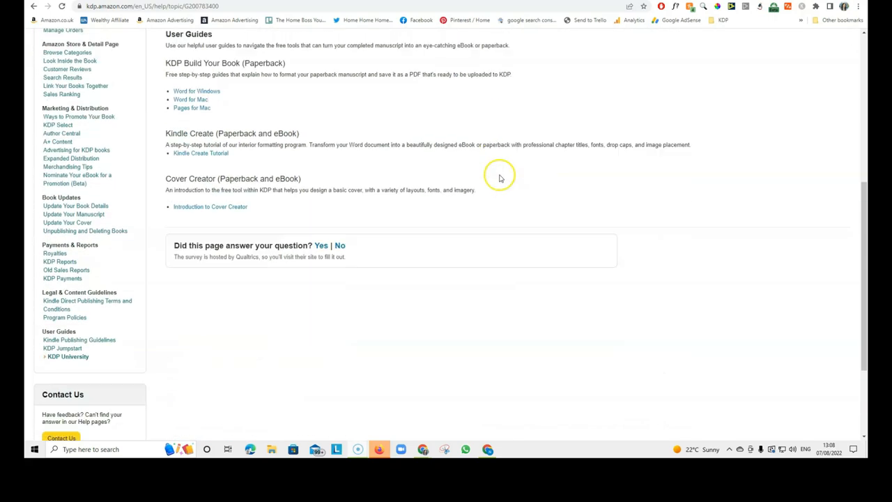
scroll("up", 3)
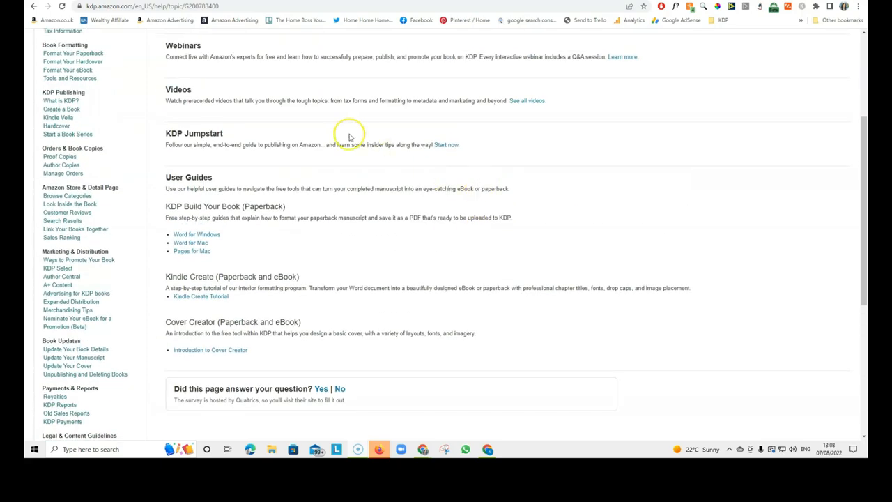
scroll("up", 3)
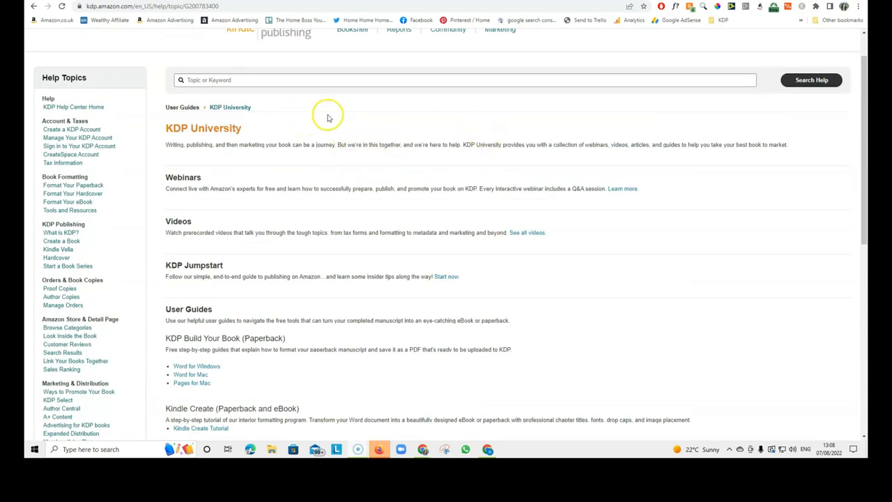
mouse_move(451, 134)
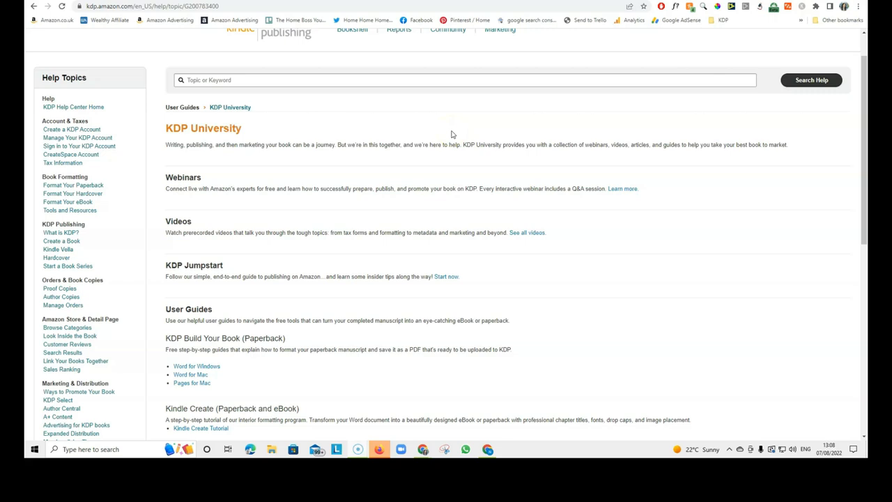